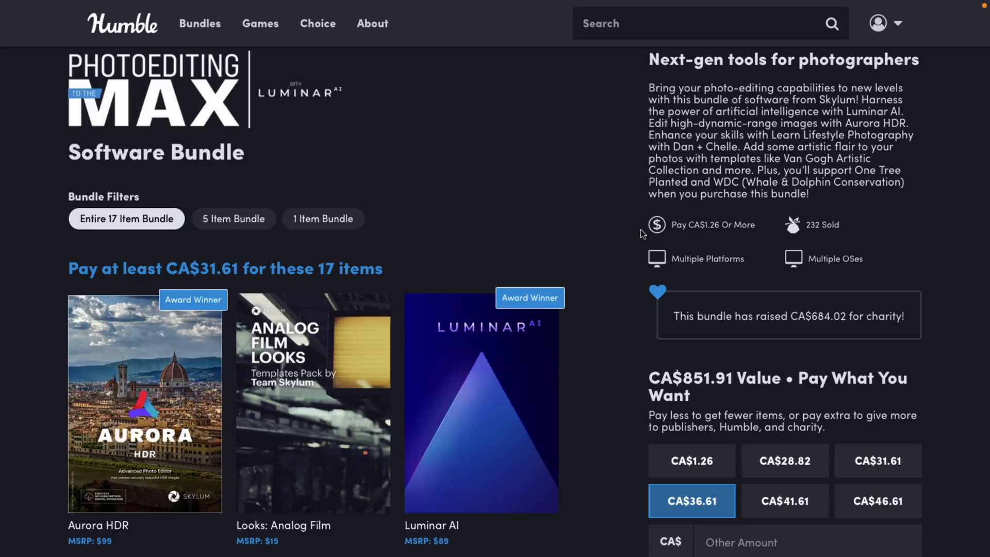
mouse_move(556, 147)
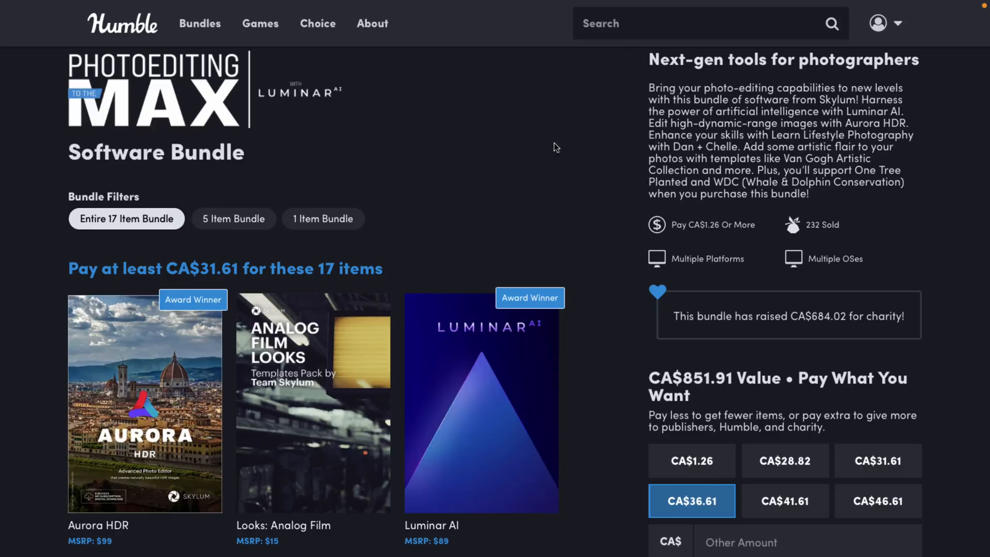
Show the single-item Photolemur tier of the bundle.
scroll(down, 3)
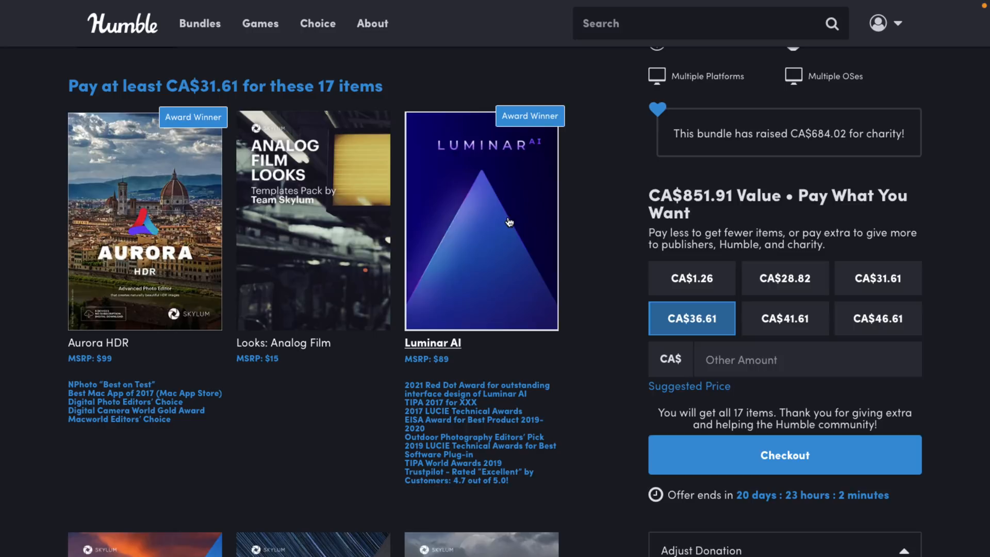
mouse_move(611, 192)
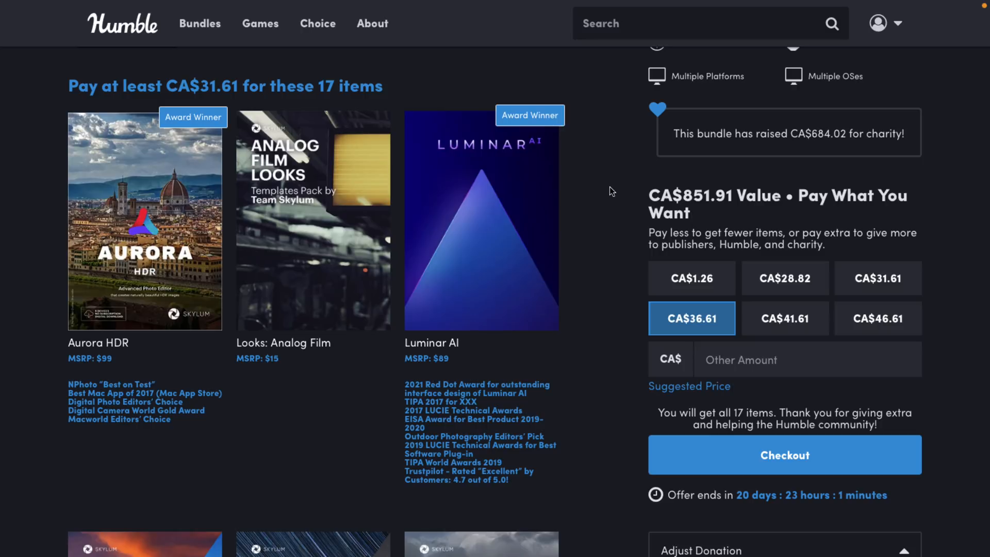
click(311, 139)
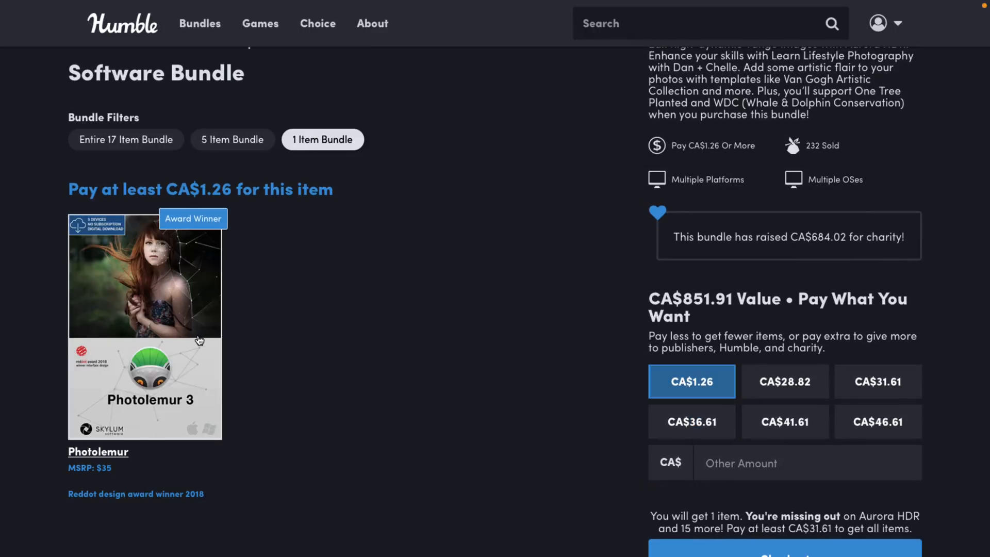
mouse_move(171, 277)
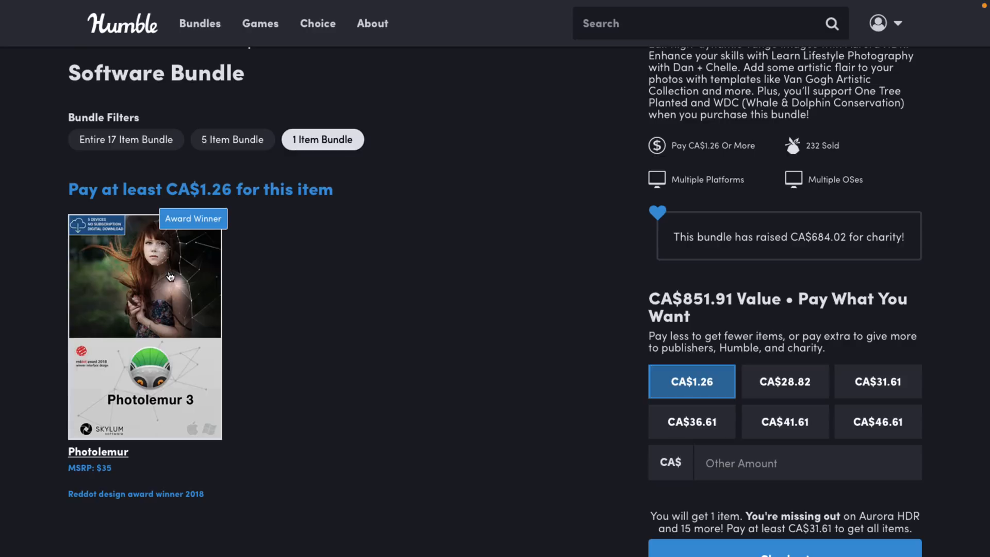
mouse_move(235, 159)
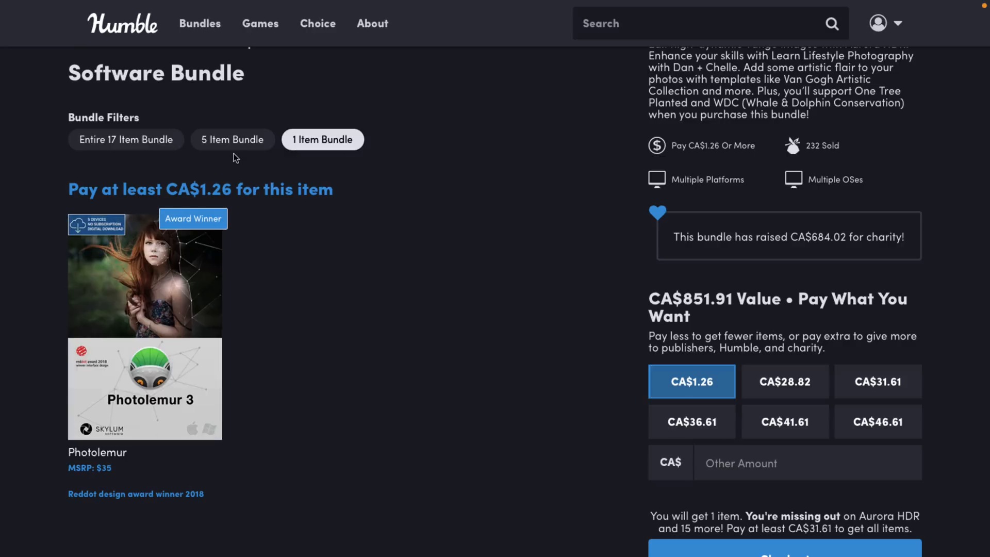
Show the 5-item tier at CA$28.82 and look through Luminar 4 and its two packs.
click(233, 139)
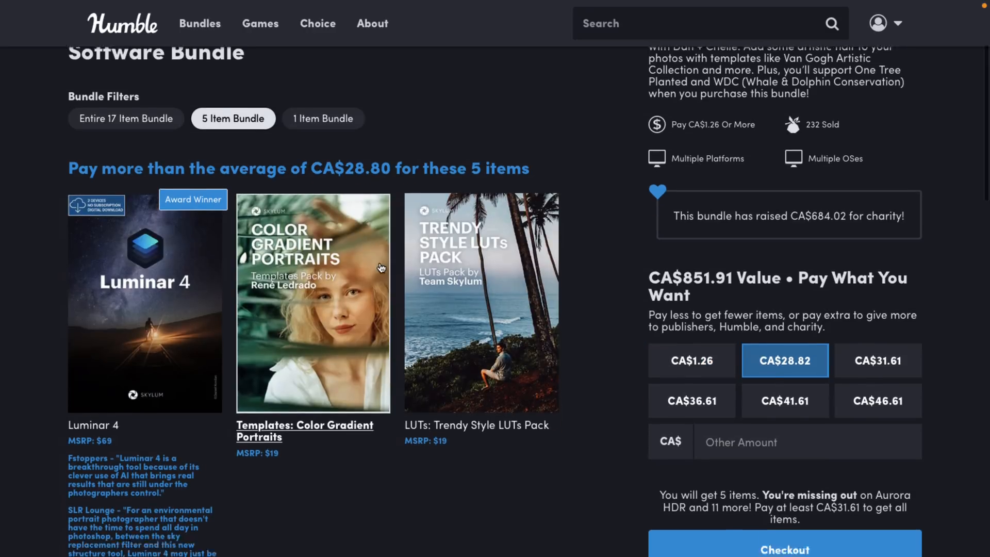
scroll(down, 3)
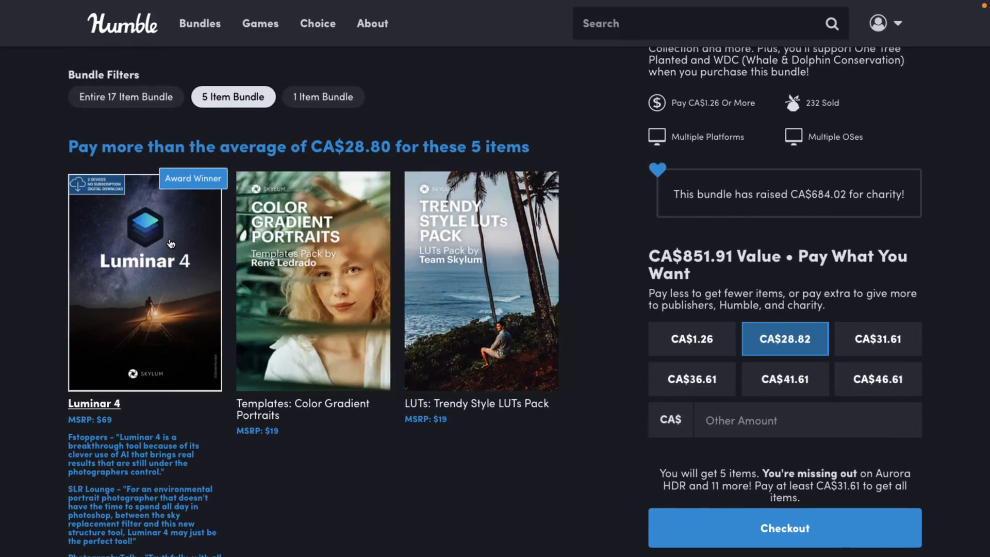
scroll(down, 3)
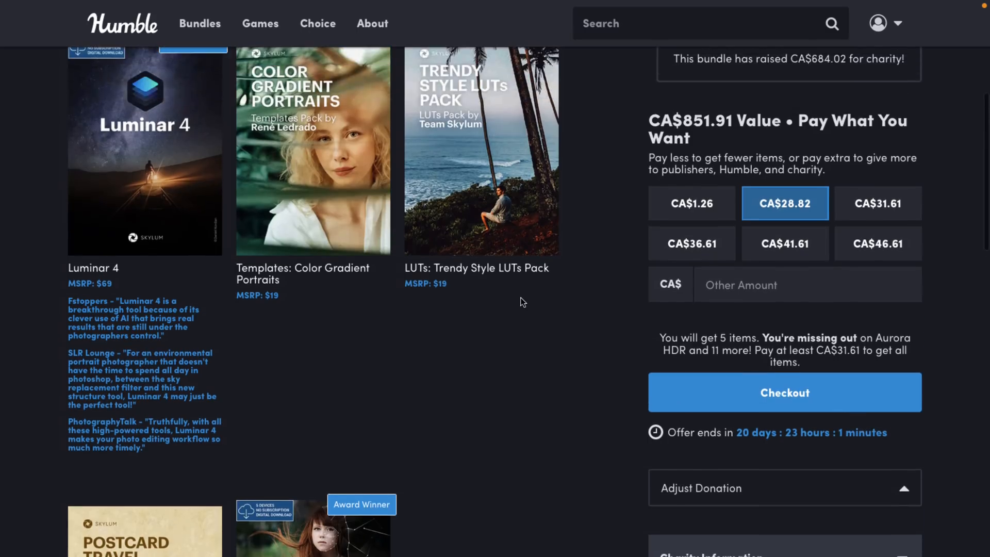
scroll(down, 3)
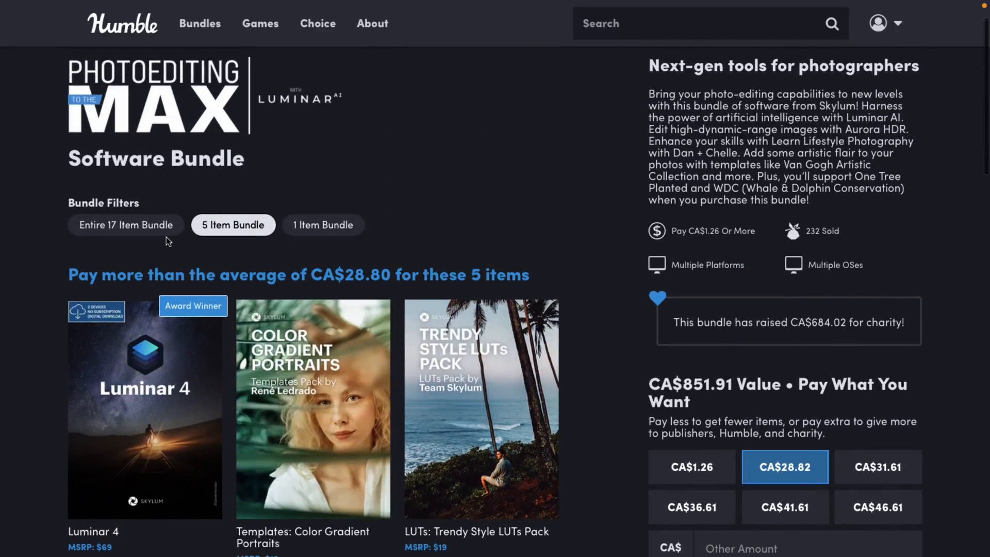
Return to the entire 17-item bundle at CA$31.61 and review its included packs.
click(126, 225)
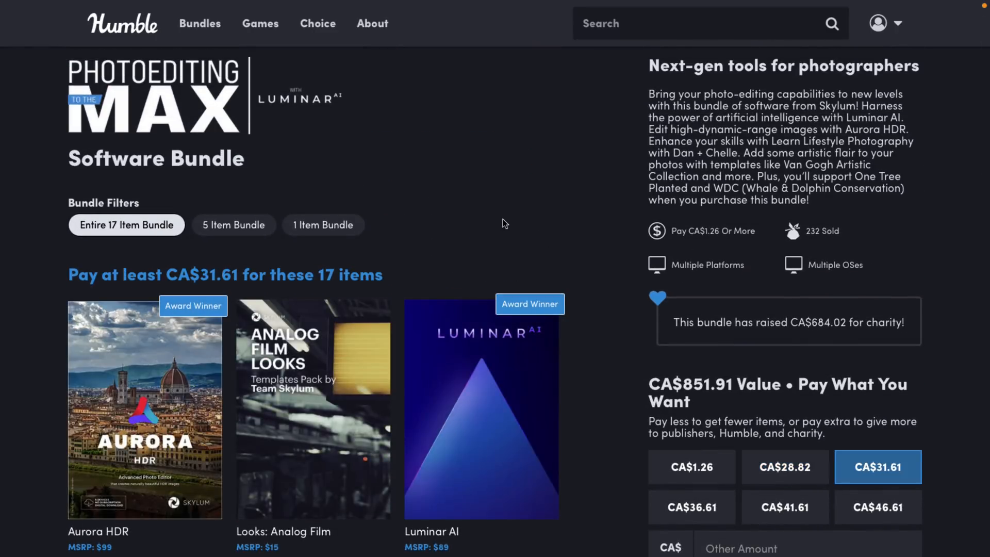
scroll(down, 3)
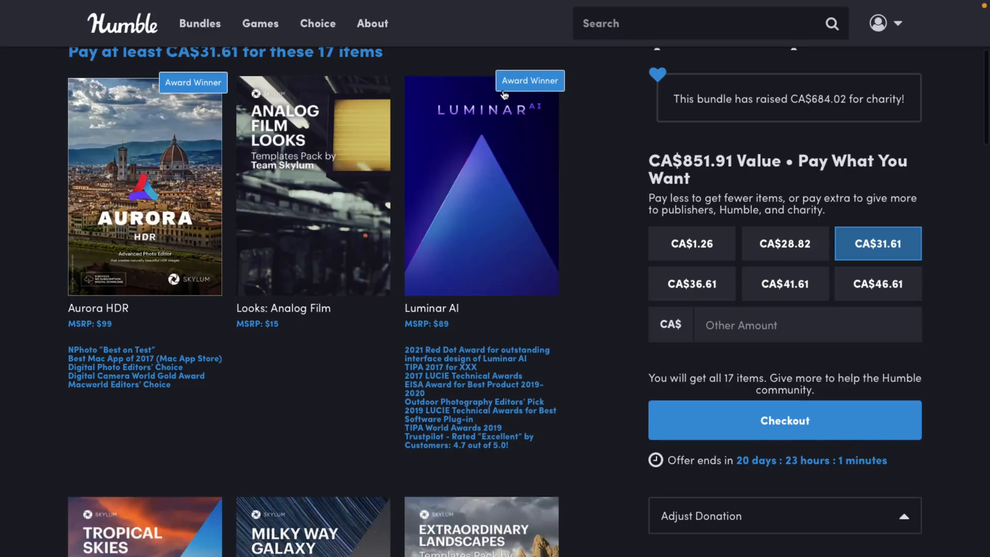
mouse_move(132, 201)
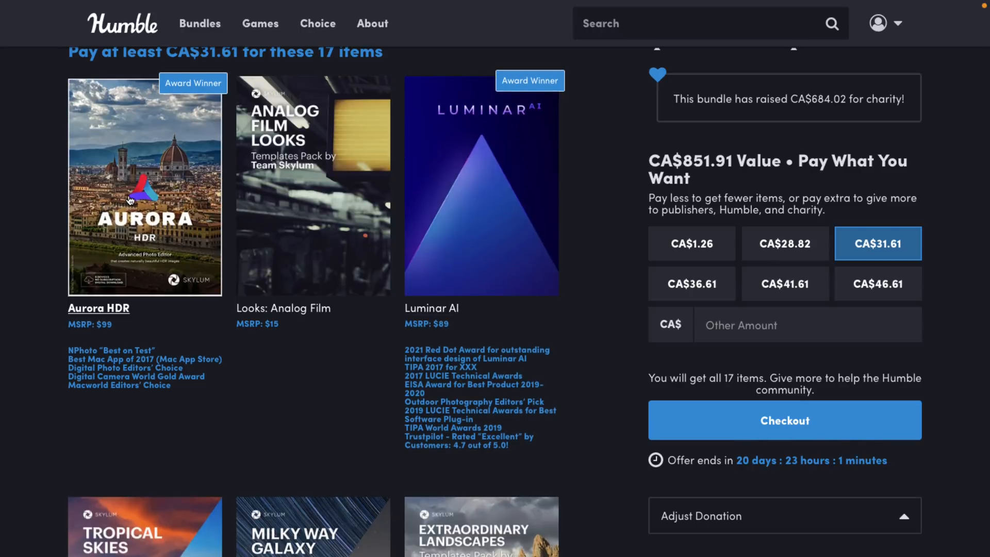
scroll(down, 3)
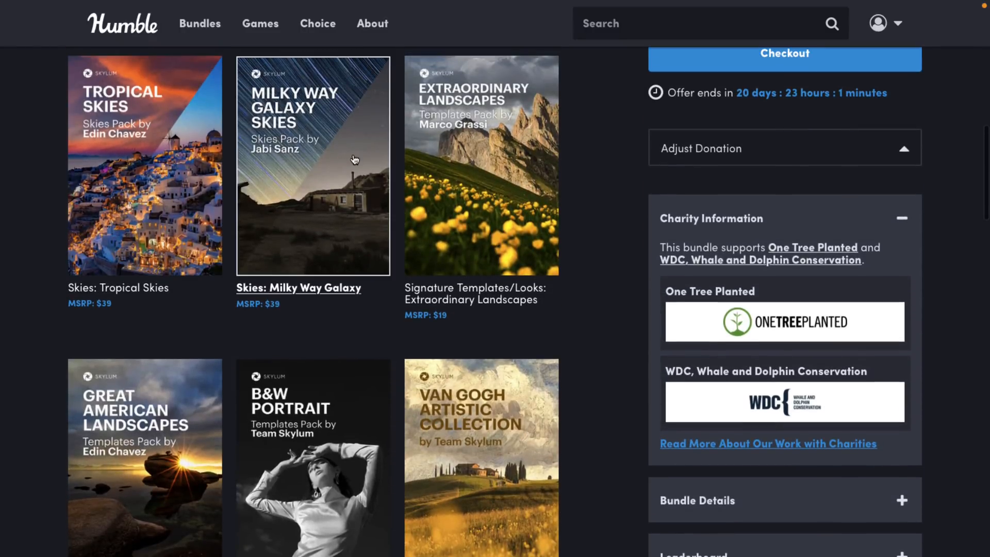
scroll(down, 3)
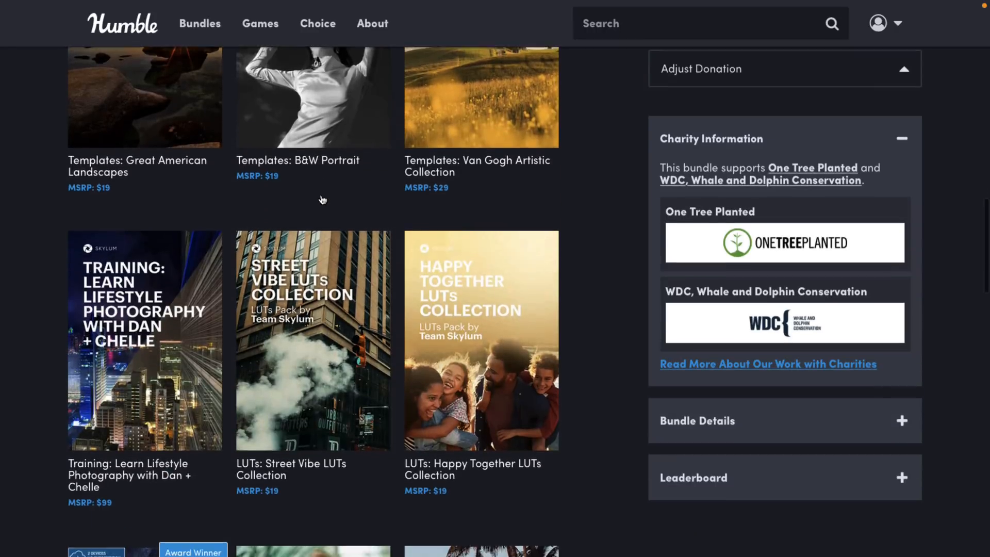
scroll(down, 3)
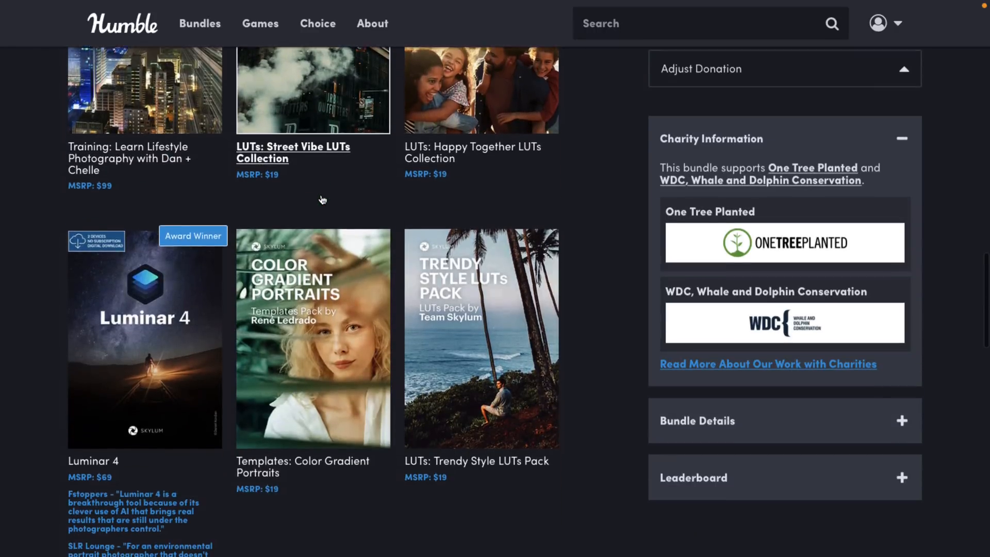
scroll(down, 3)
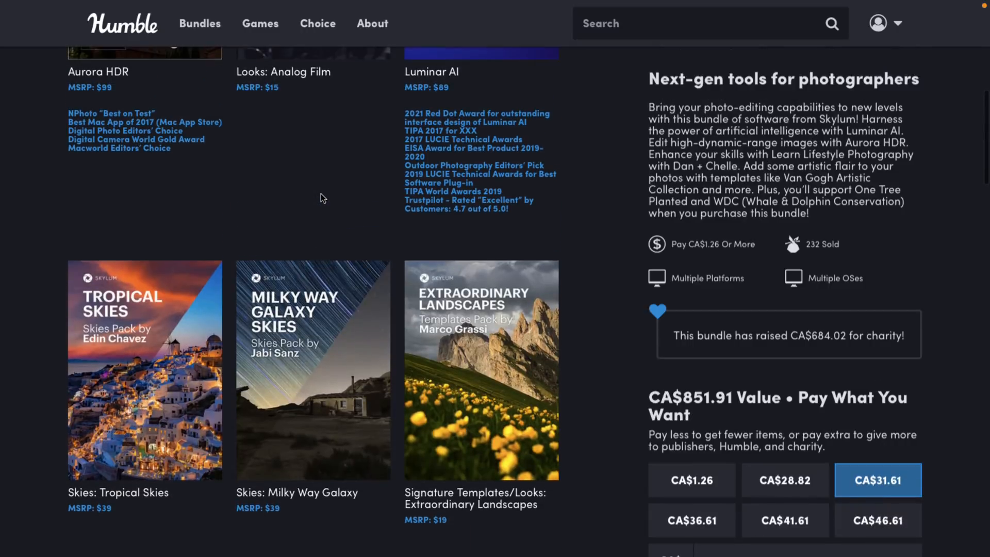
scroll(up, 3)
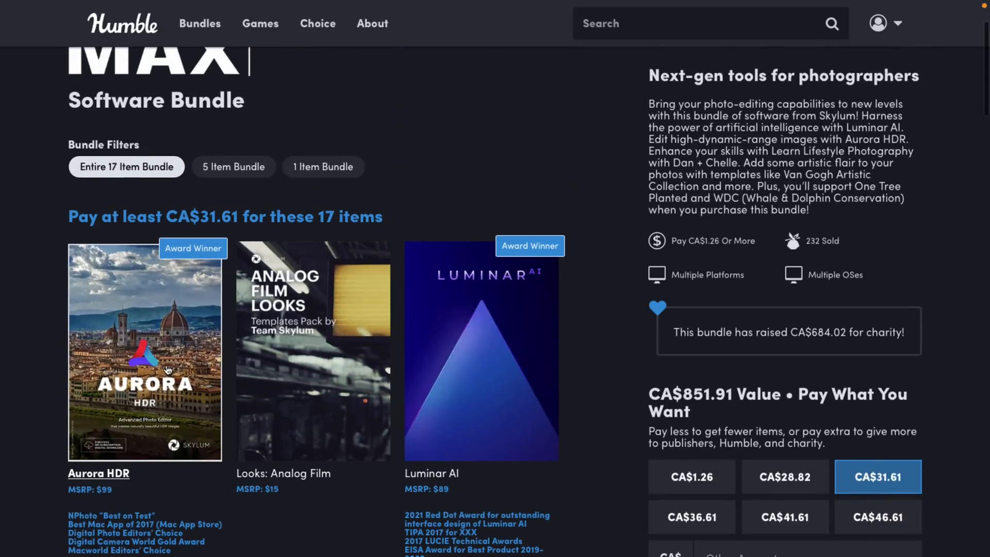
mouse_move(215, 363)
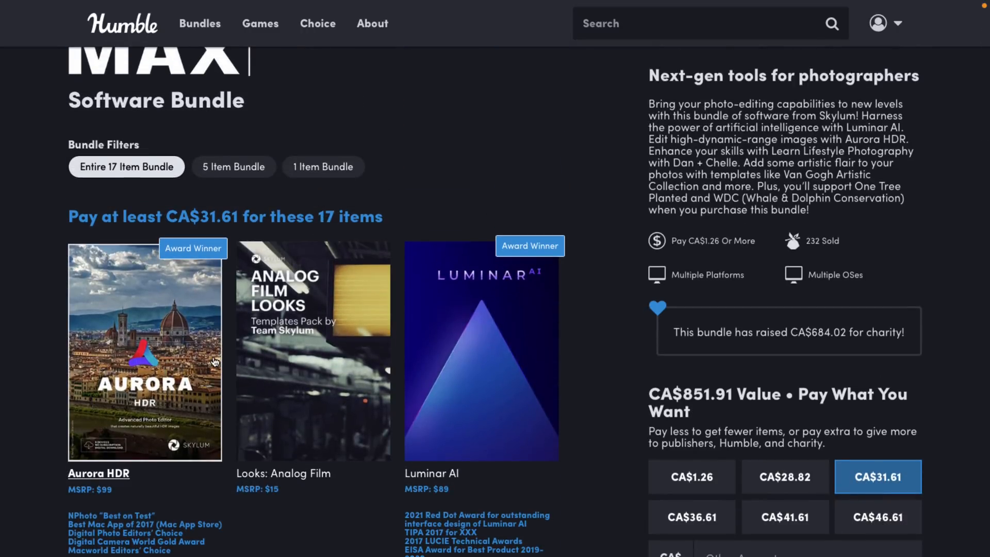
mouse_move(510, 317)
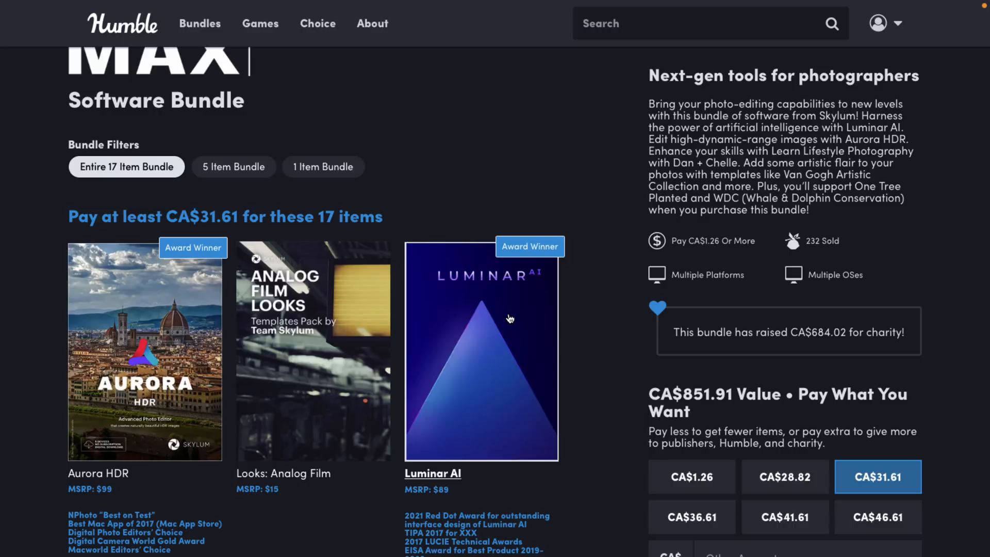
mouse_move(534, 299)
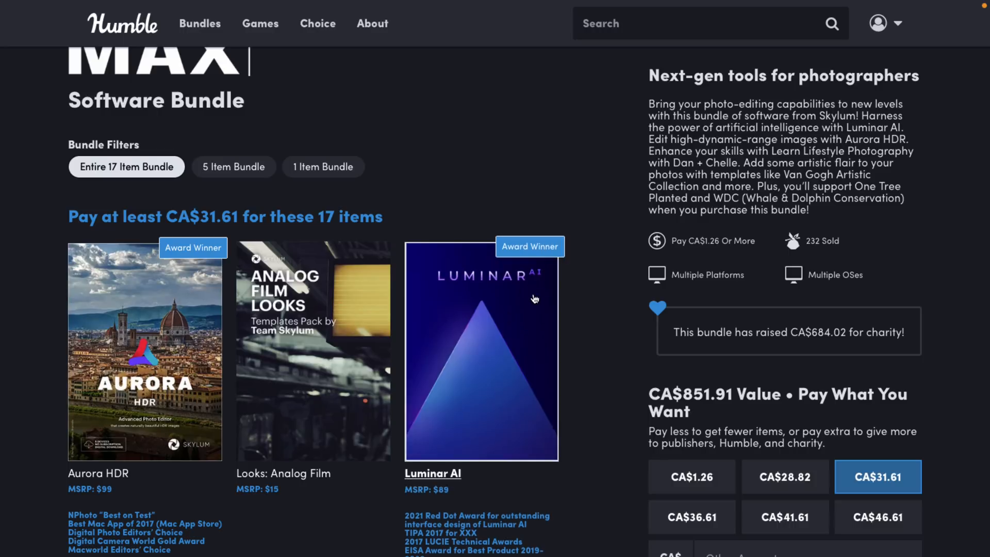
scroll(down, 3)
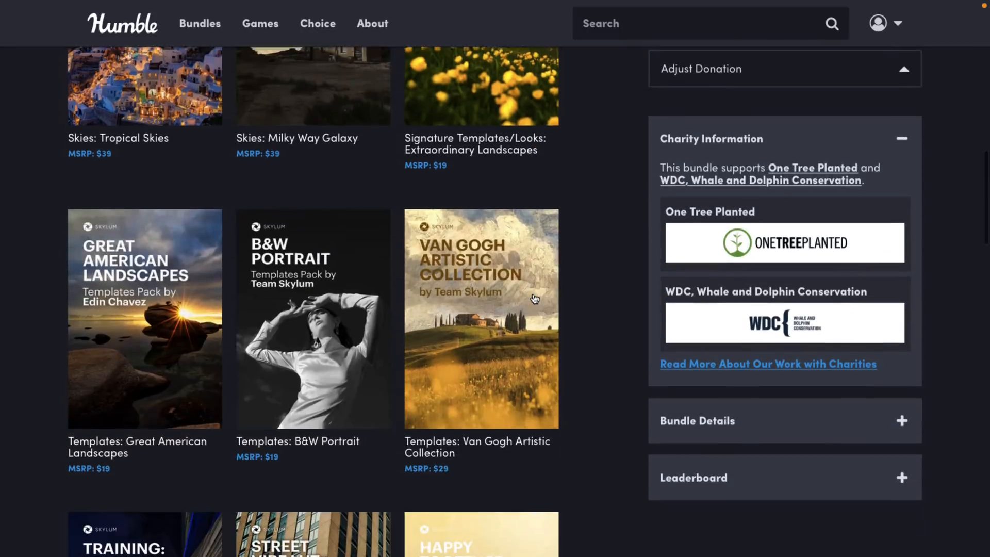
scroll(down, 3)
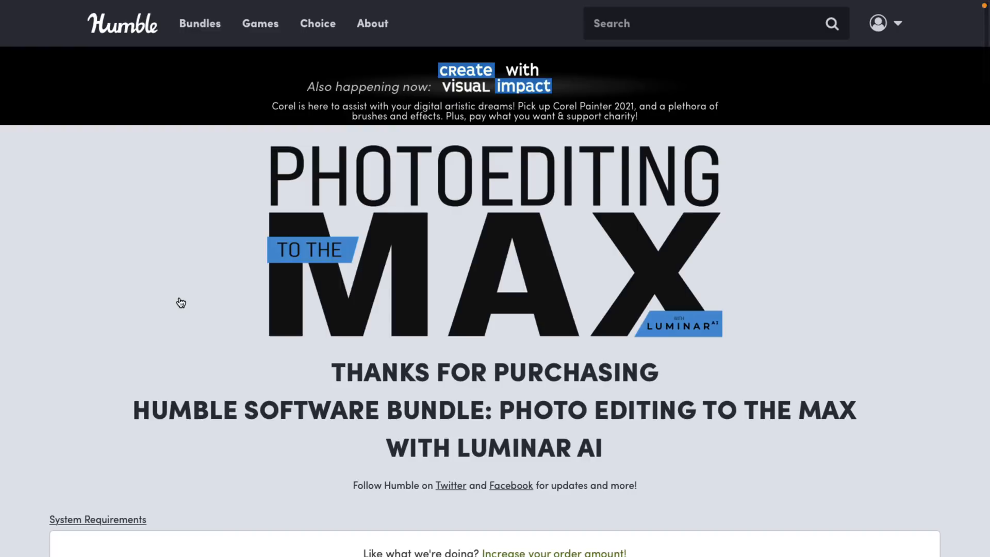
mouse_move(749, 297)
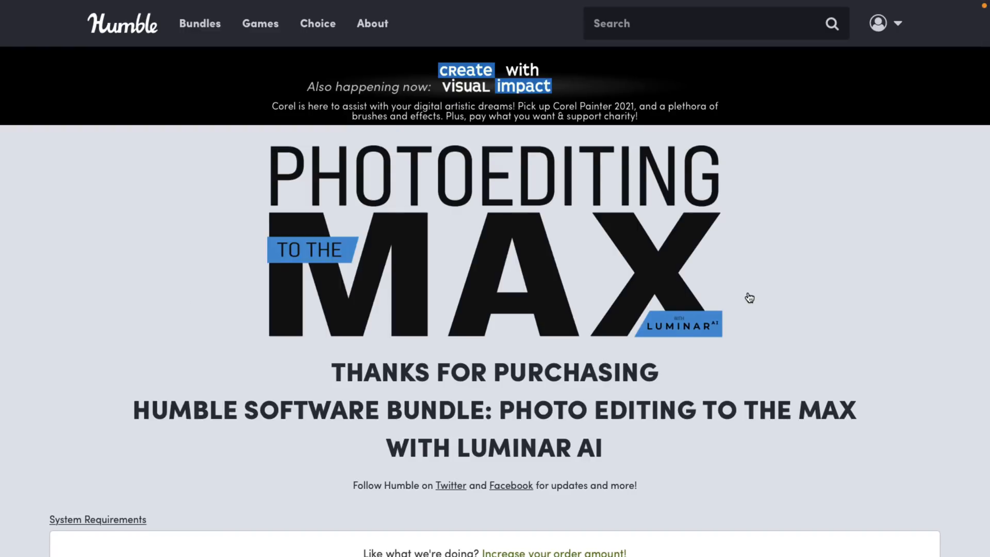
Review the thank-you page's product keys and the download list for every purchased item.
scroll(down, 3)
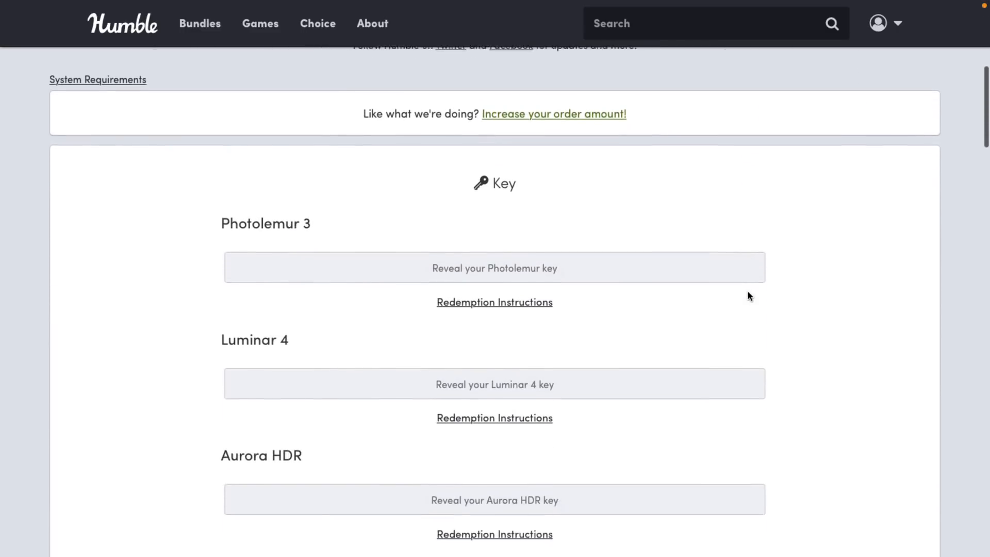
scroll(down, 3)
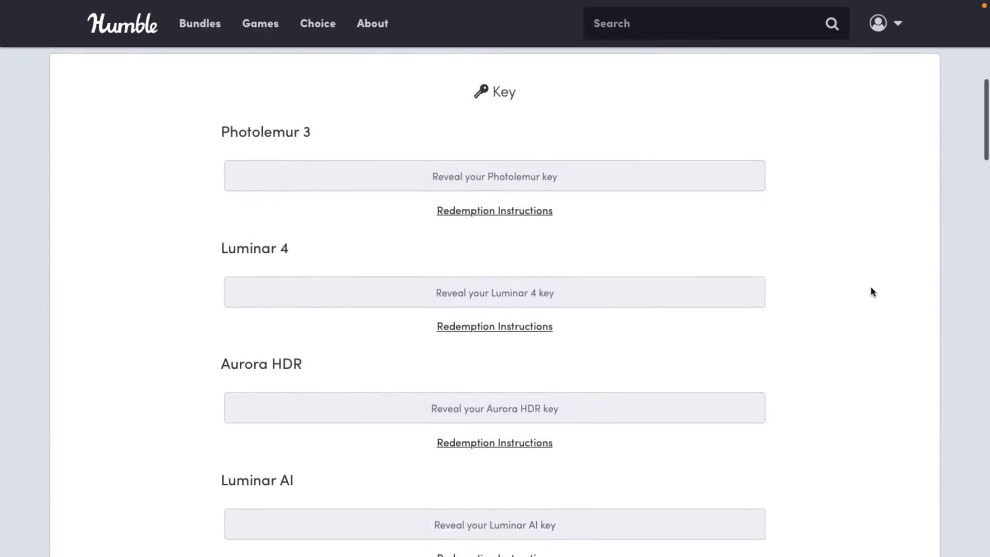
scroll(down, 3)
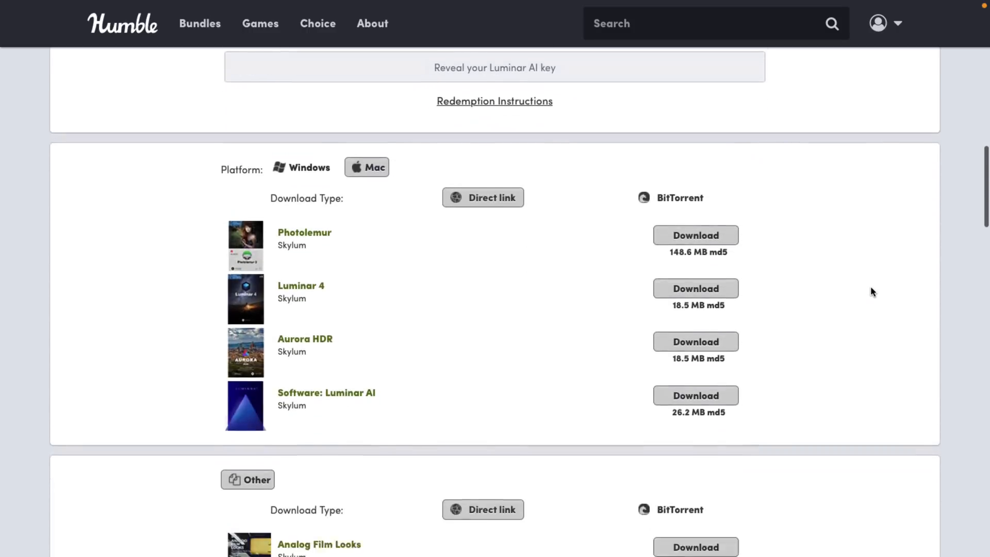
scroll(down, 3)
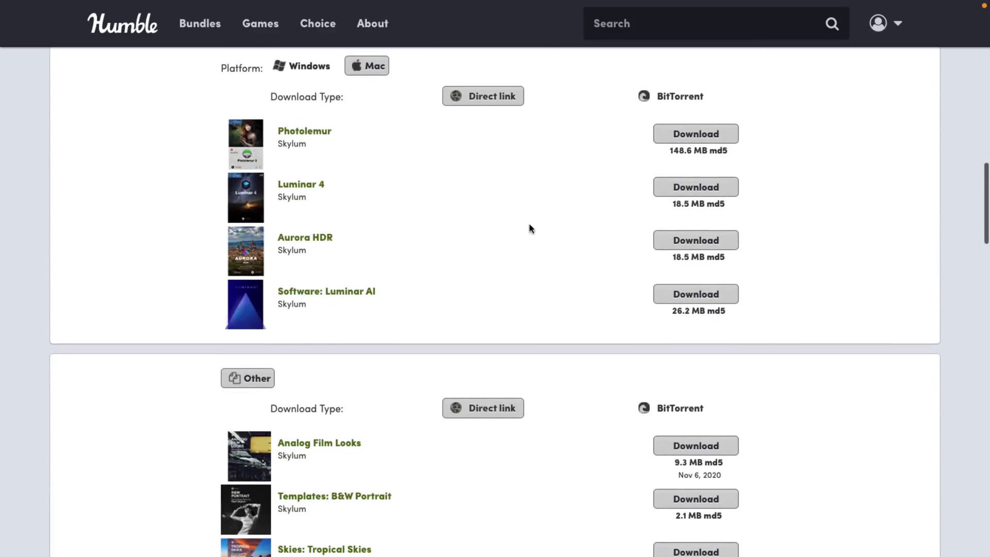
scroll(down, 3)
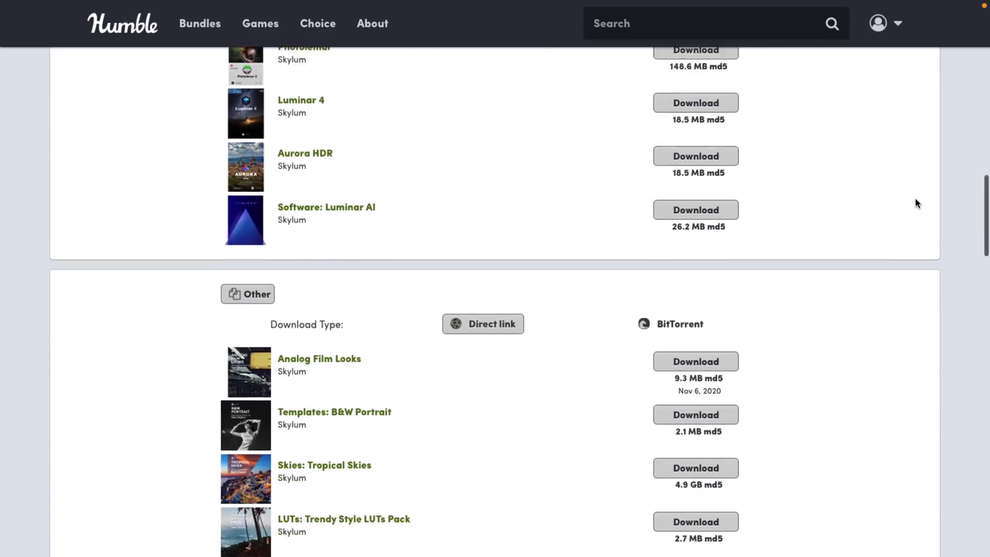
scroll(down, 3)
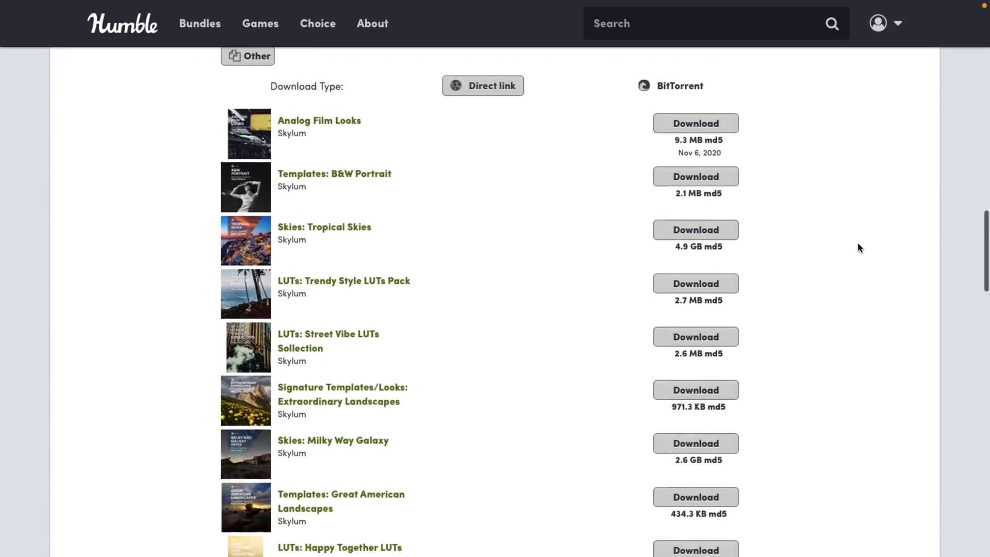
scroll(down, 3)
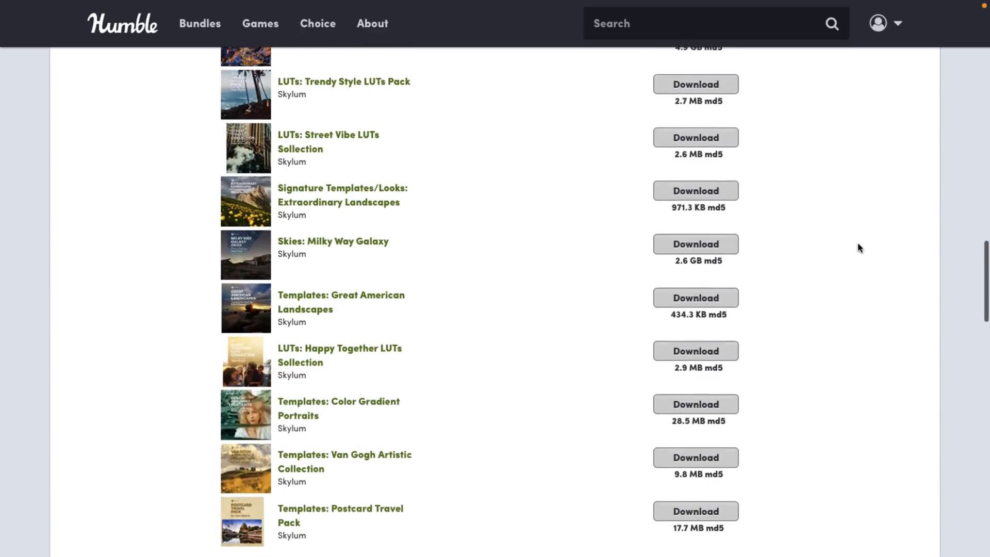
scroll(down, 3)
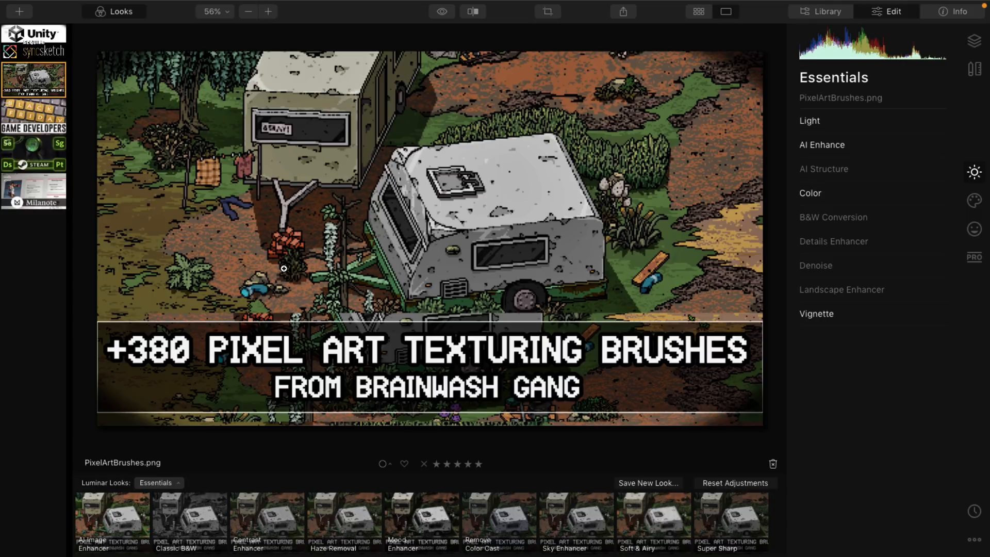
mouse_move(418, 217)
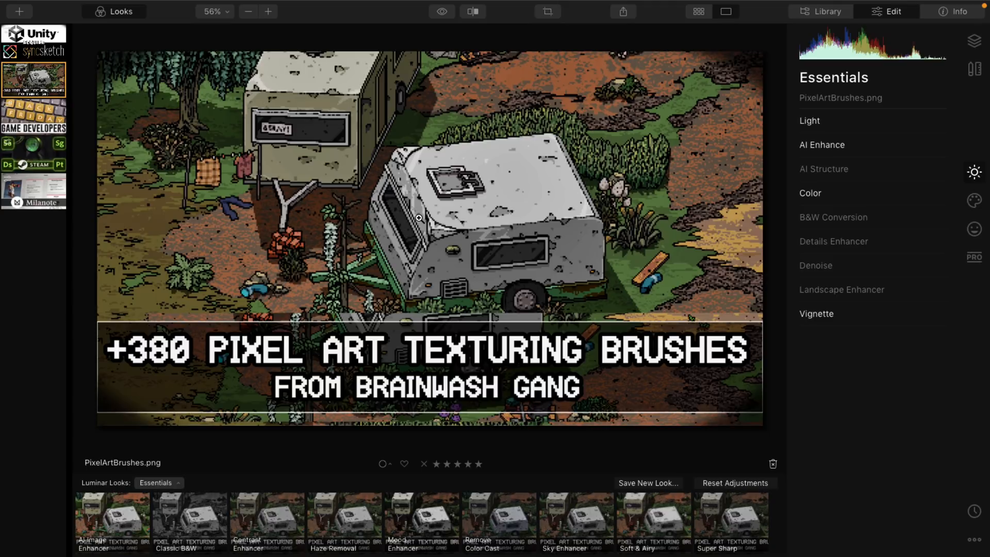
mouse_move(573, 199)
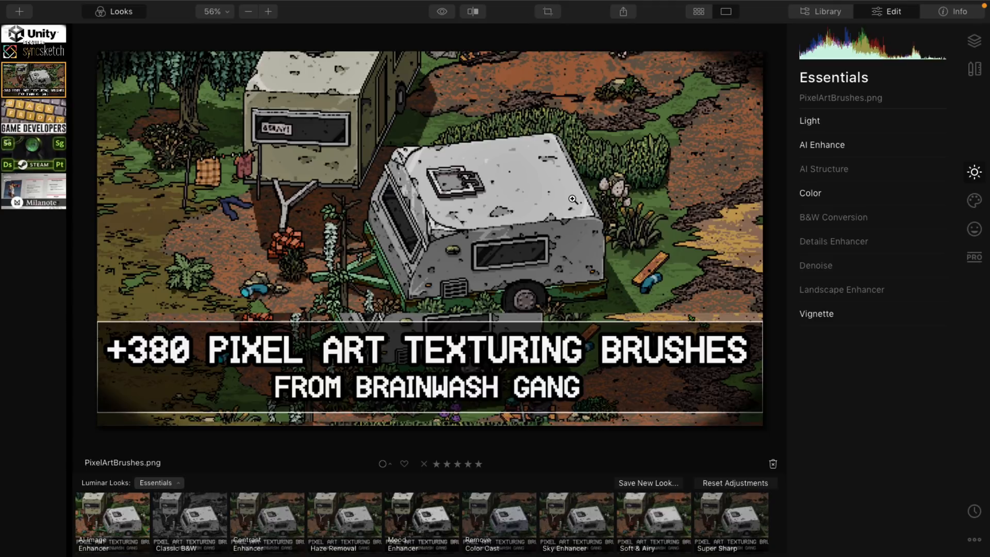
mouse_move(772, 89)
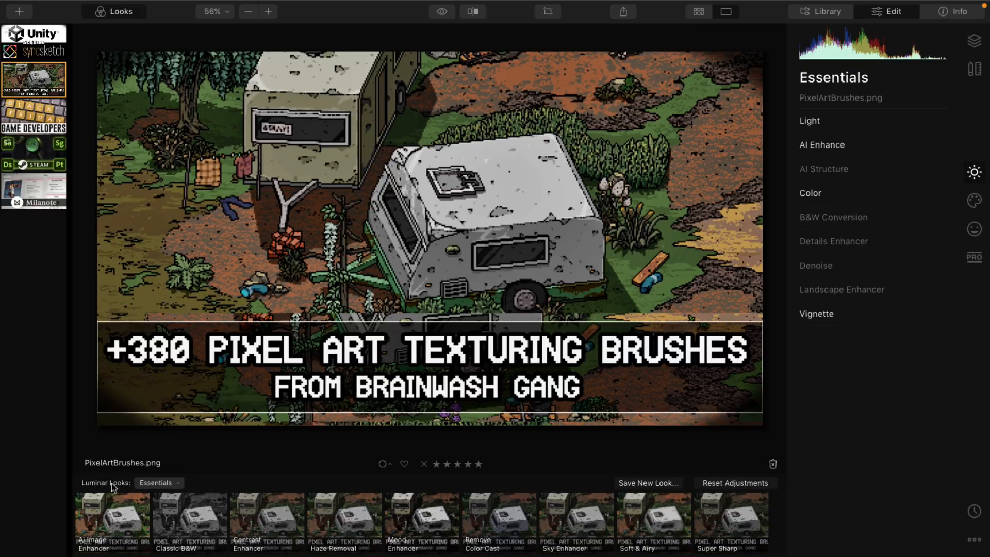
mouse_move(120, 489)
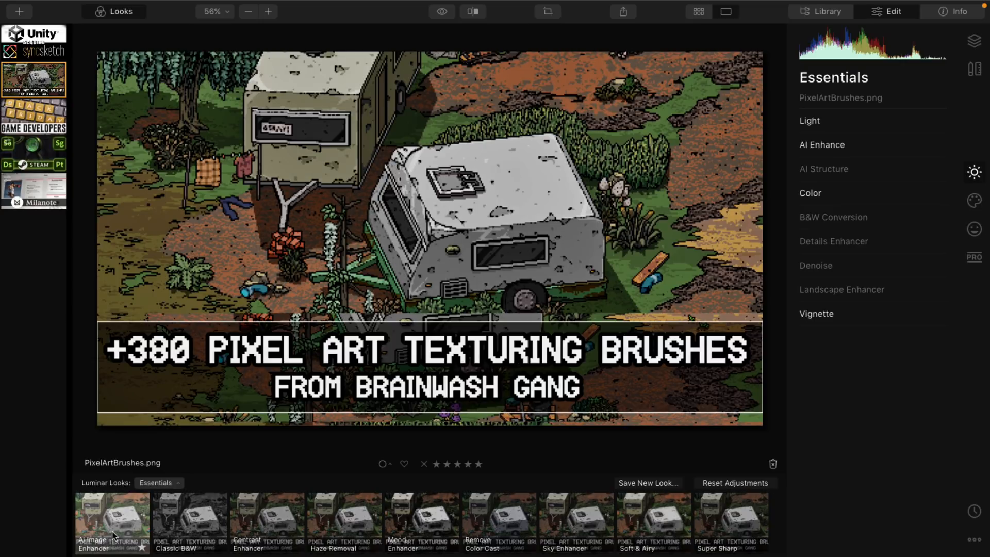
Audition Essentials and Street looks: AI Image Enhancer, Contrast Enhancer, Super Sharp, 60's B&W, Matte Look.
click(274, 522)
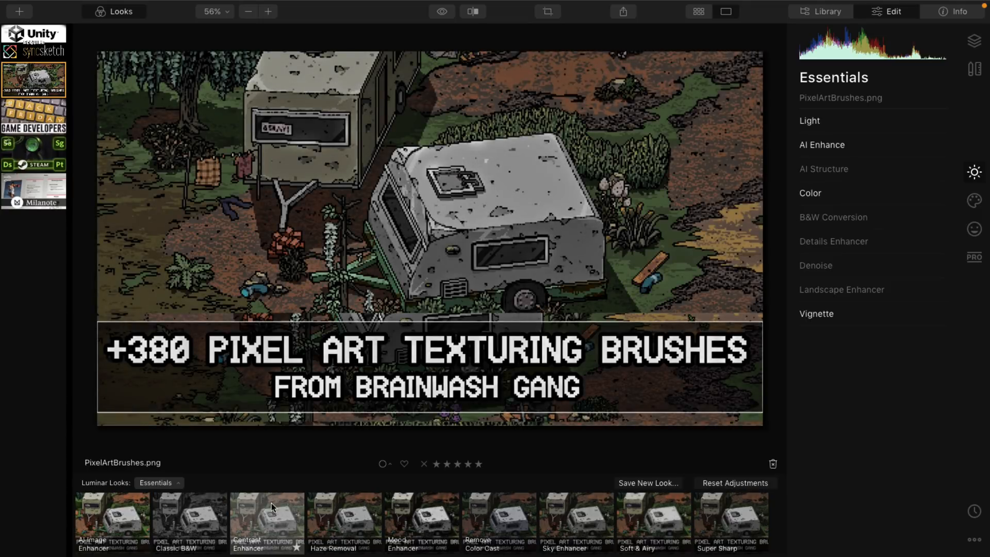
click(498, 521)
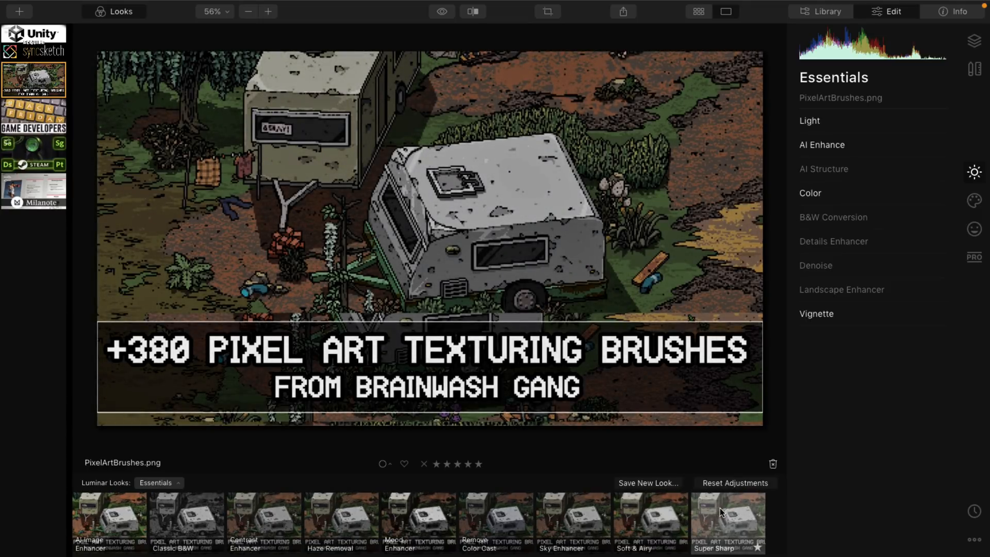
click(189, 522)
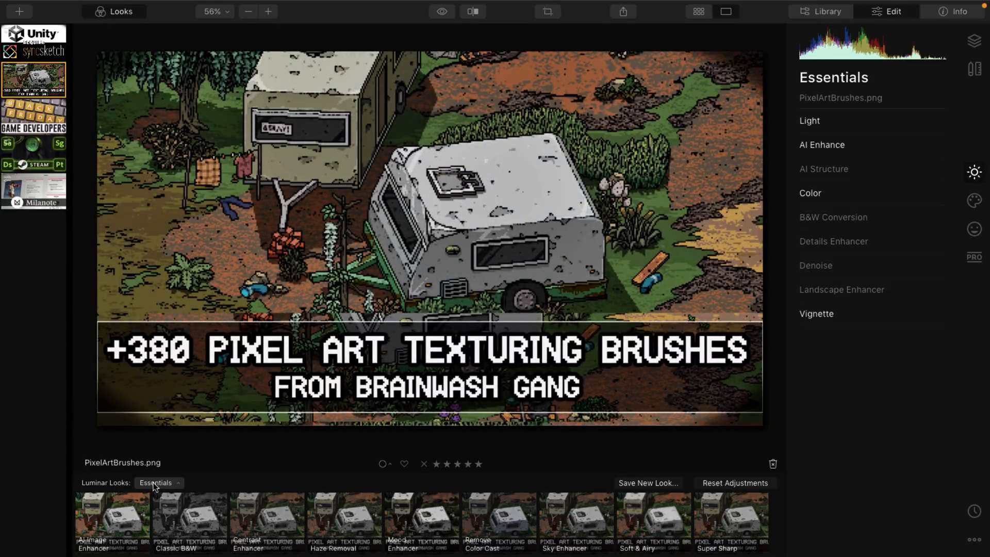
click(157, 482)
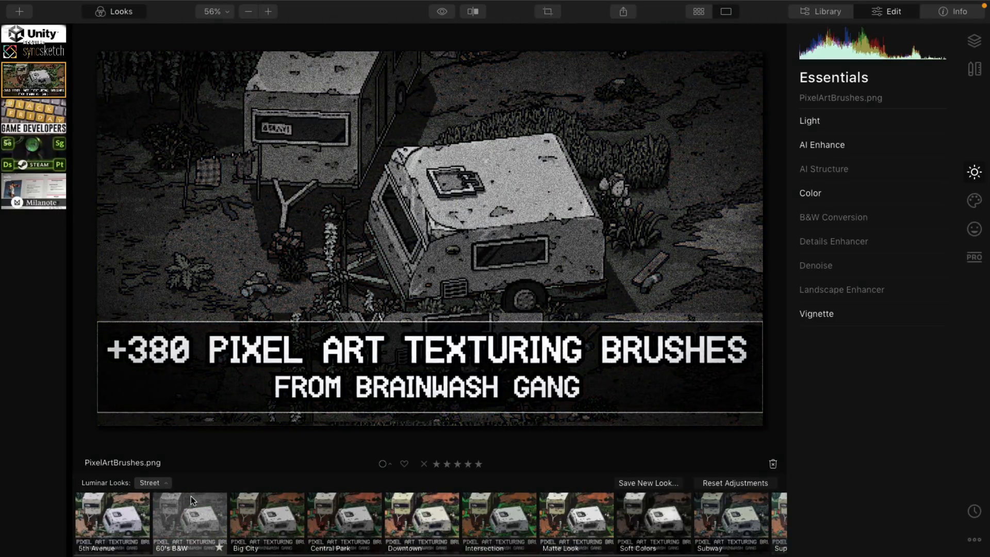
click(569, 521)
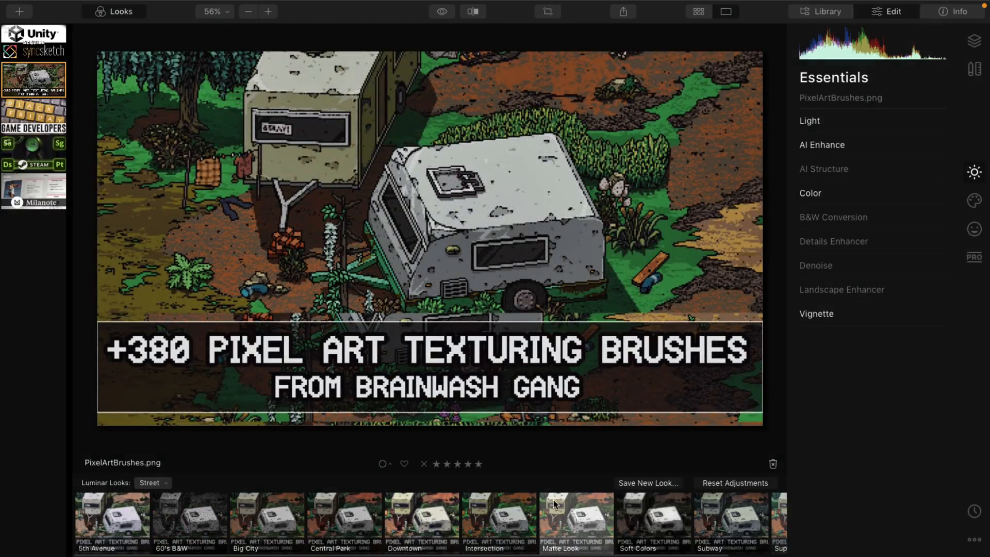
click(495, 520)
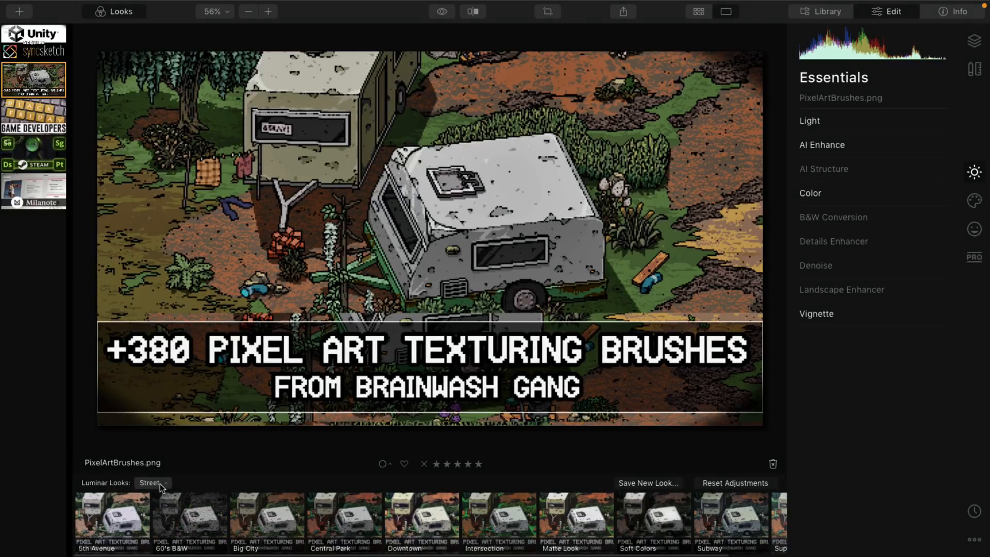
Switch to the Dramatic looks collection and try the Calm look.
click(152, 483)
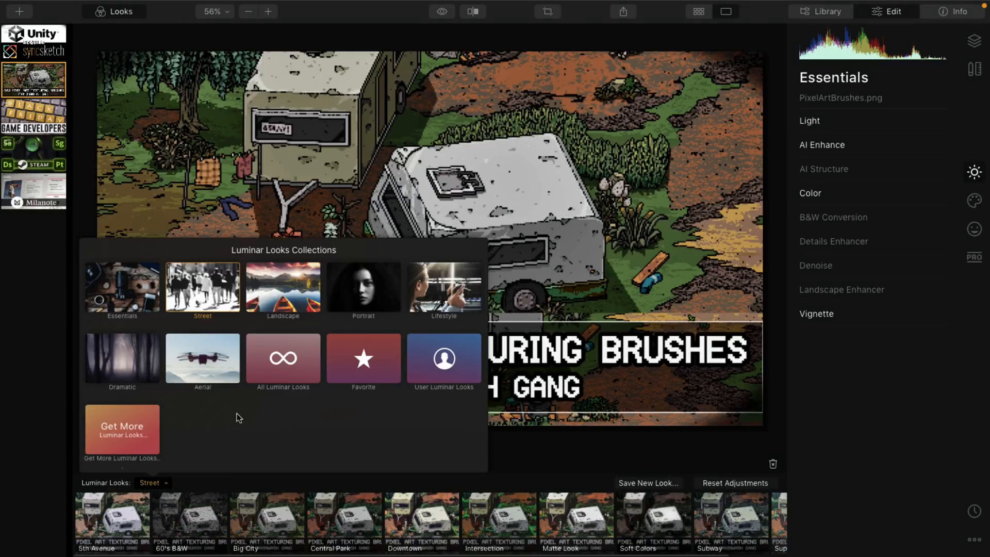
click(121, 358)
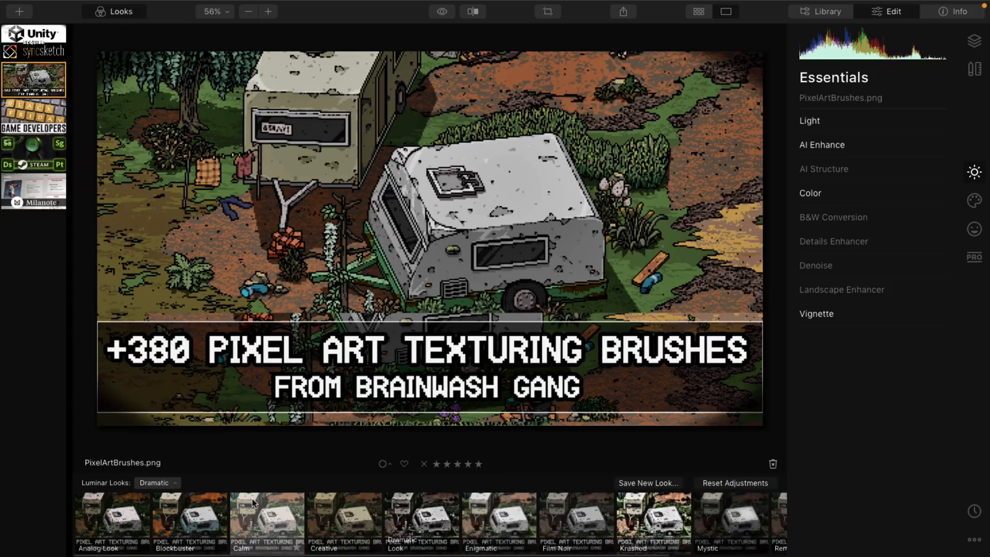
click(654, 522)
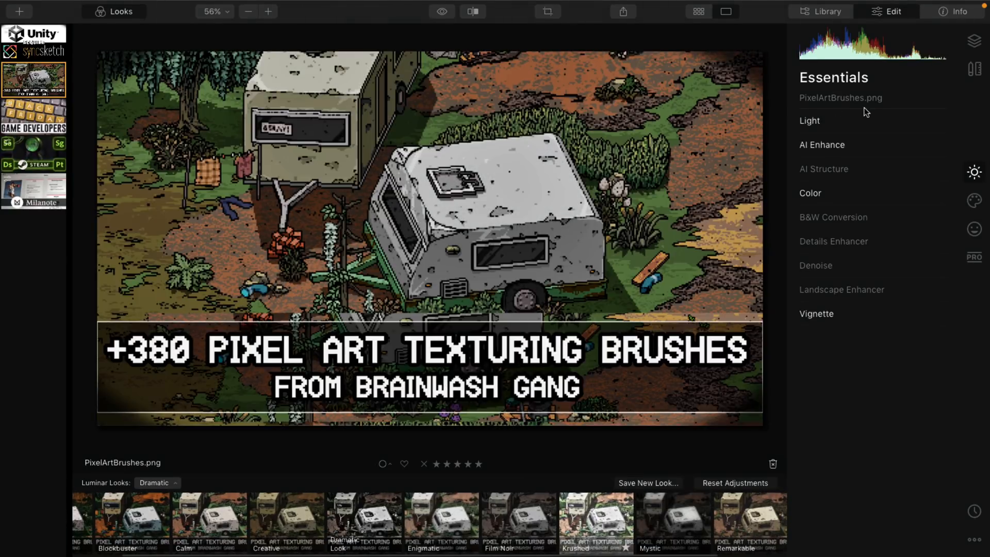
Browse the Light adjustments and Professional tools, then bring up the Canvas tools.
click(809, 121)
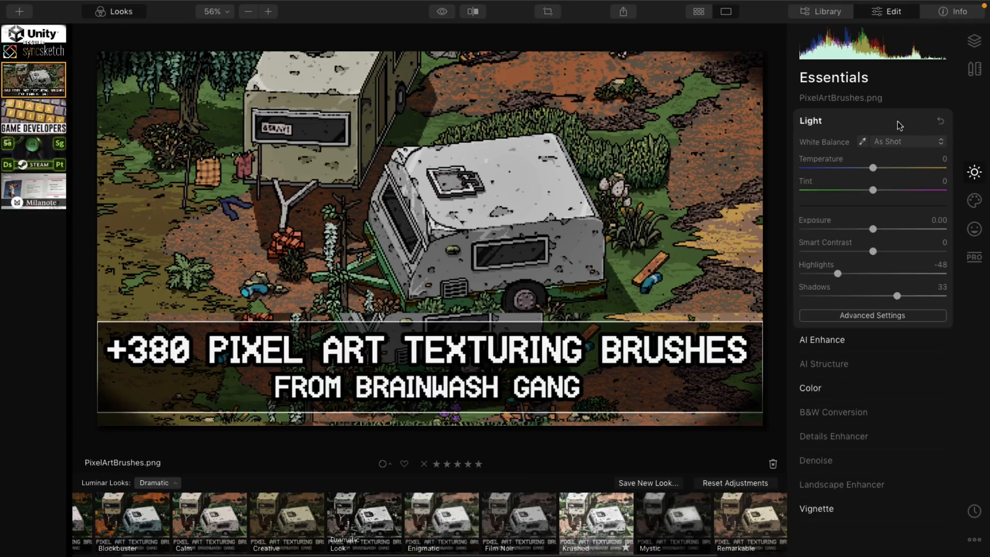
mouse_move(759, 141)
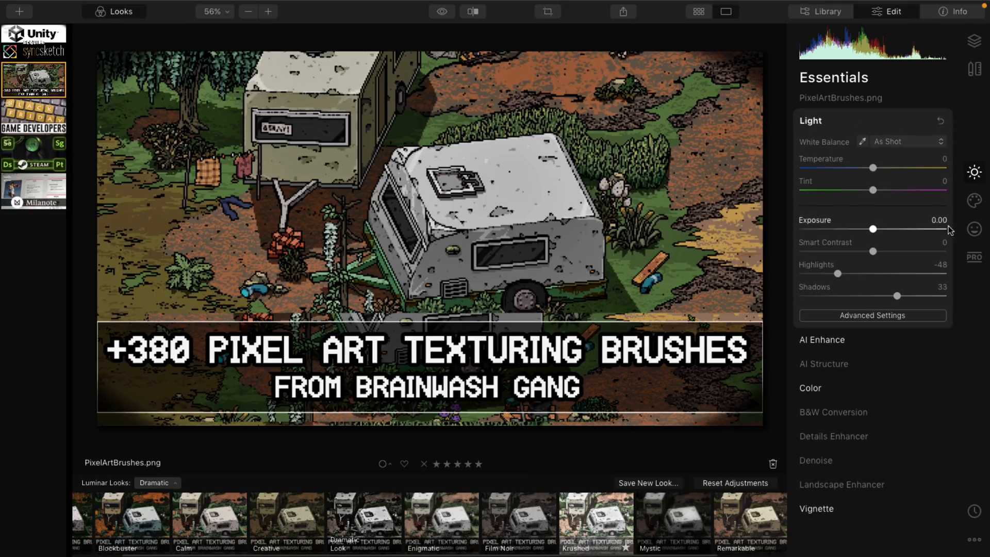
click(974, 256)
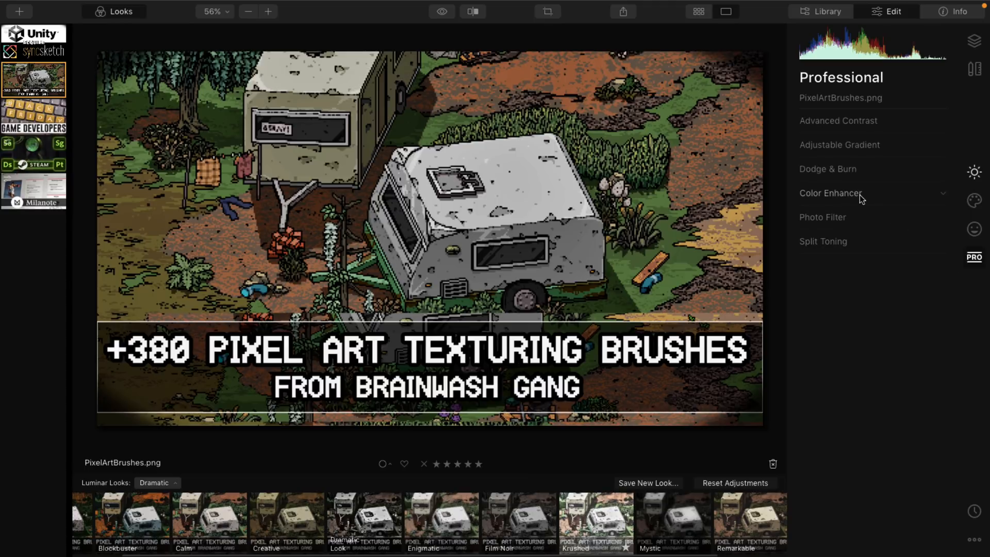
click(972, 68)
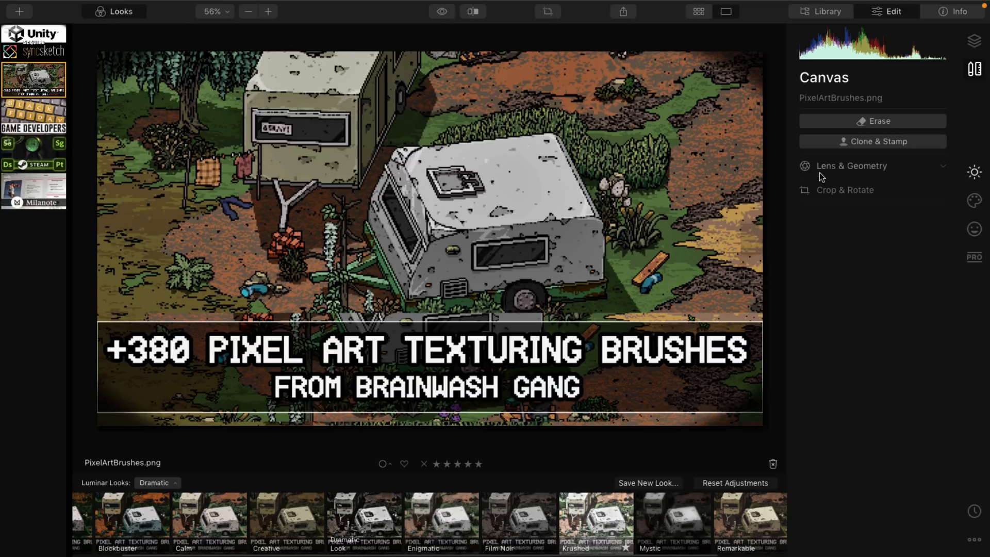
mouse_move(872, 121)
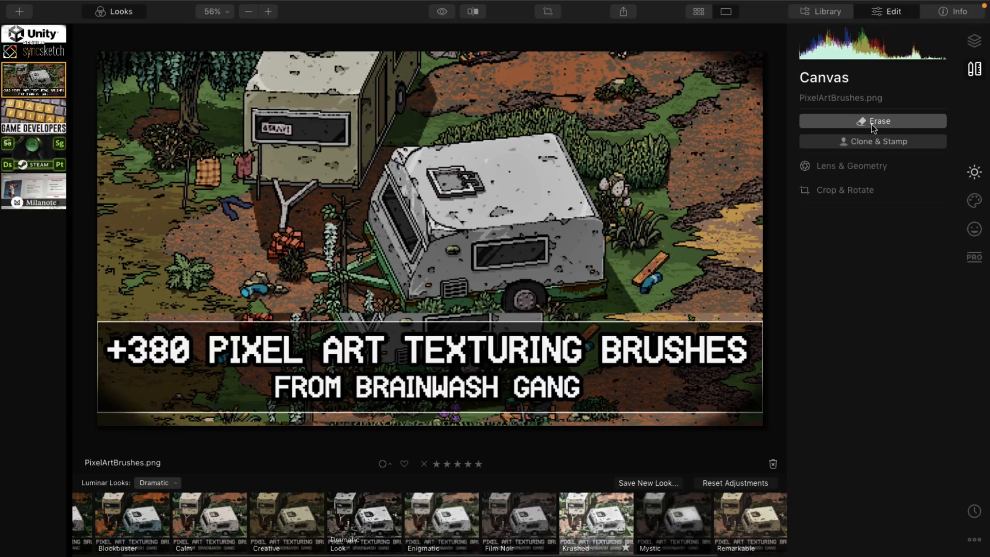
Erase the small object beside the wooden plank in the grass with the Erase brush.
click(872, 121)
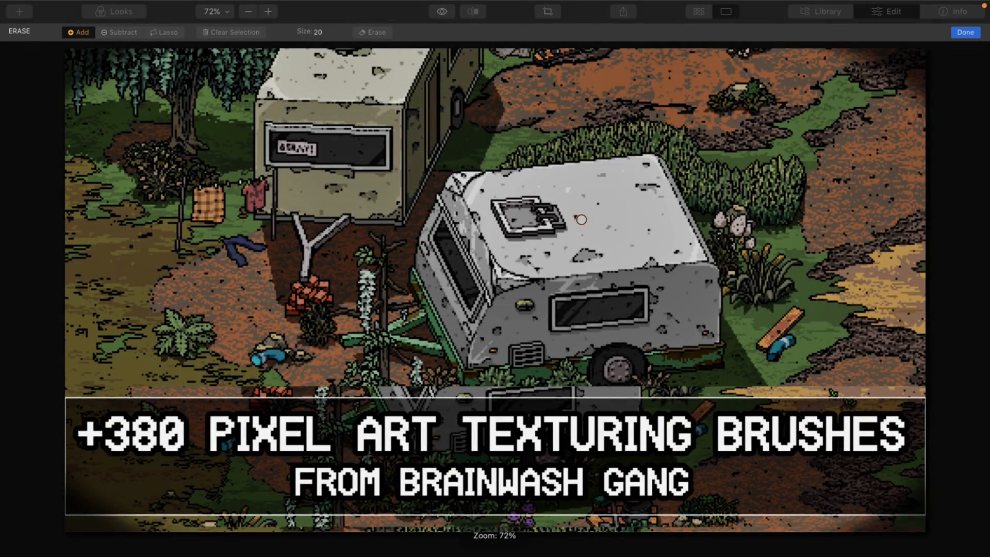
click(270, 11)
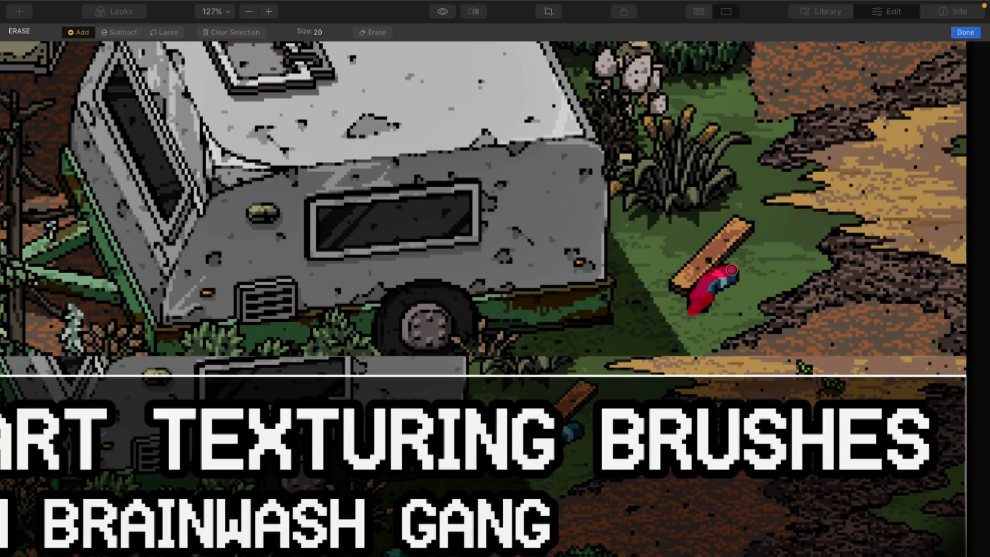
drag(726, 278, 709, 303)
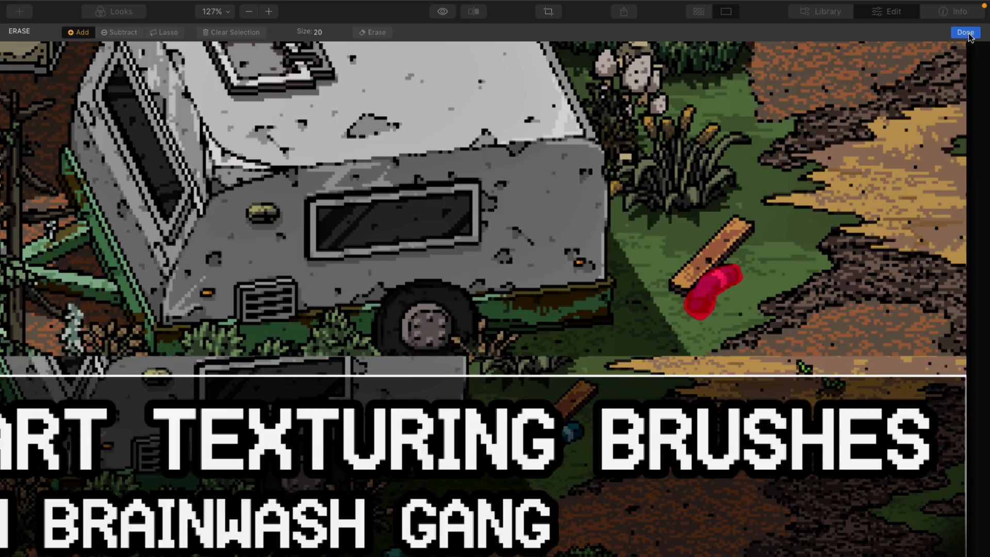
click(964, 31)
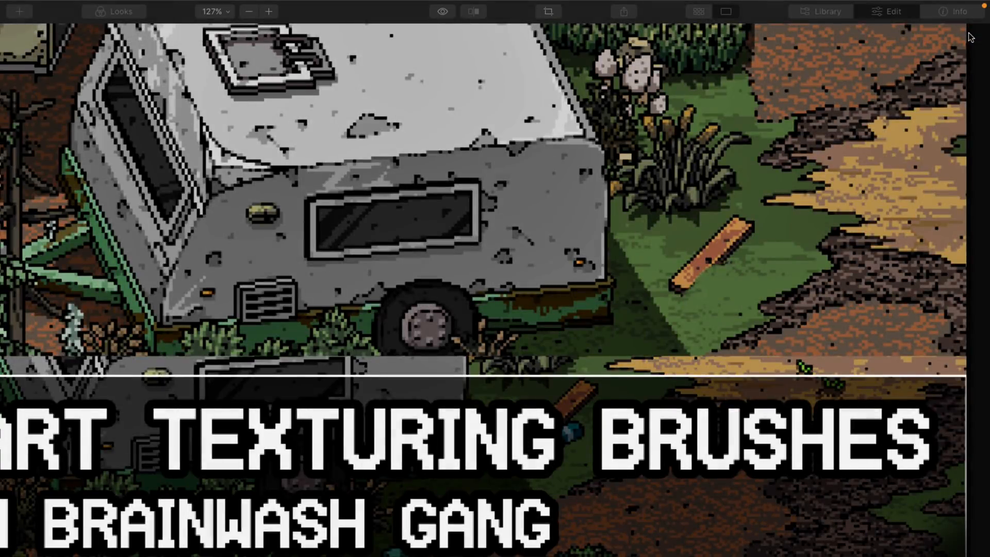
Fit the whole image back into view and go to the Portrait tools.
click(889, 12)
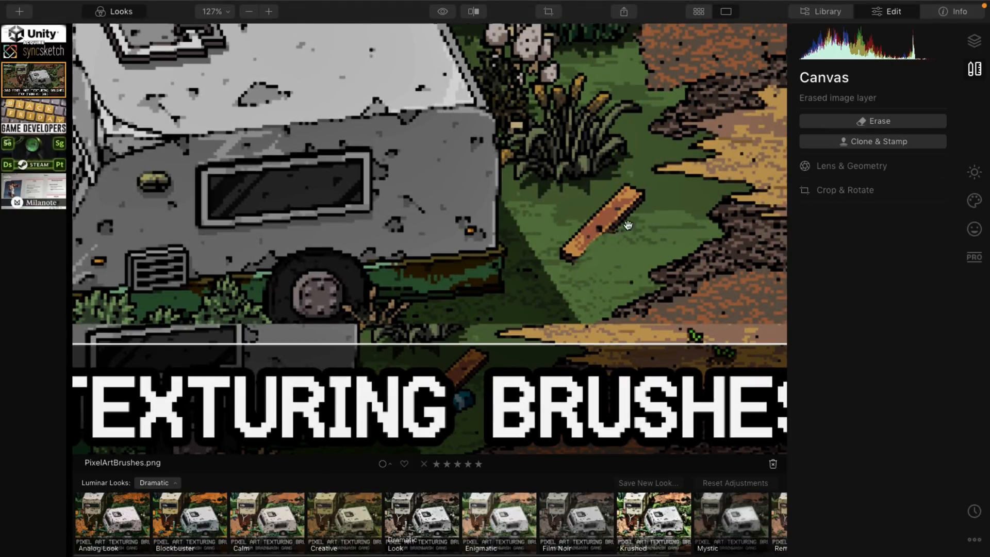
mouse_move(693, 162)
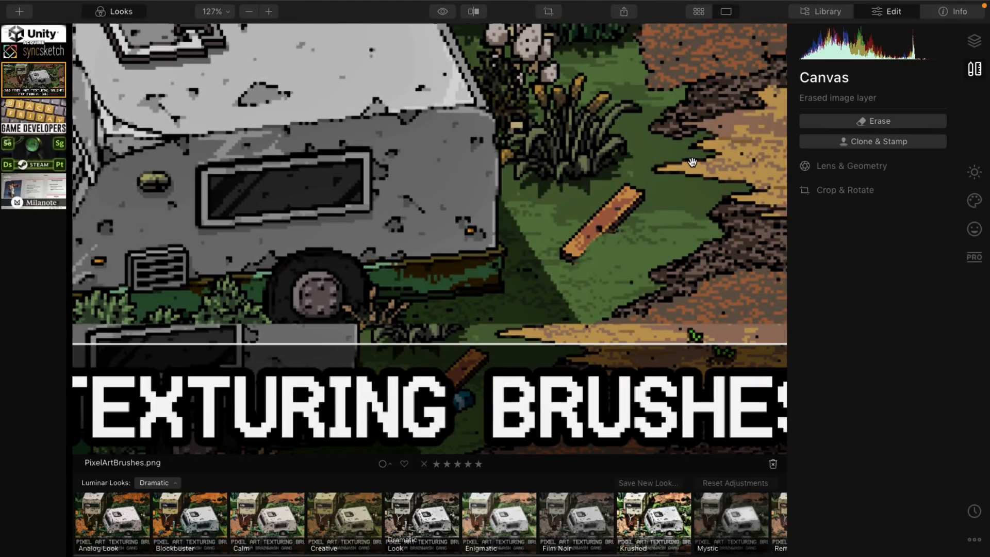
click(248, 11)
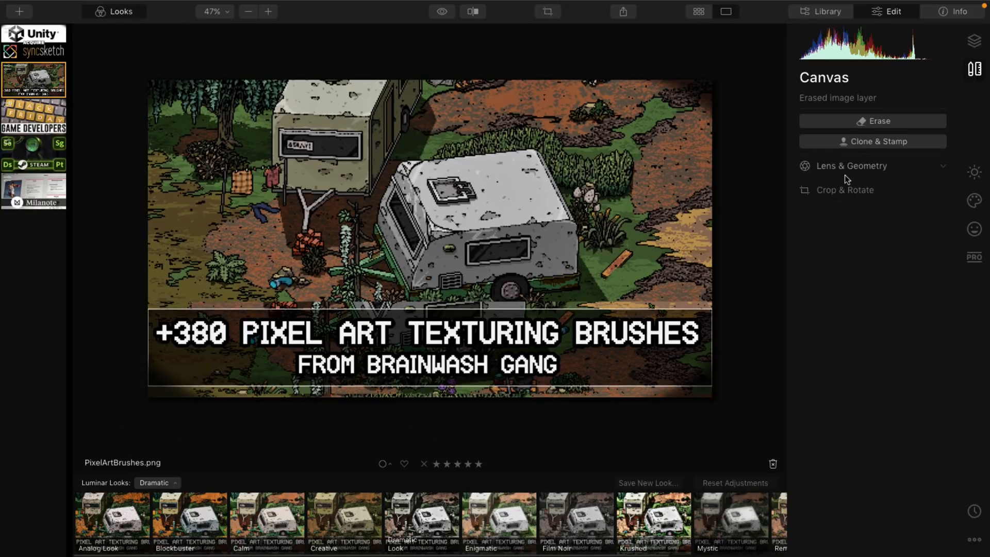
click(974, 229)
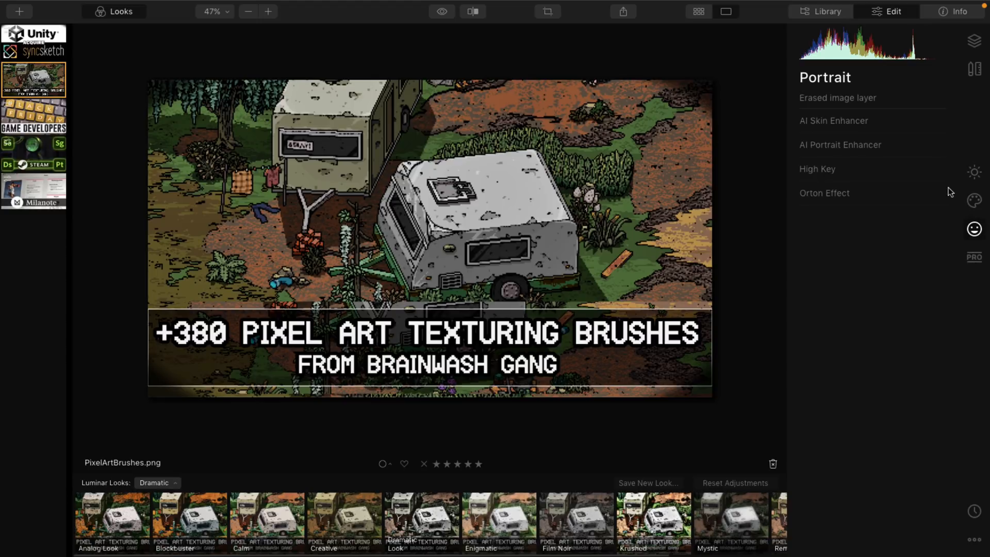
mouse_move(689, 227)
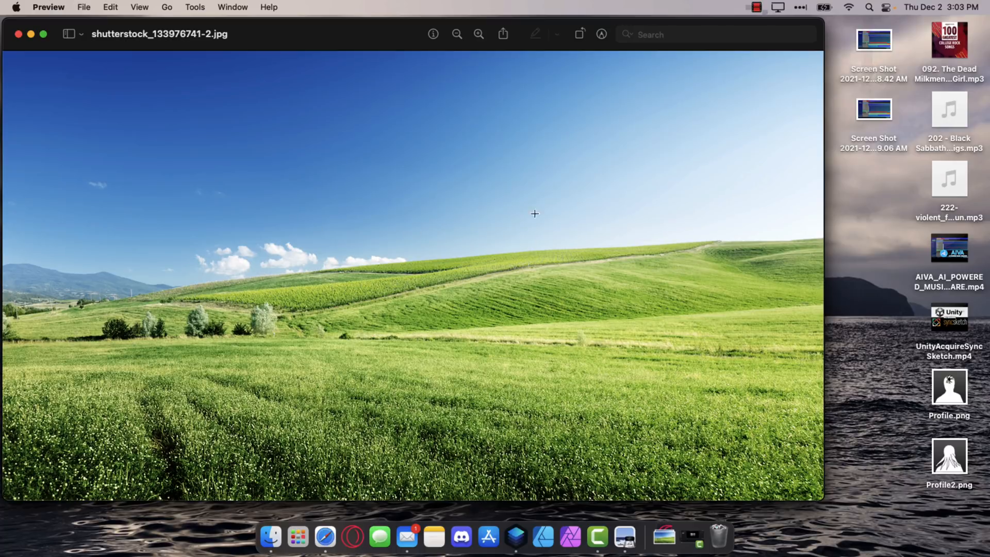
mouse_move(505, 206)
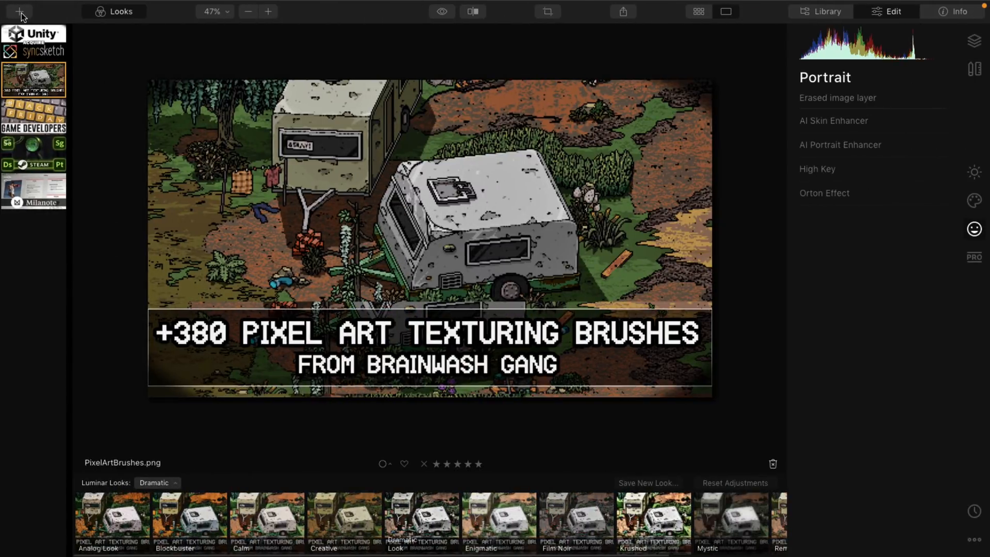
Open shutterstock_133976741.jpg from Downloads and select it for editing.
click(18, 11)
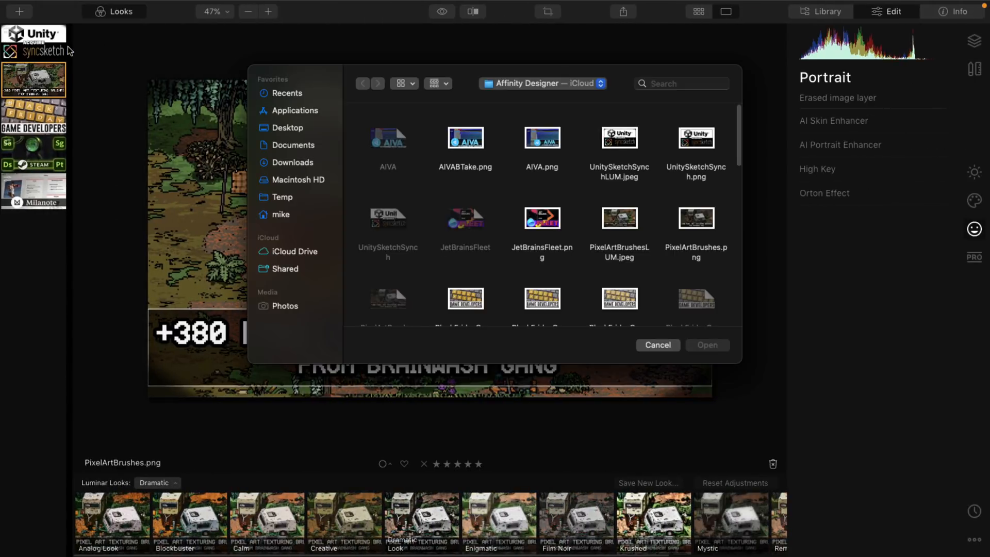
mouse_move(280, 171)
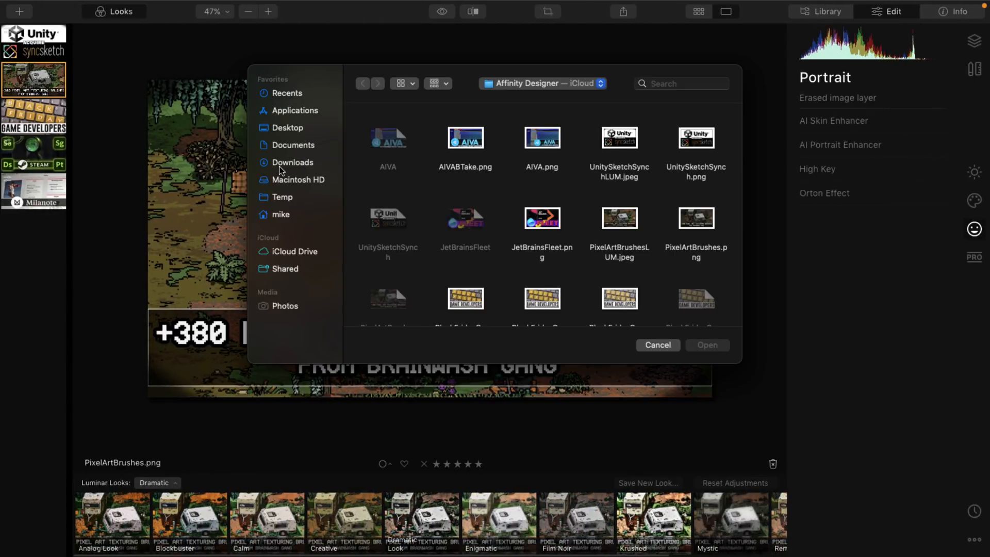
mouse_move(296, 165)
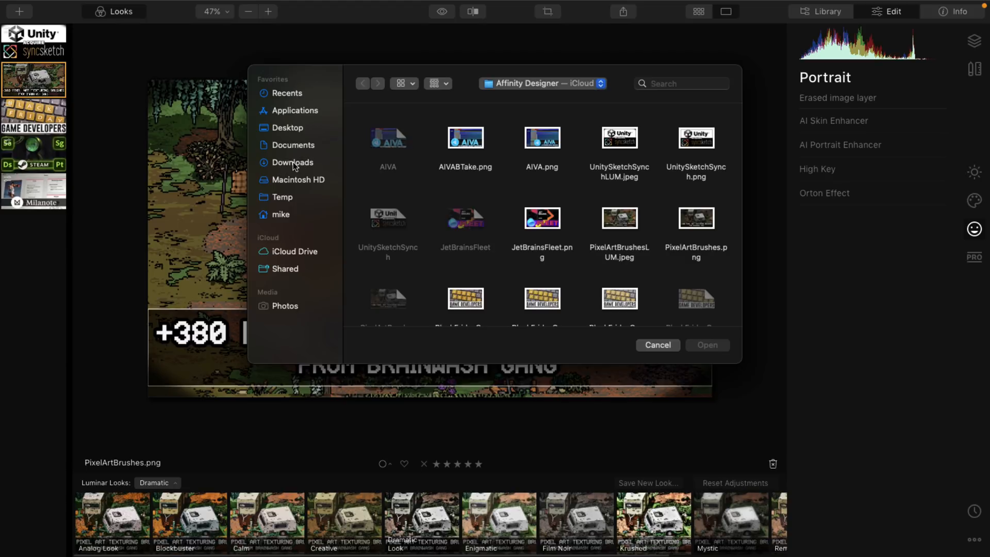
click(293, 162)
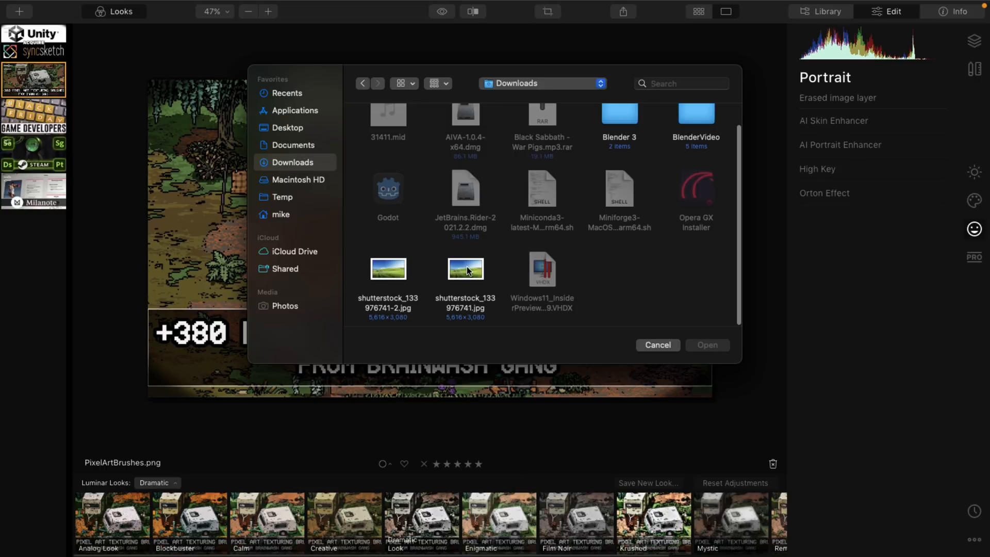
click(658, 344)
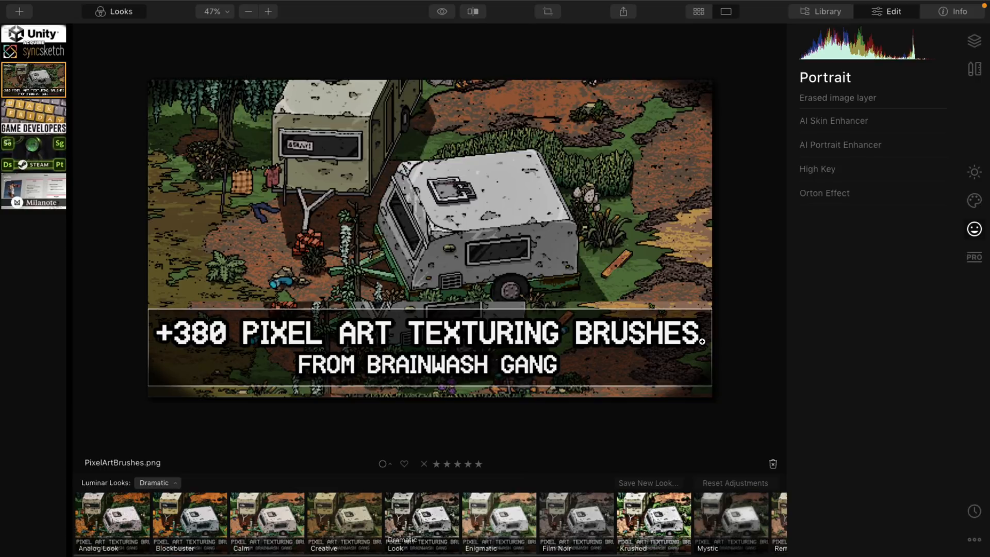
click(34, 41)
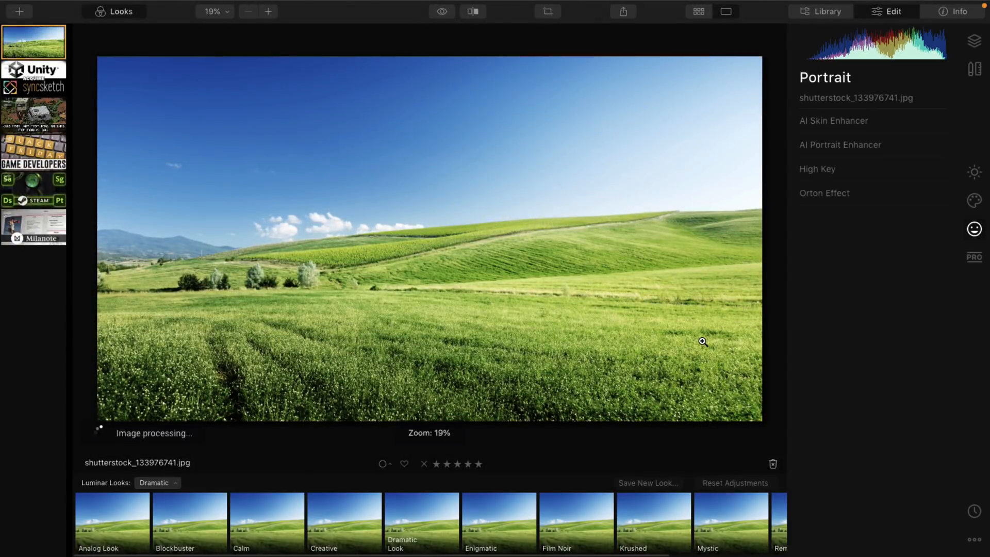
In AI Enhance set AI Sky Enhancer to 24 and AI Accent to 45.
click(347, 528)
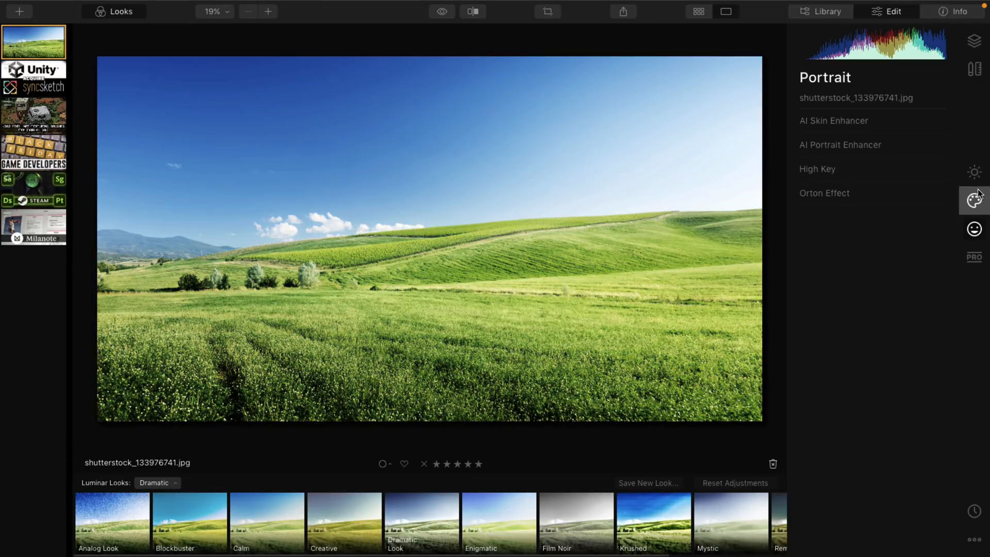
click(974, 169)
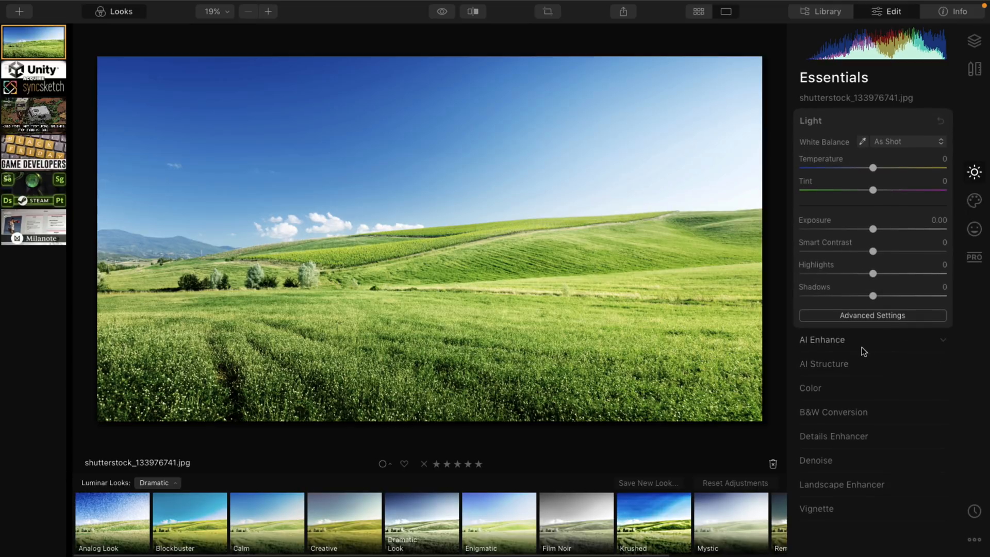
click(822, 339)
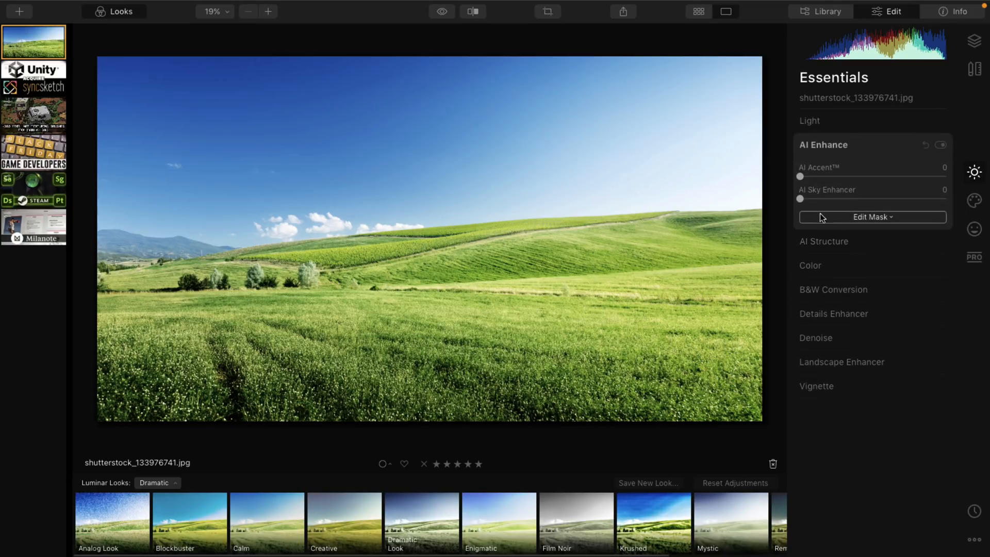
drag(800, 198, 841, 198)
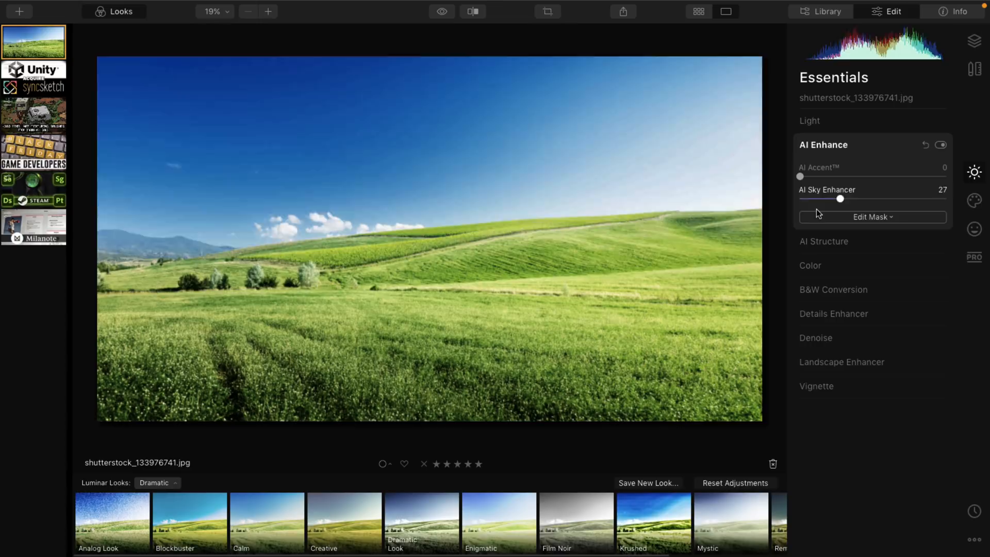
drag(840, 198, 842, 198)
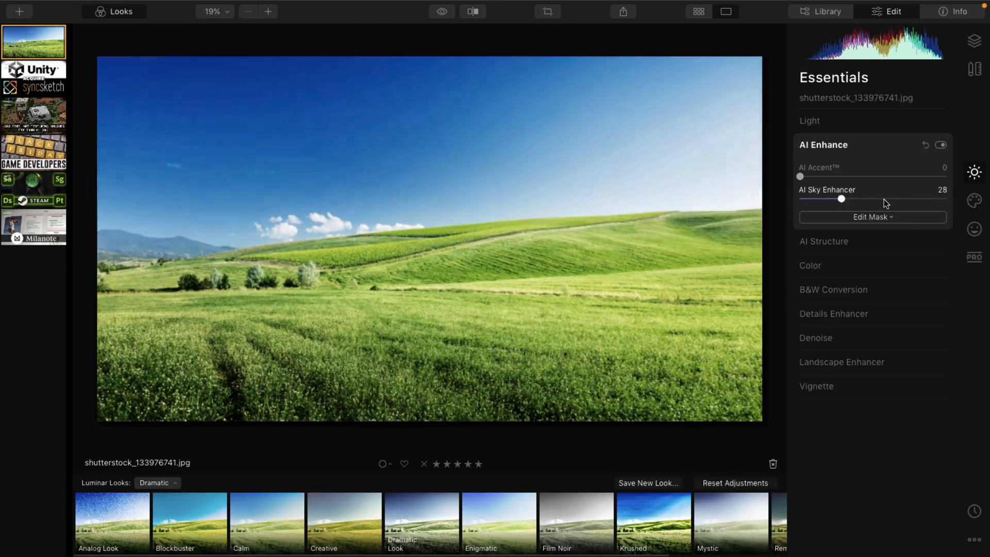
drag(841, 198, 837, 198)
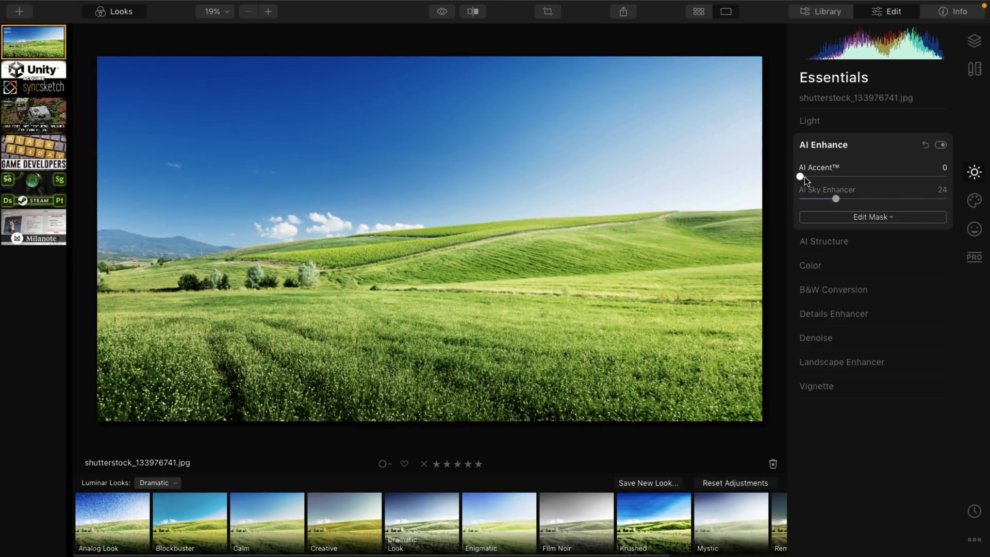
drag(800, 177, 866, 176)
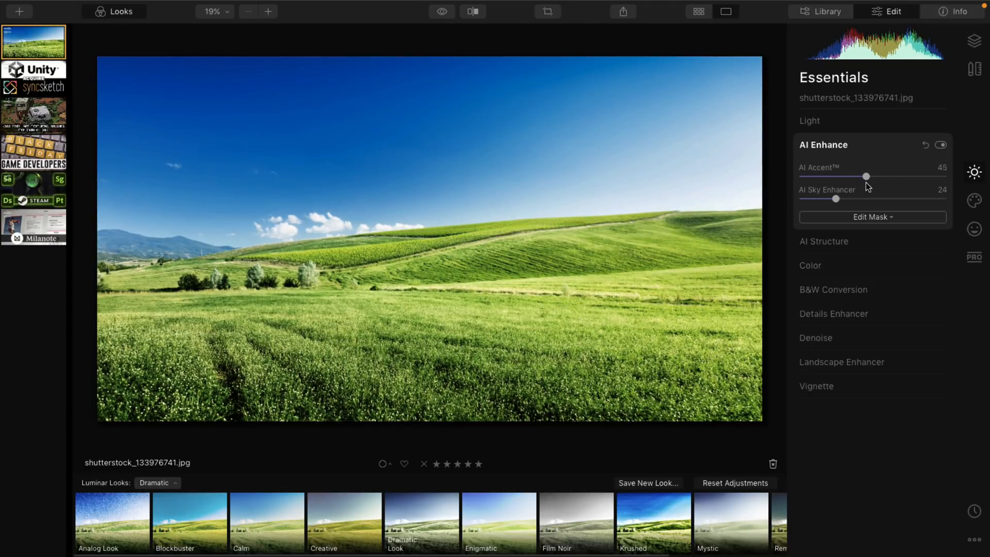
click(974, 196)
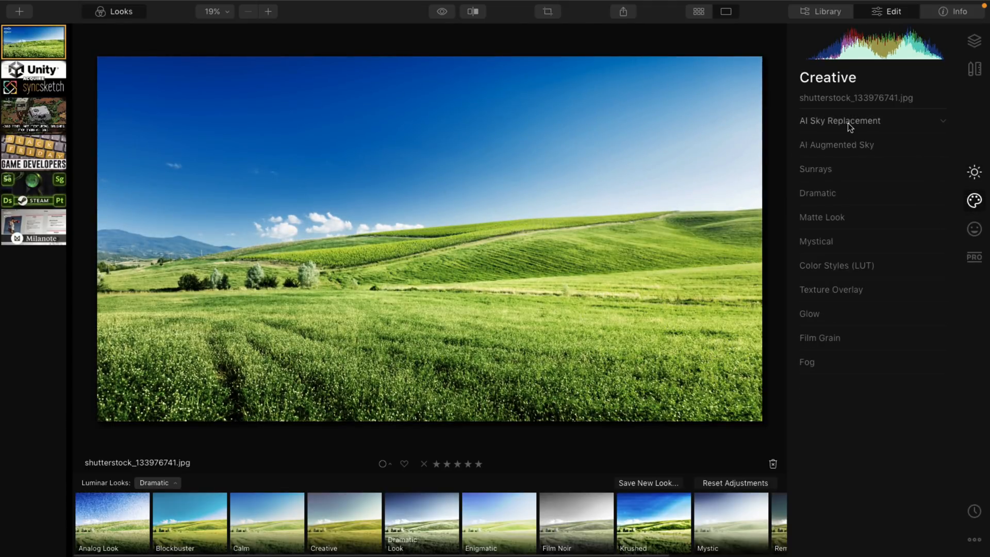
Replace the blue sky with the Galaxy 2 starry sky via AI Sky Replacement.
click(839, 121)
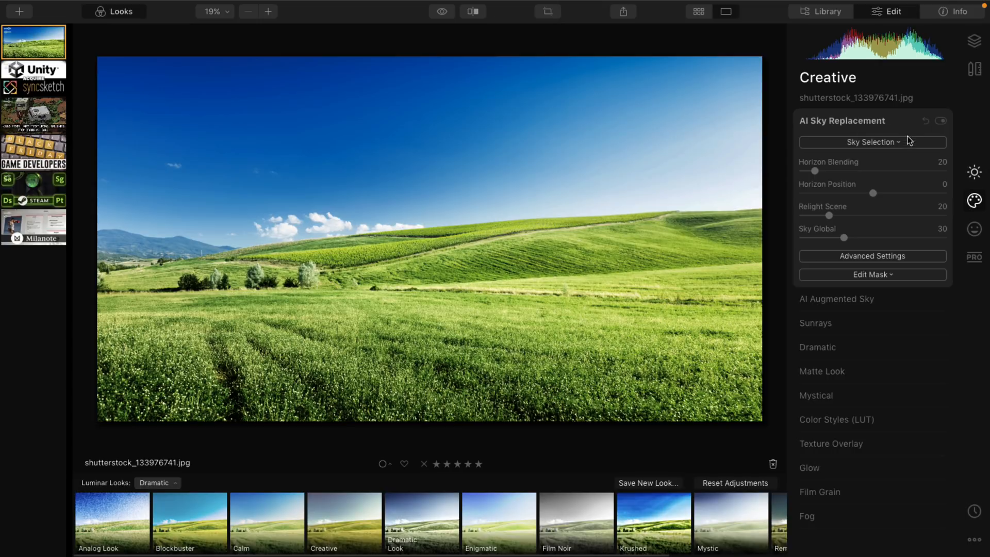
click(872, 142)
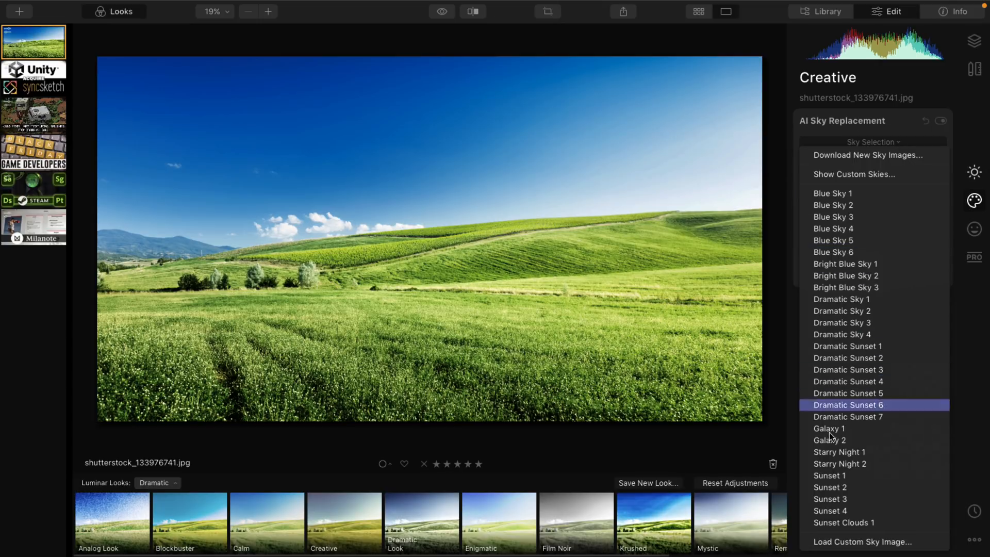
click(829, 439)
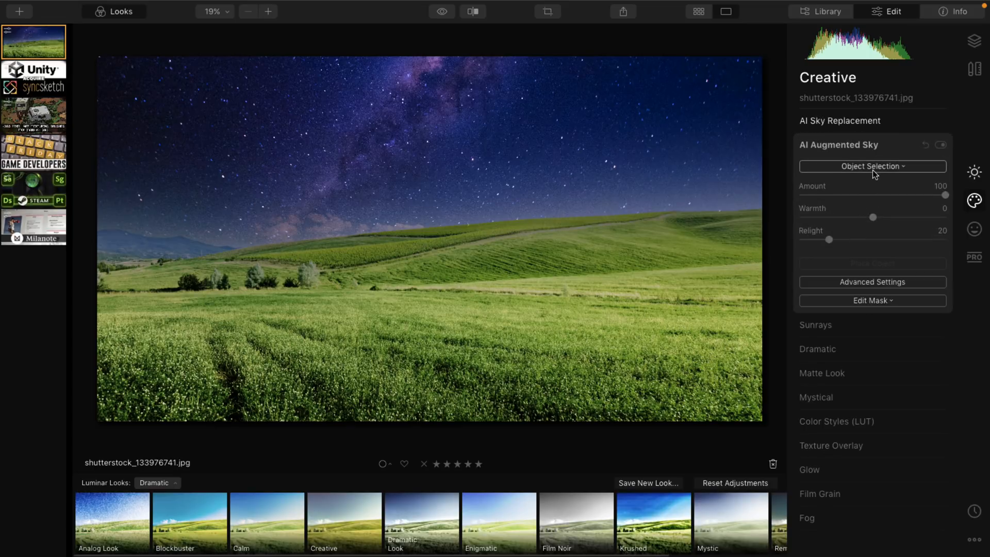
Add a large cloud object and raise Sky Global to 51 and Horizon Blending to 81.
click(873, 166)
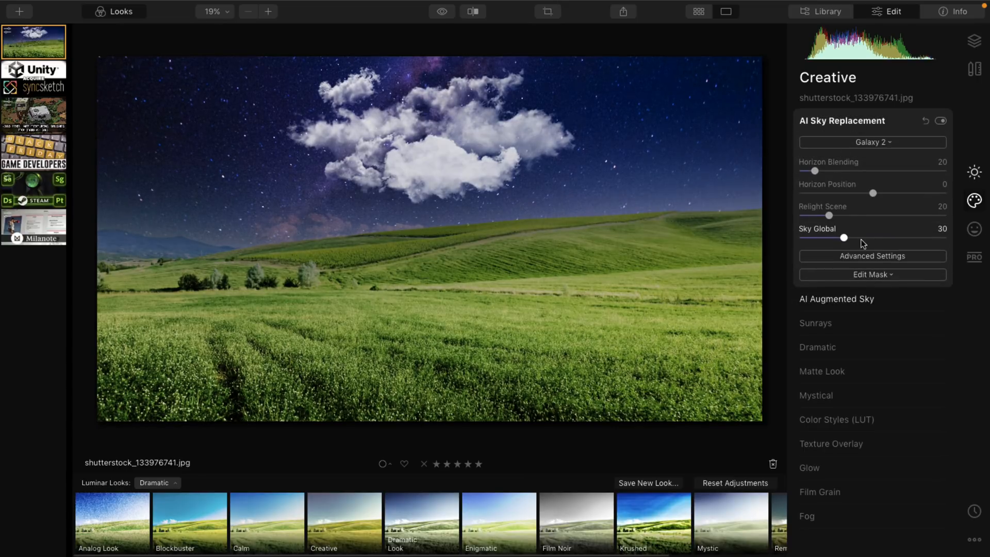
drag(843, 237, 876, 238)
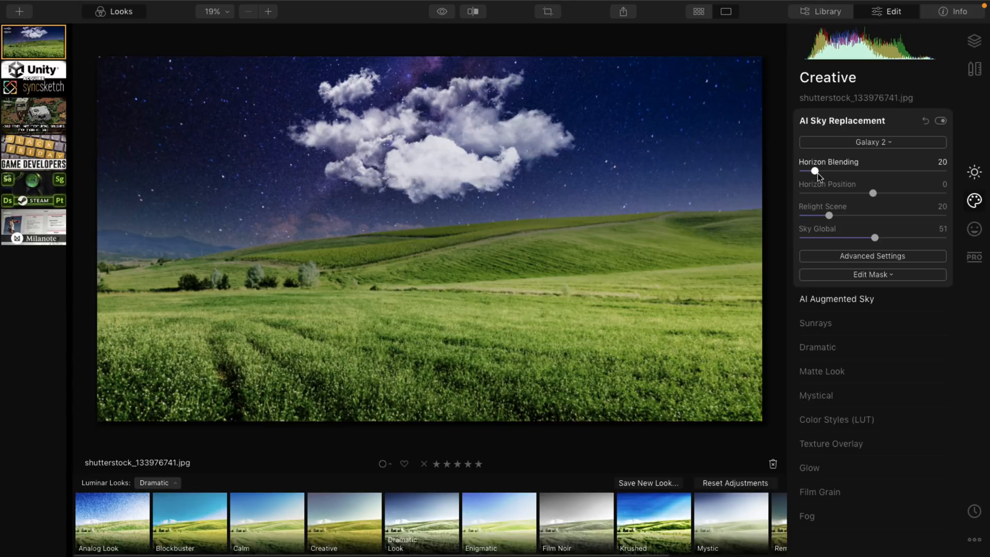
drag(815, 170, 861, 171)
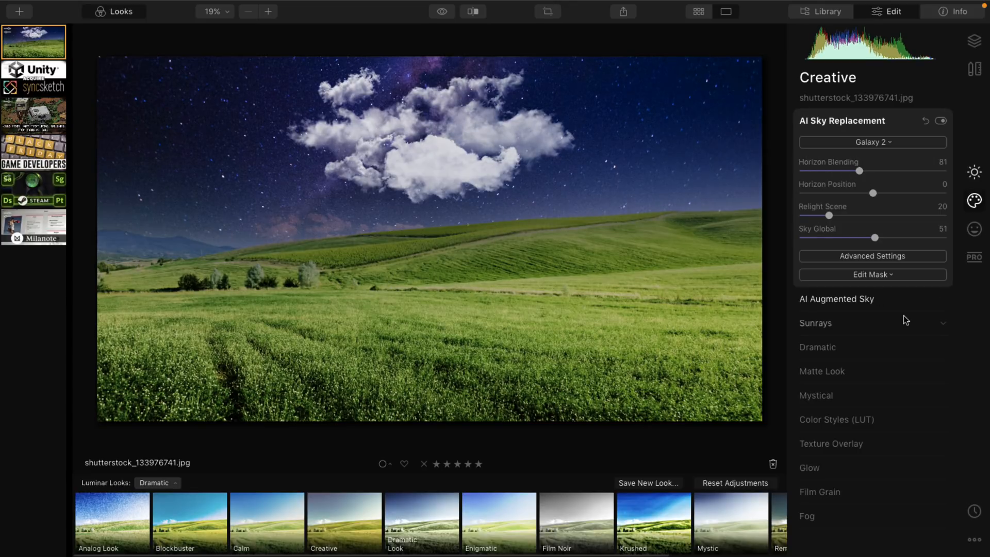
click(814, 323)
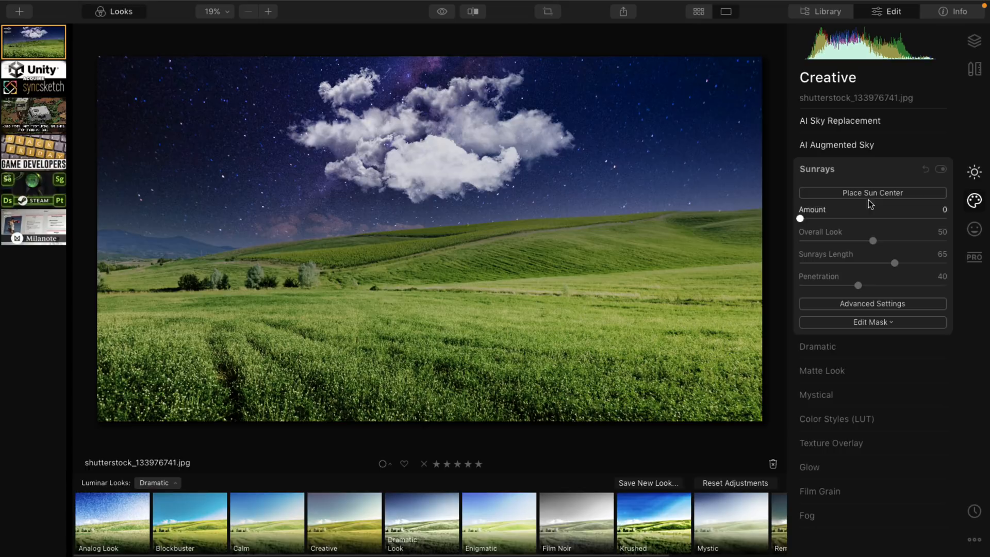
Start placing the sun, raise sunrays amount to 35 and lower penetration to 16.
click(872, 193)
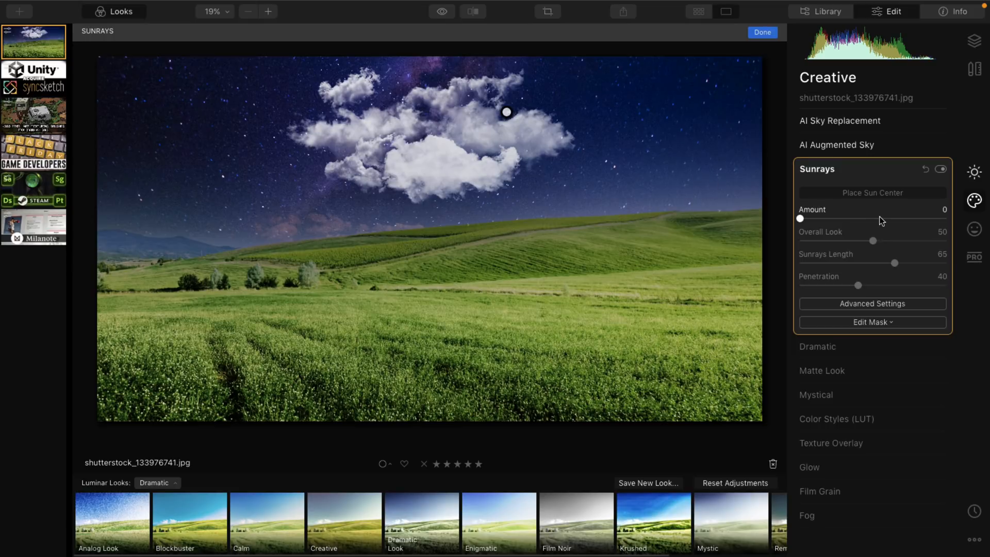
drag(800, 218, 851, 219)
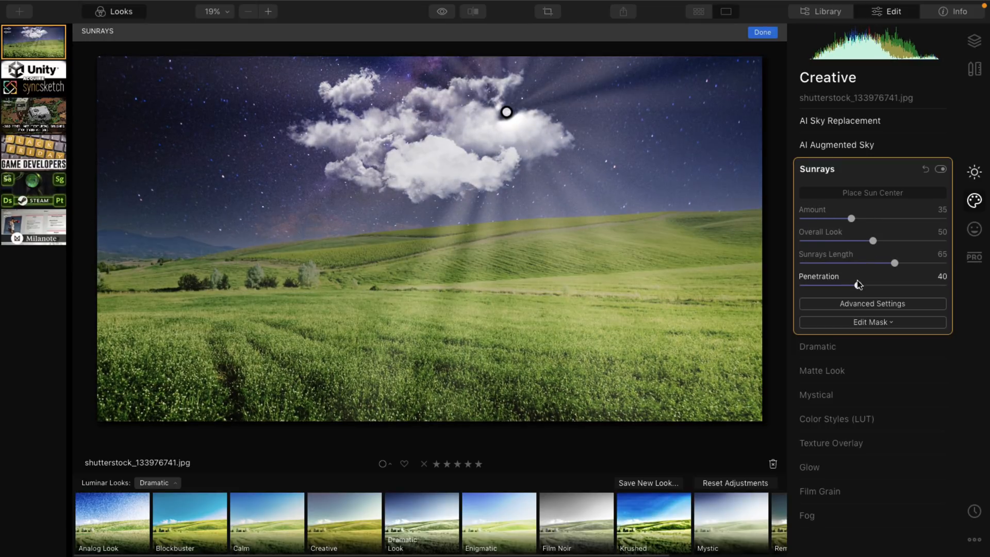
drag(856, 284, 824, 285)
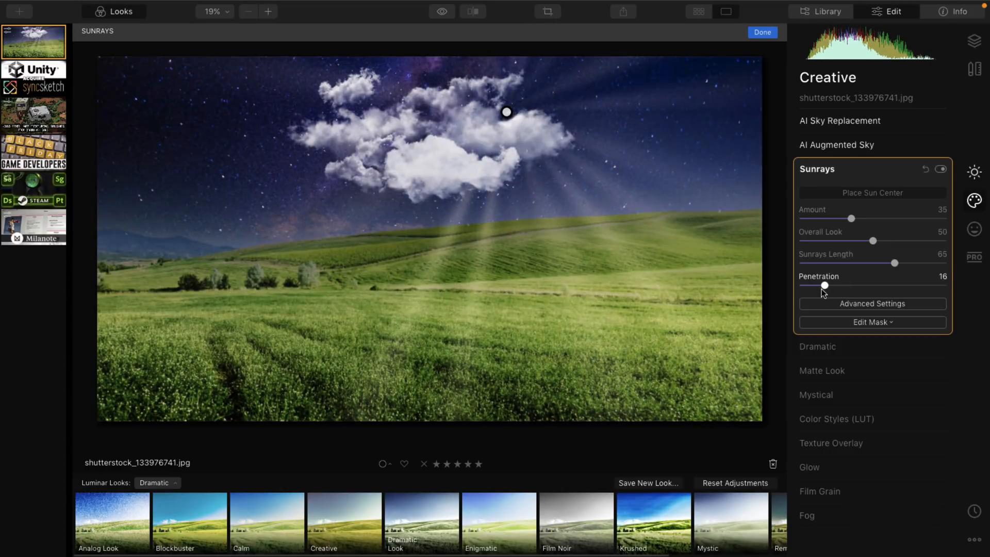
drag(506, 112, 485, 119)
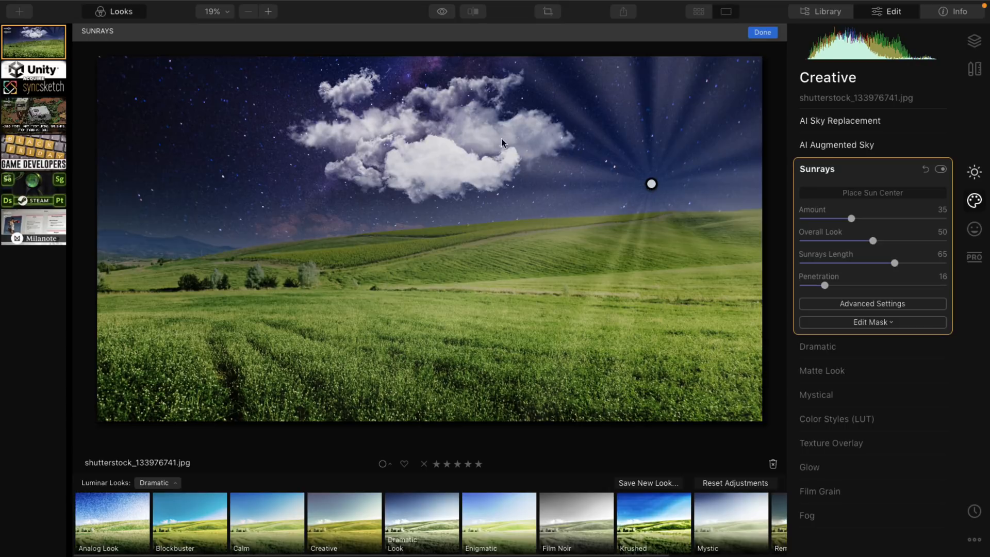
Place the sun behind the cloud's centre and lower penetration to 8.
drag(650, 184, 448, 163)
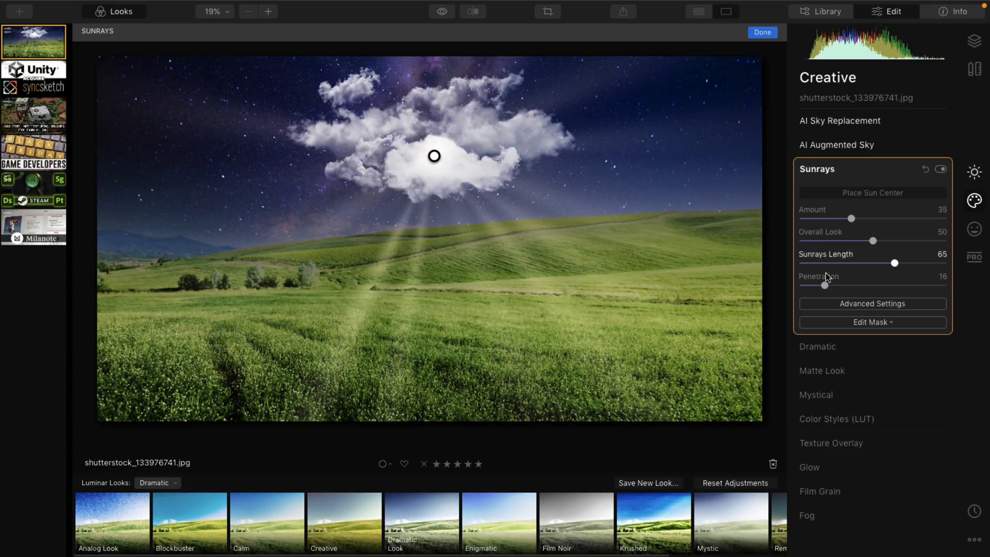
drag(825, 284, 812, 284)
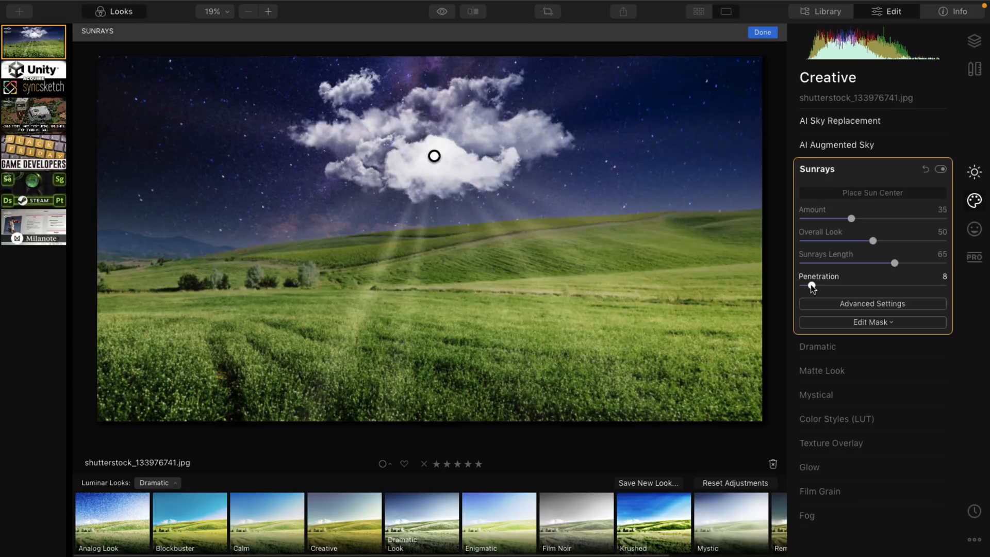
drag(840, 285, 813, 286)
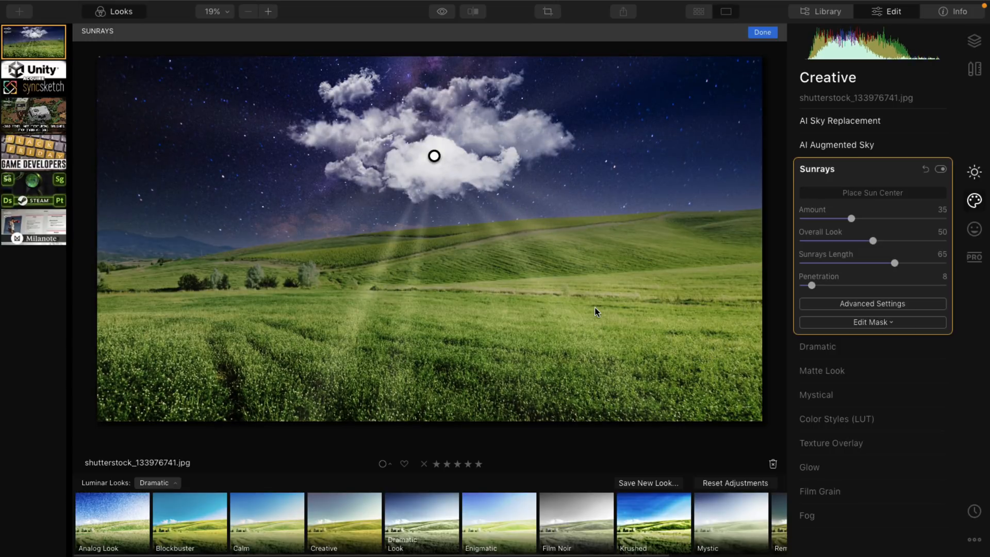
mouse_move(802, 410)
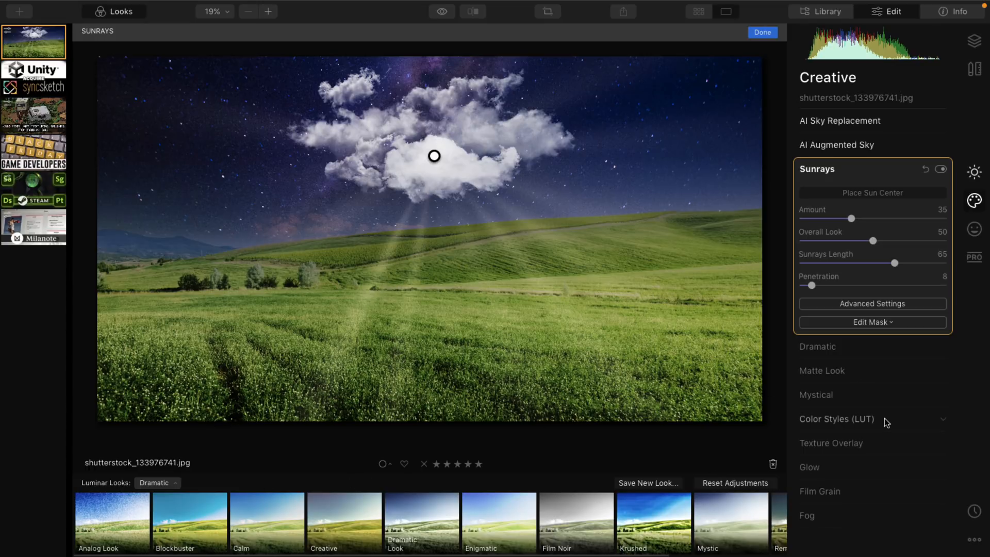
mouse_move(903, 424)
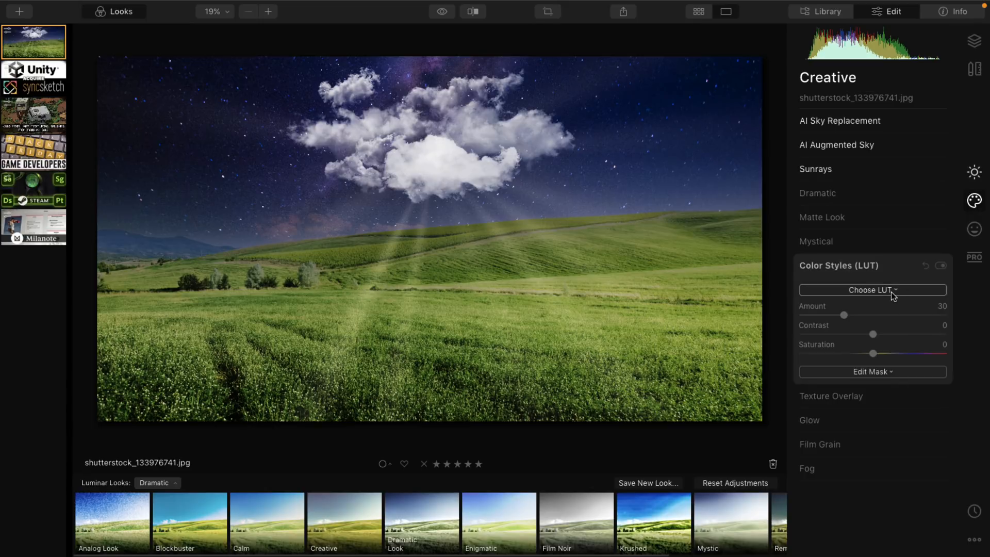
Preview Long Beach and Santa Barbara LUTs, then apply the Kodack chrome 3 color style.
click(872, 290)
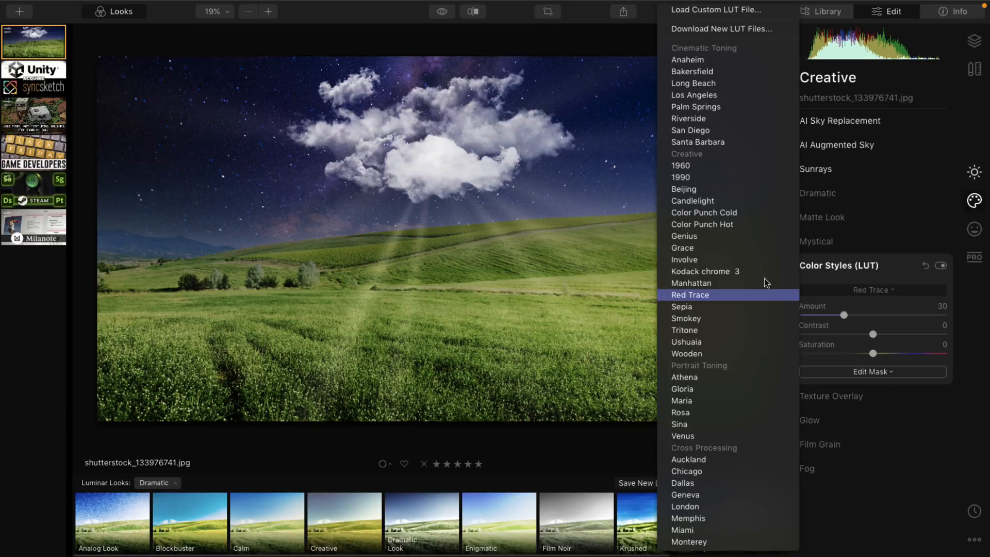
click(694, 82)
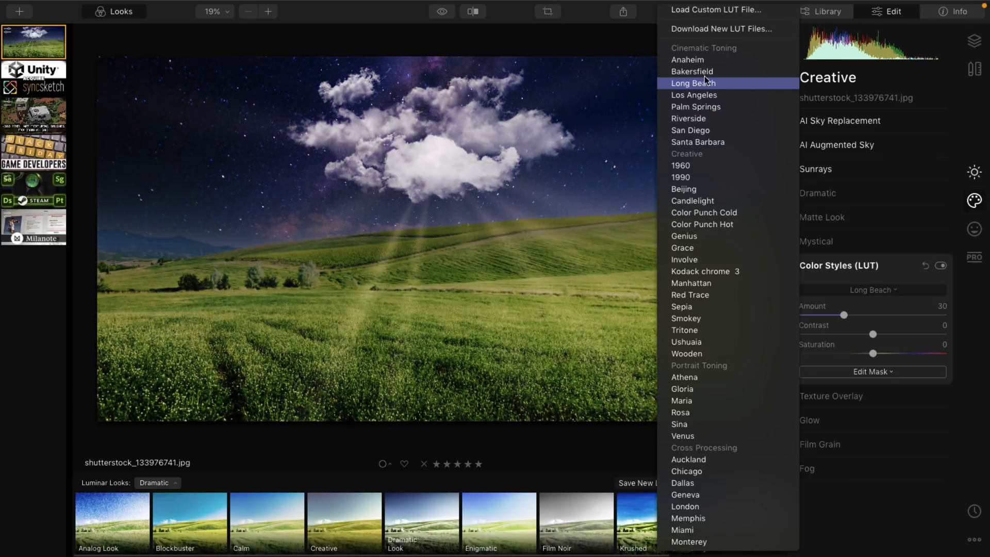
click(698, 142)
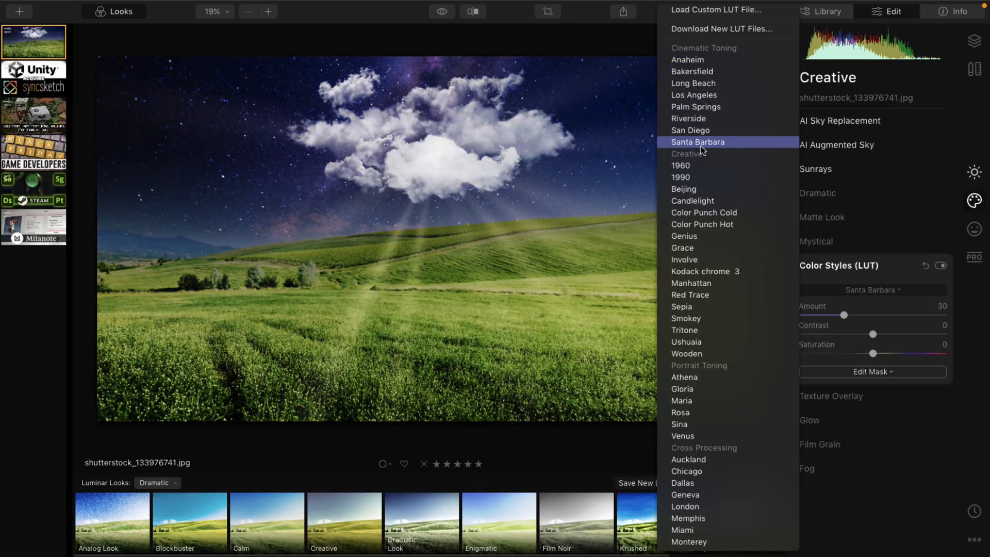
click(701, 272)
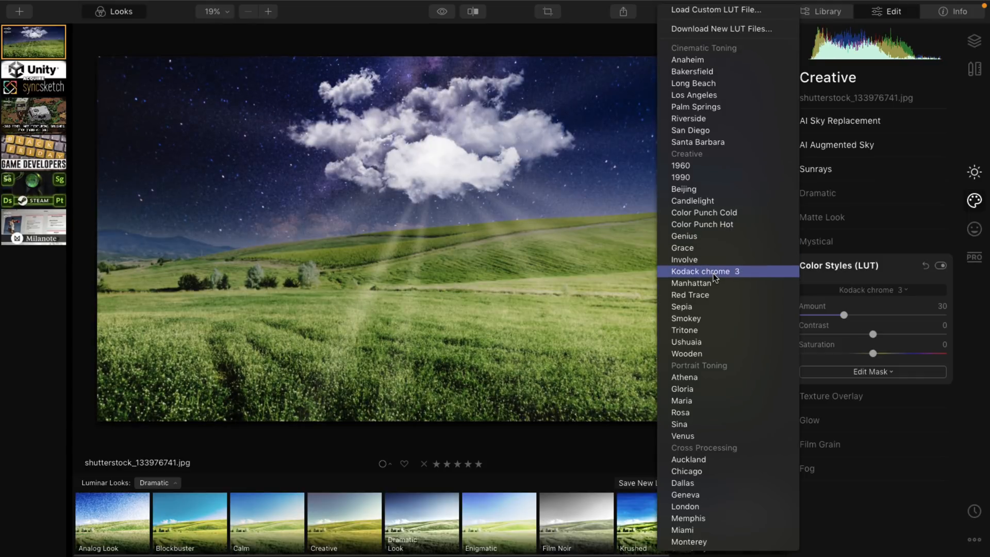
click(710, 271)
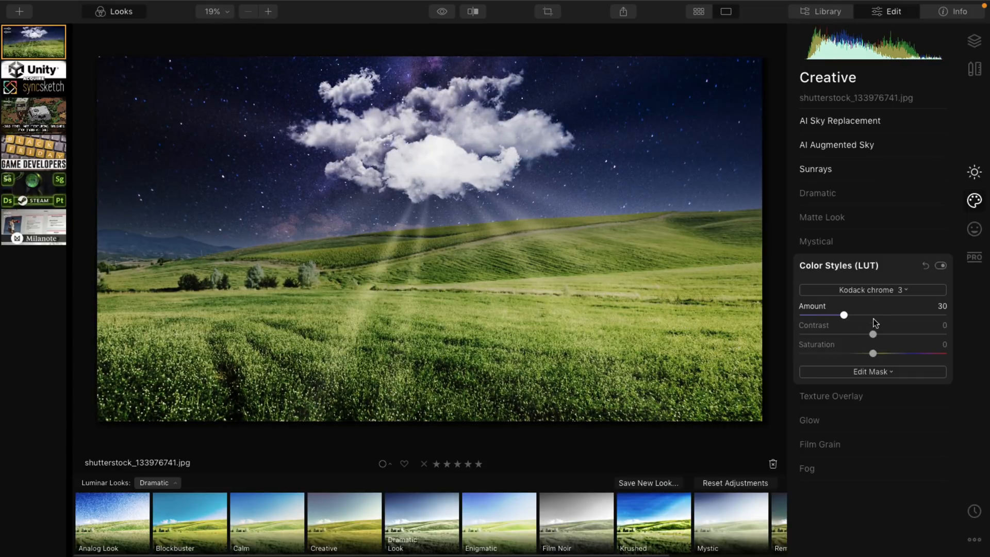
Set the Kodack chrome 3 strength to 22 and return to the Essentials tools.
drag(844, 316, 832, 316)
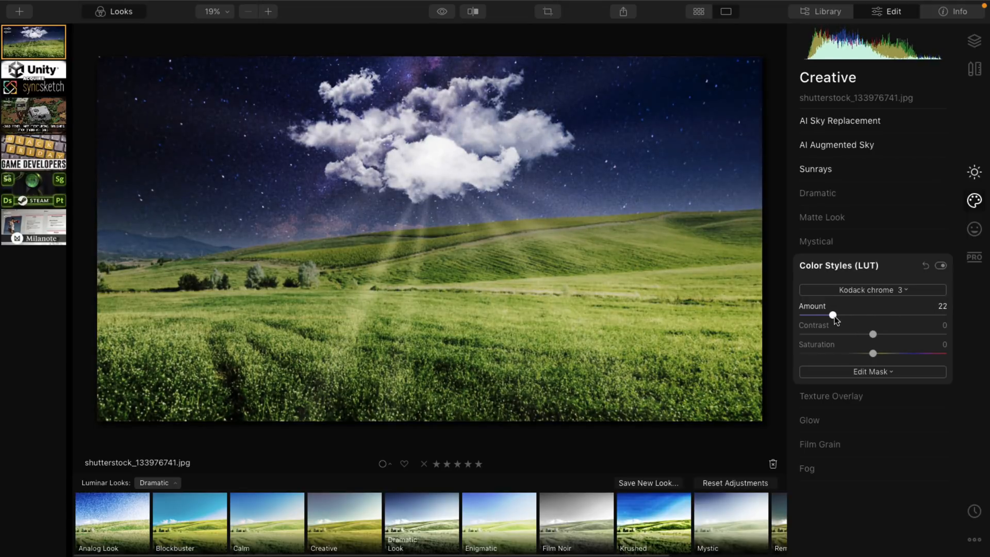
click(972, 184)
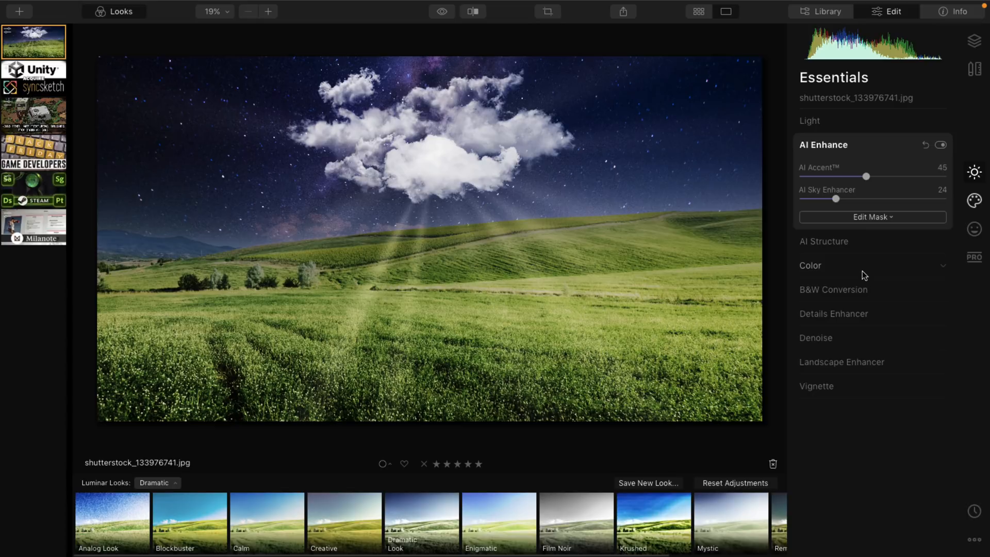
Convert the photo to B&W and choose a brush mask for the conversion.
click(834, 289)
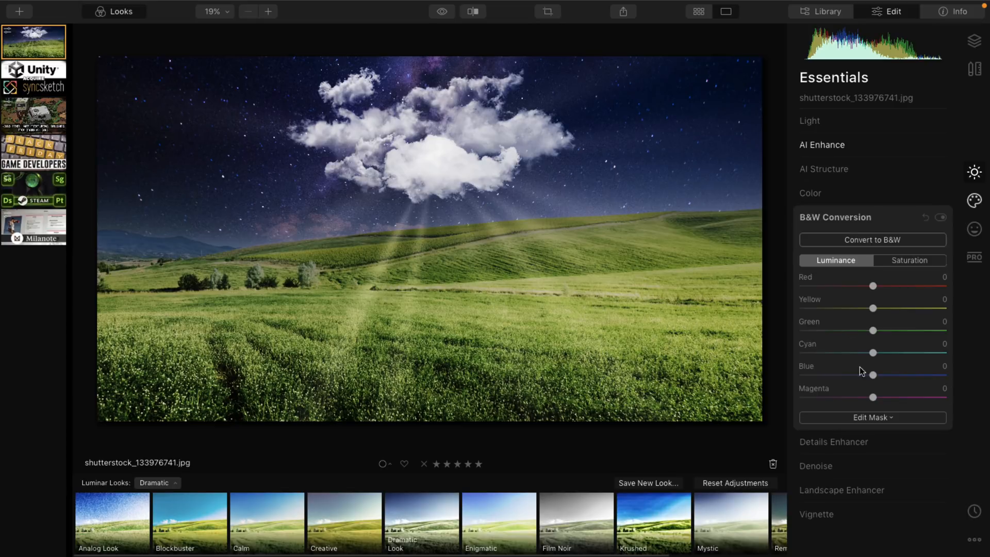
mouse_move(900, 293)
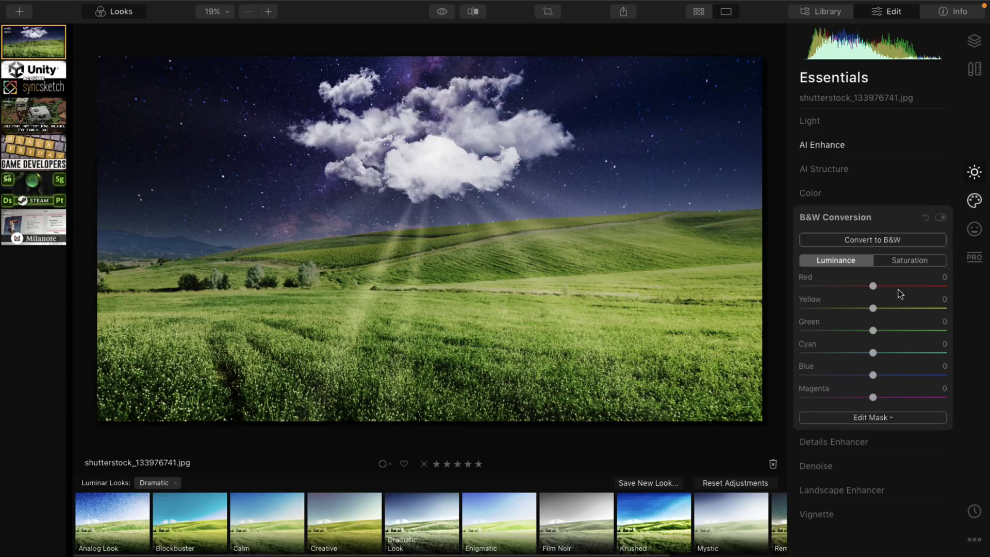
mouse_move(846, 252)
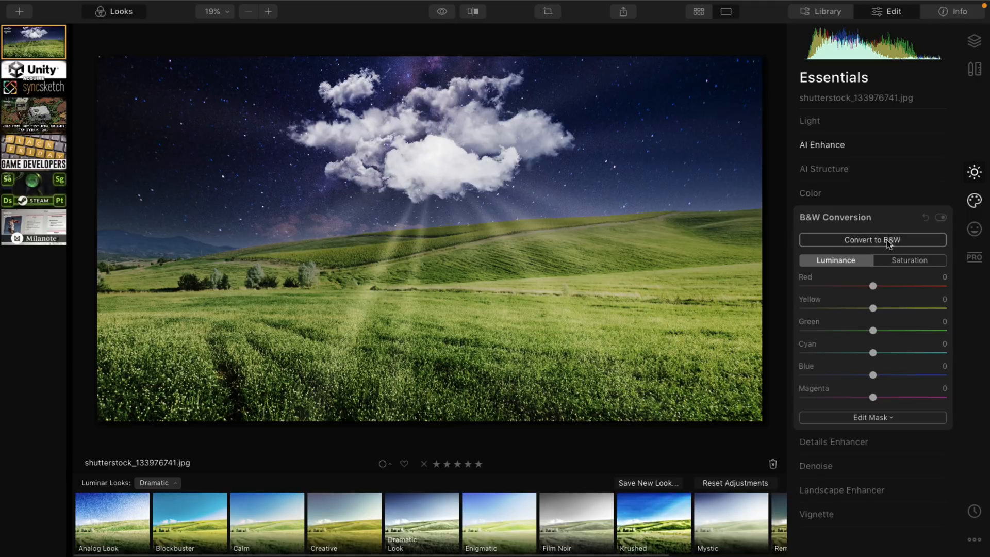
click(873, 239)
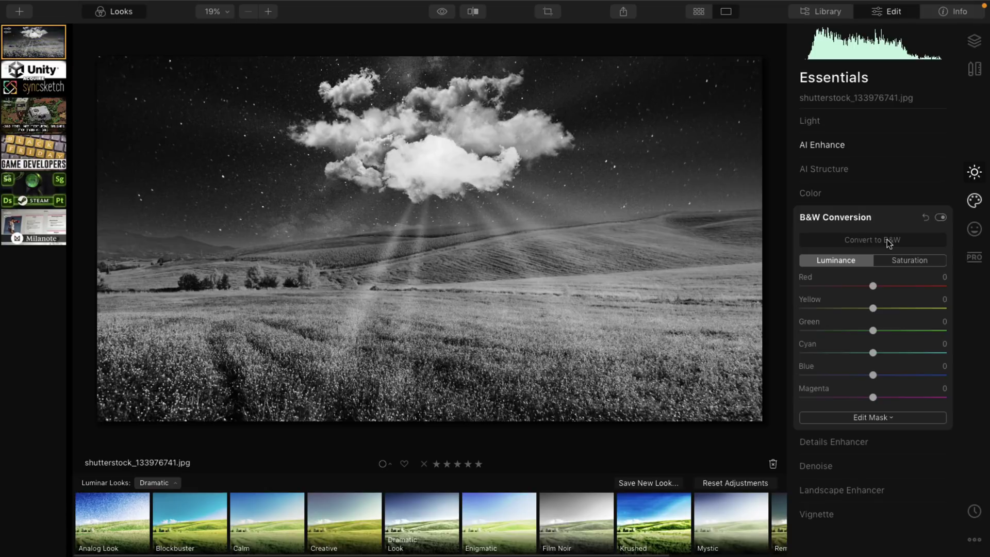
click(941, 217)
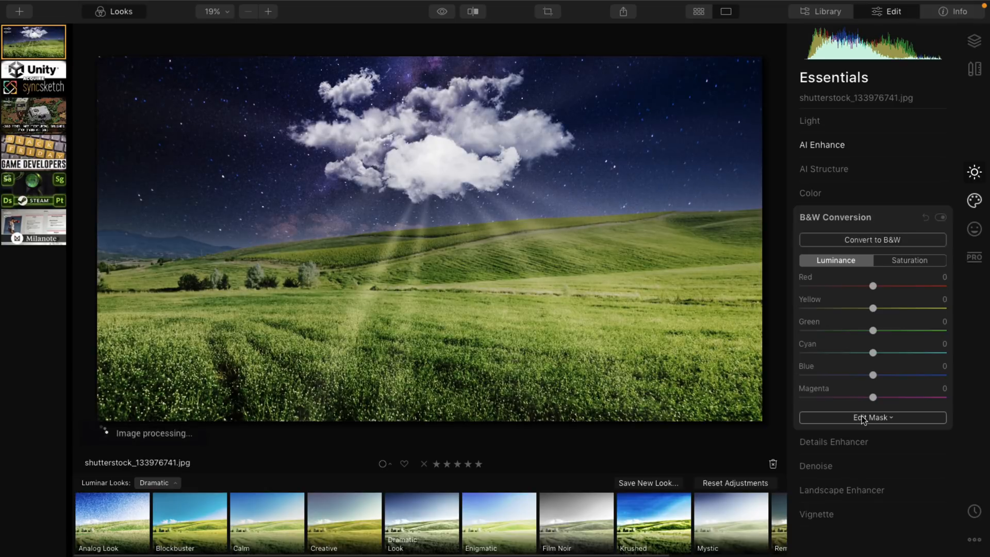
click(873, 417)
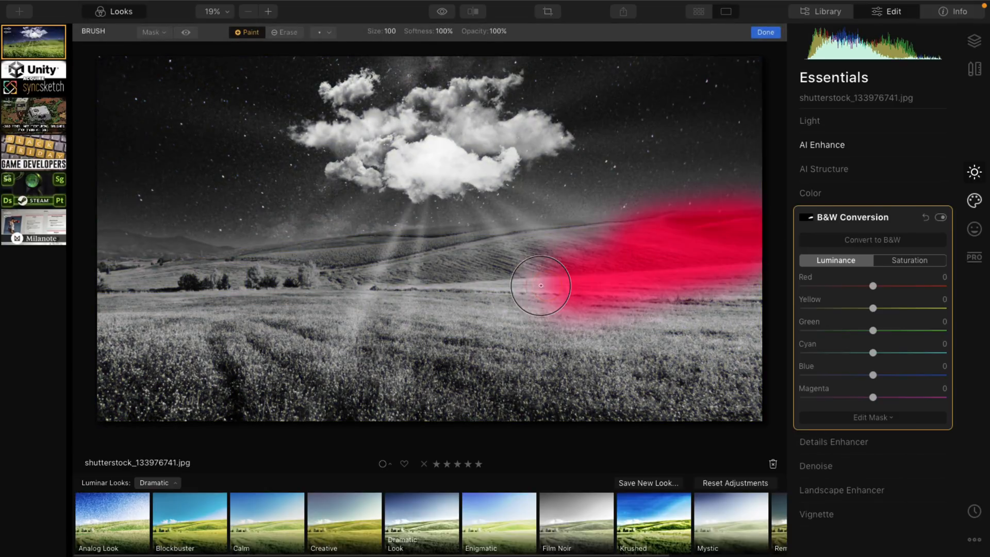
Paint the B&W mask over the hills, treeline and lower field, leaving the sky in colour.
drag(540, 284, 126, 268)
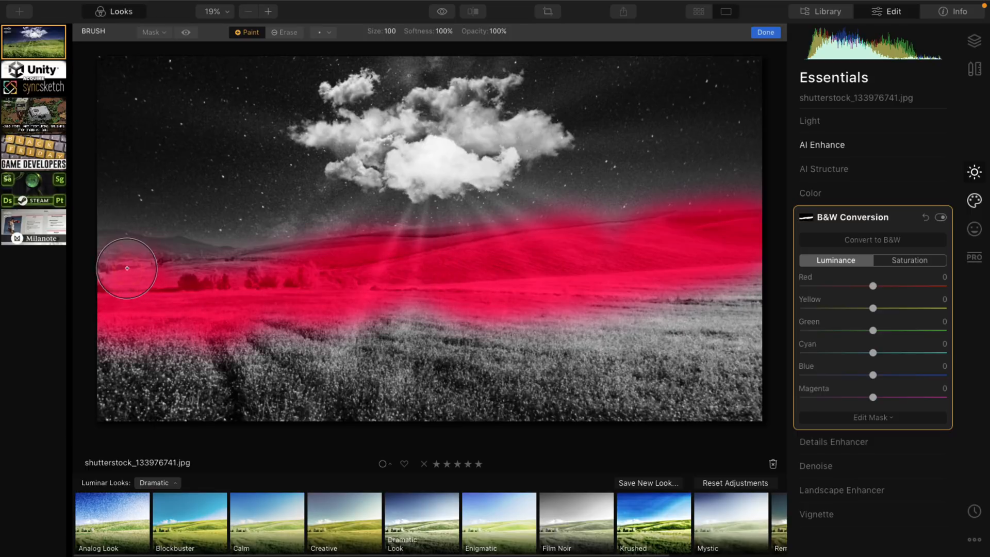
drag(126, 269, 730, 308)
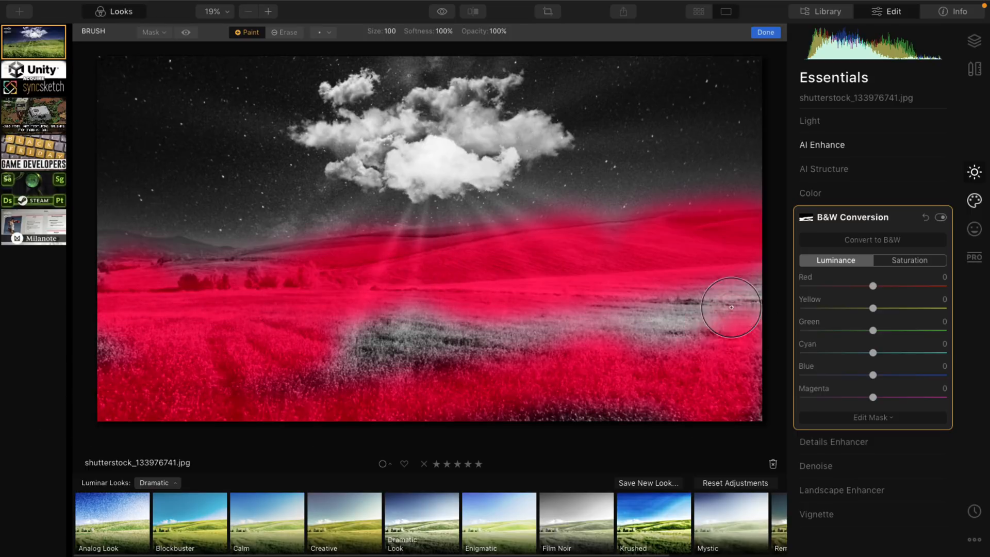
drag(733, 309, 703, 283)
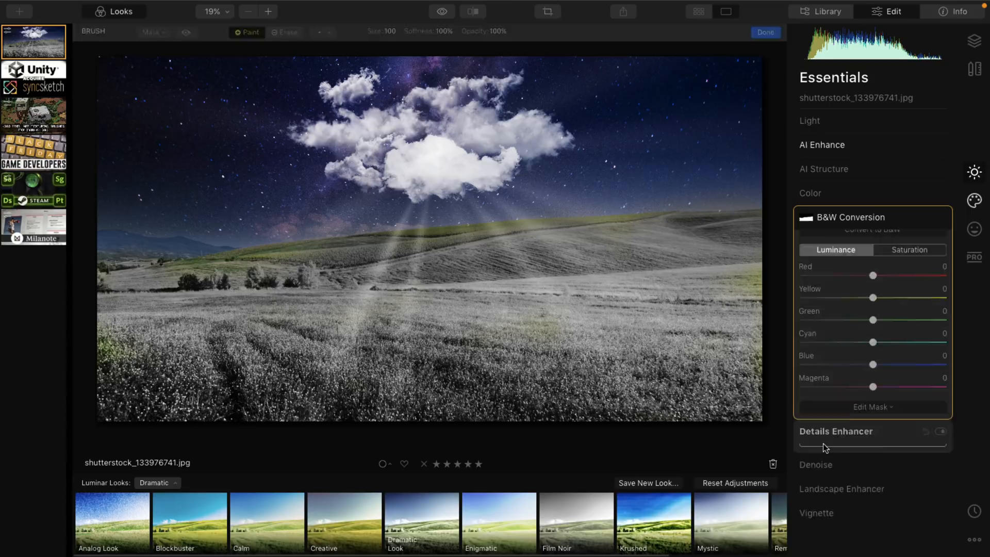
Set Details Enhancer small 64, medium 47, large 23 with details protection 55.
drag(874, 274, 908, 274)
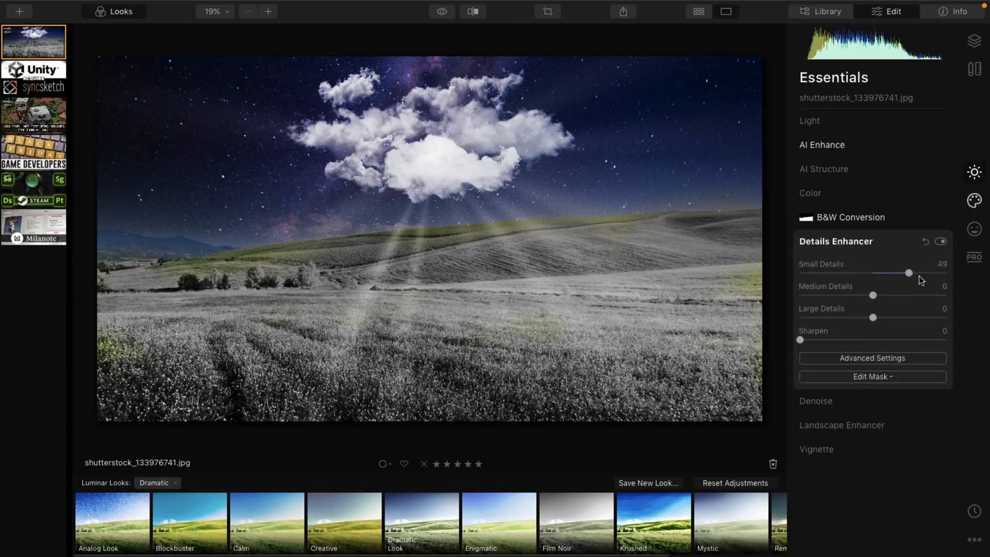
drag(892, 295, 908, 295)
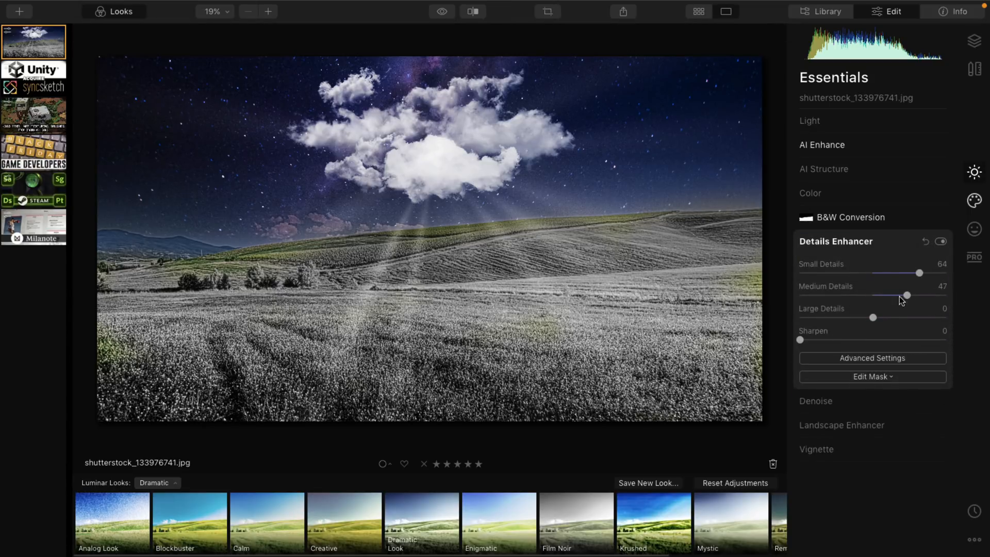
drag(872, 317, 888, 318)
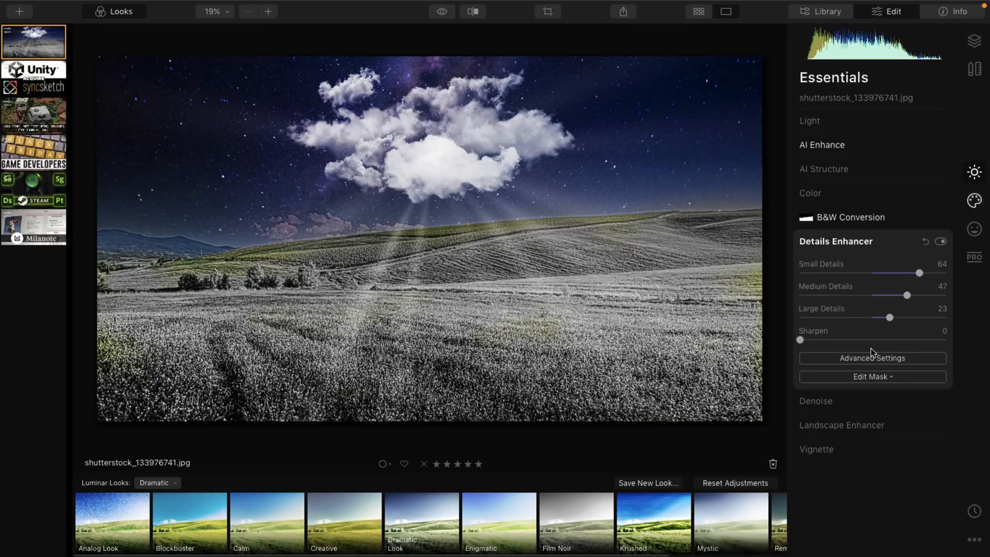
click(872, 358)
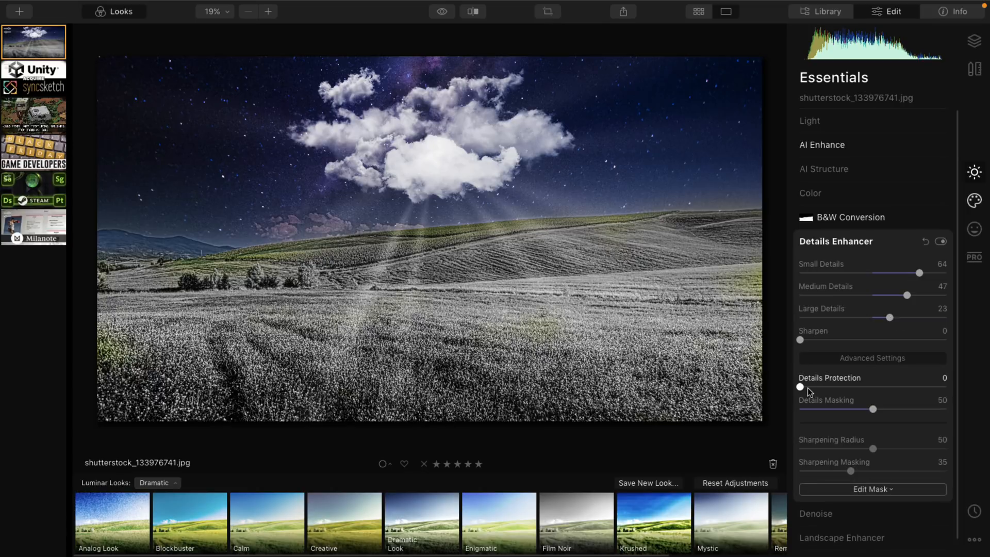
drag(801, 387, 882, 387)
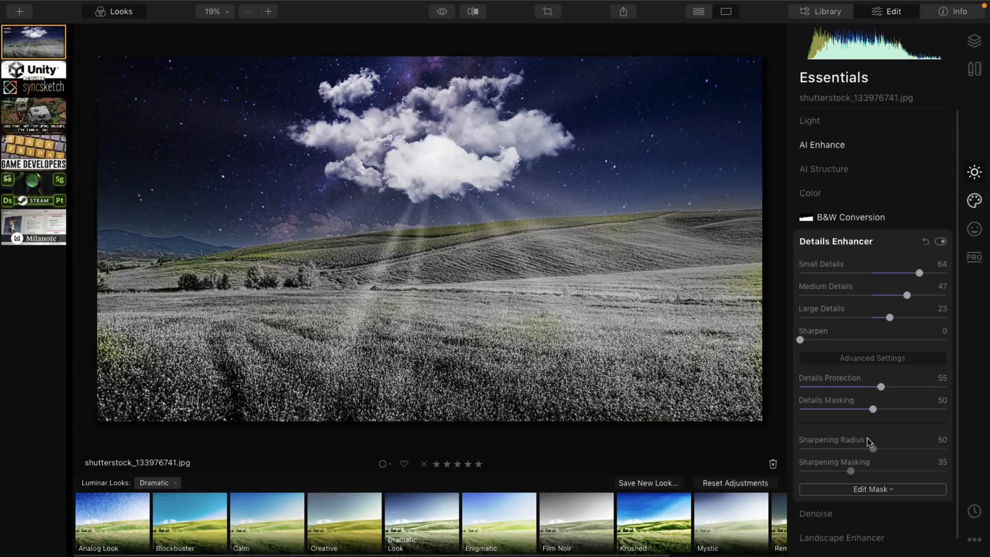
Brush-mask the detail effect across the whole cloud.
click(873, 488)
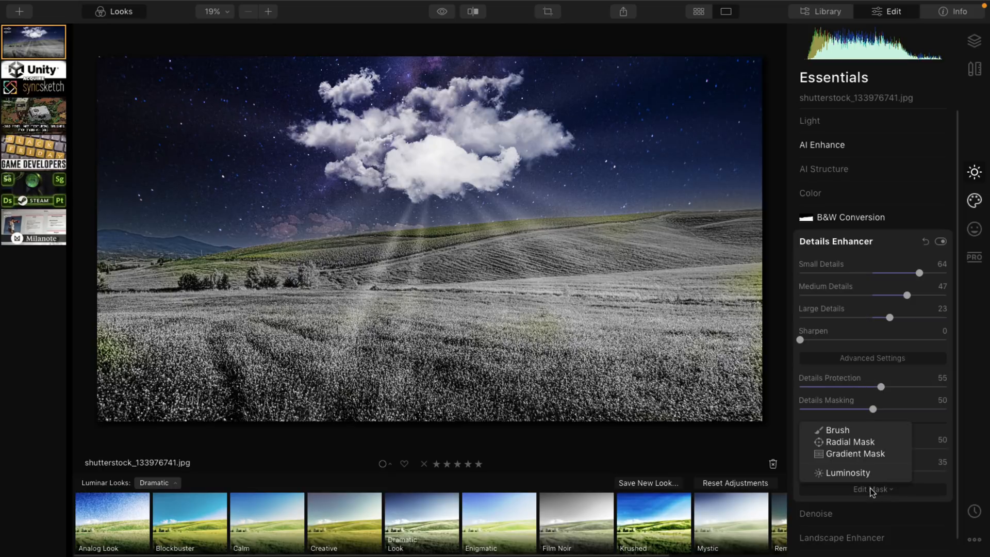
click(837, 430)
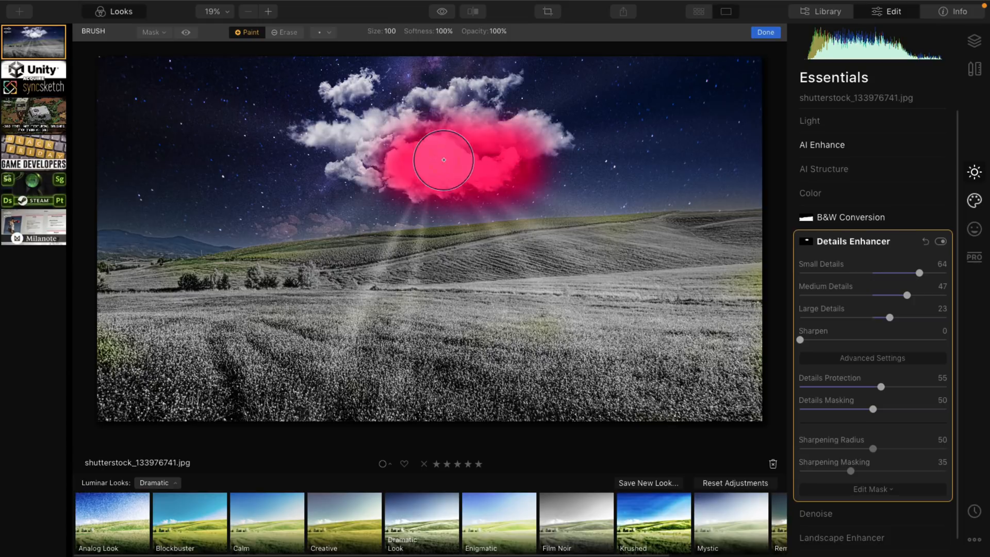
drag(442, 159, 519, 131)
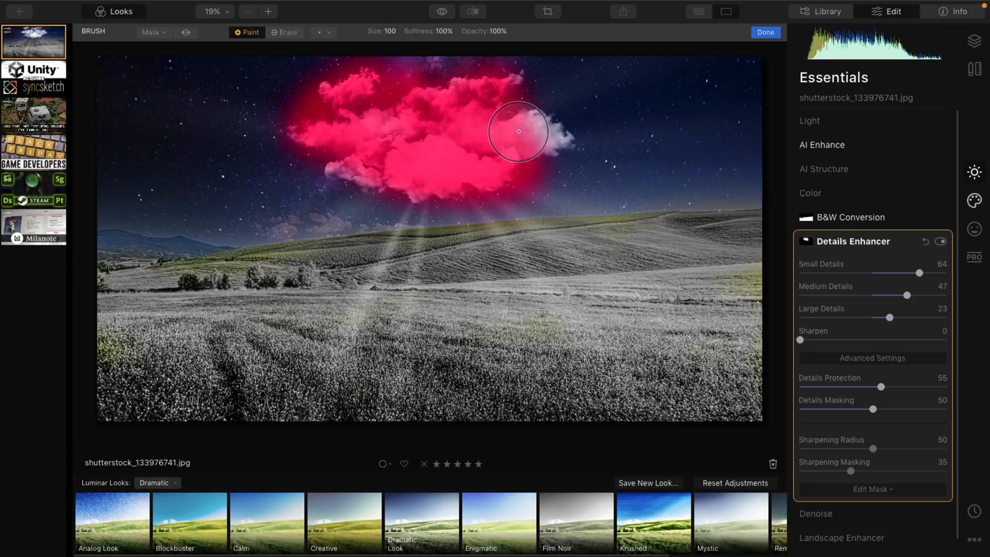
drag(519, 131, 375, 167)
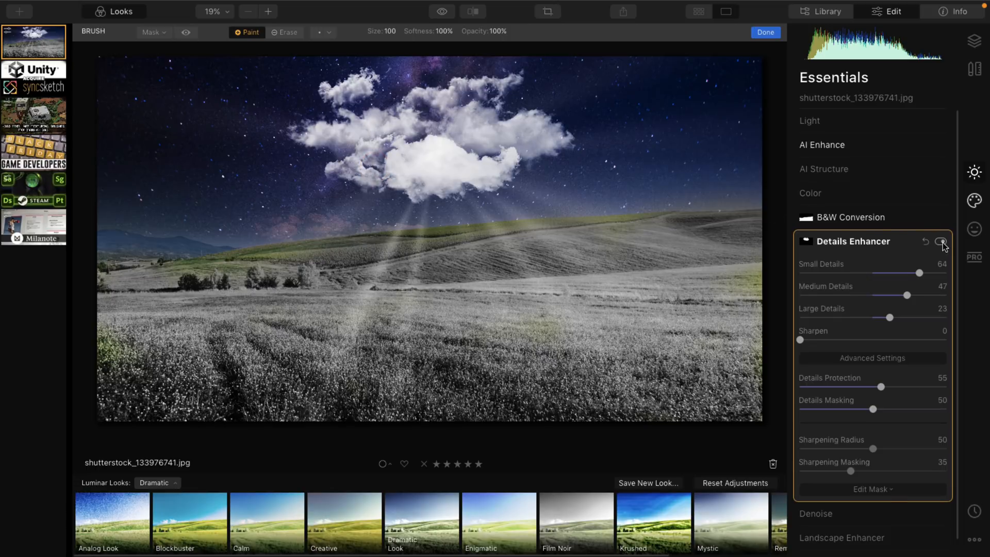
Toggle the detail effect off and on to compare, then move on to AI Structure.
click(940, 241)
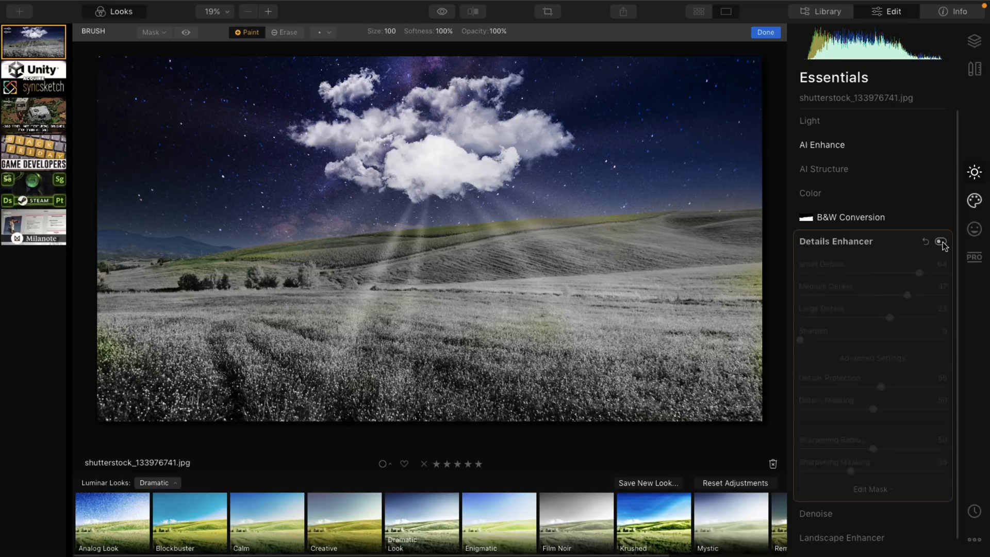
click(940, 241)
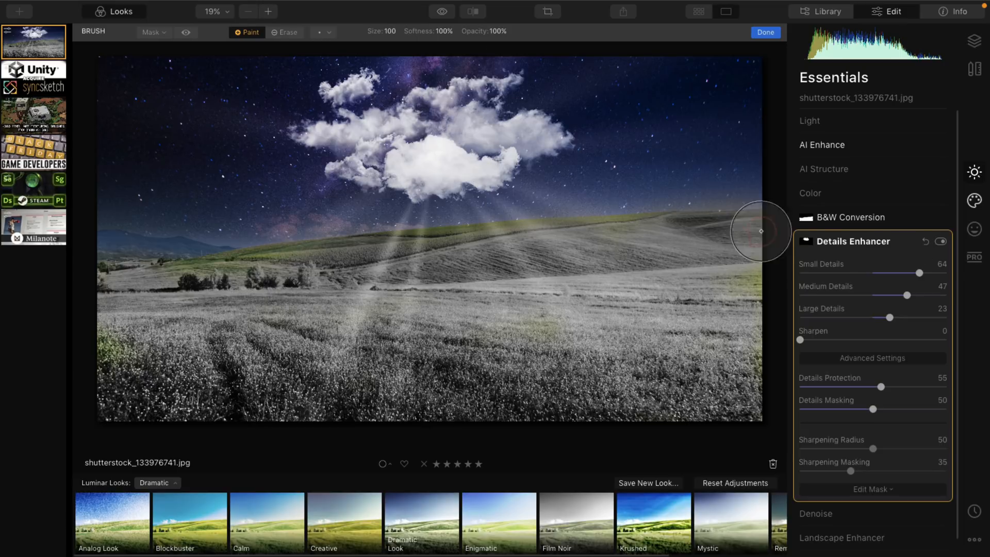
click(823, 169)
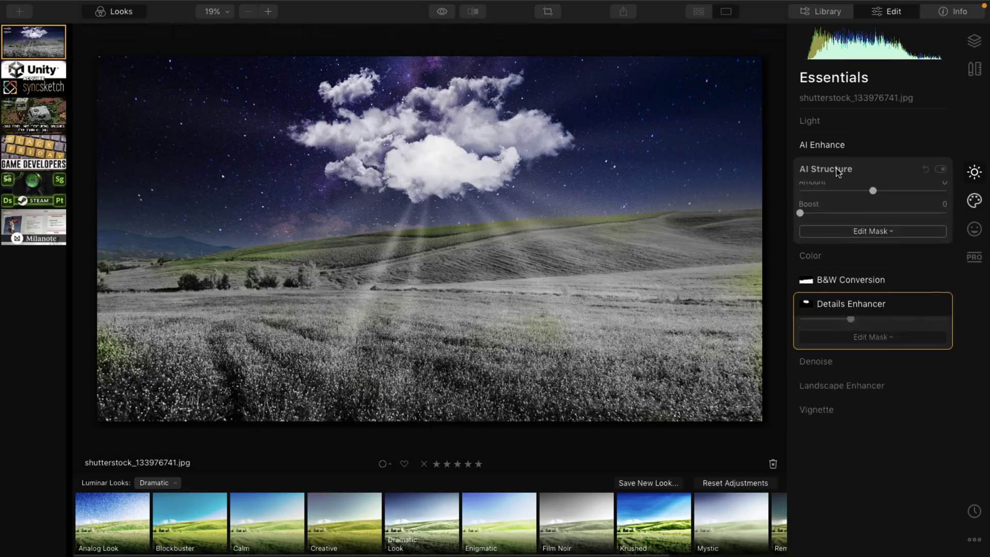
Set AI Structure amount to 53 and boost to 41.
drag(873, 191, 918, 201)
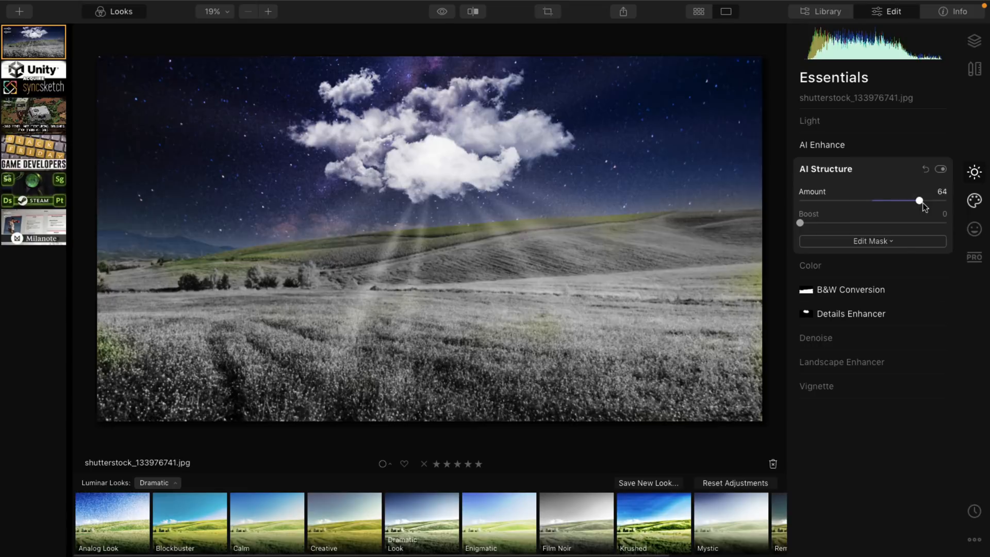
drag(918, 201, 883, 201)
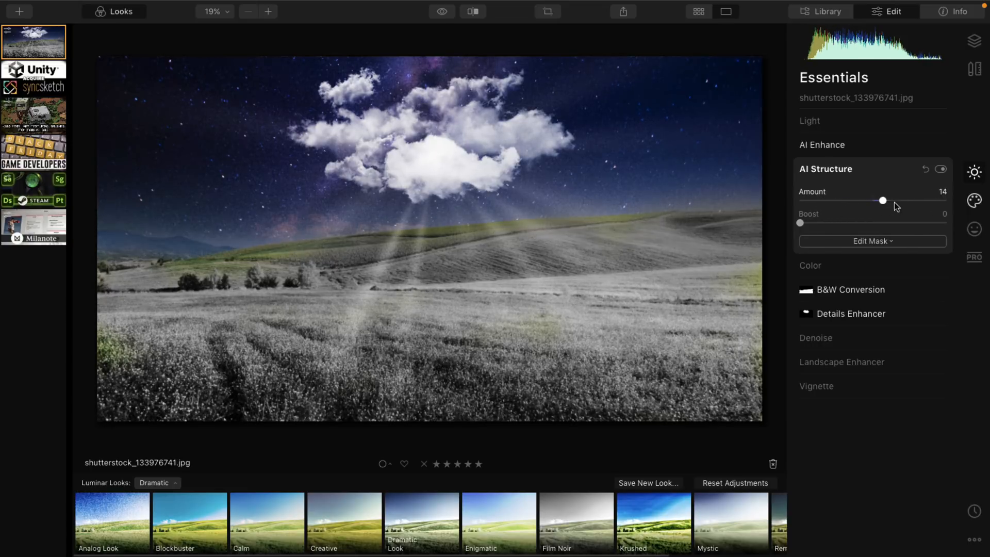
drag(883, 200, 911, 200)
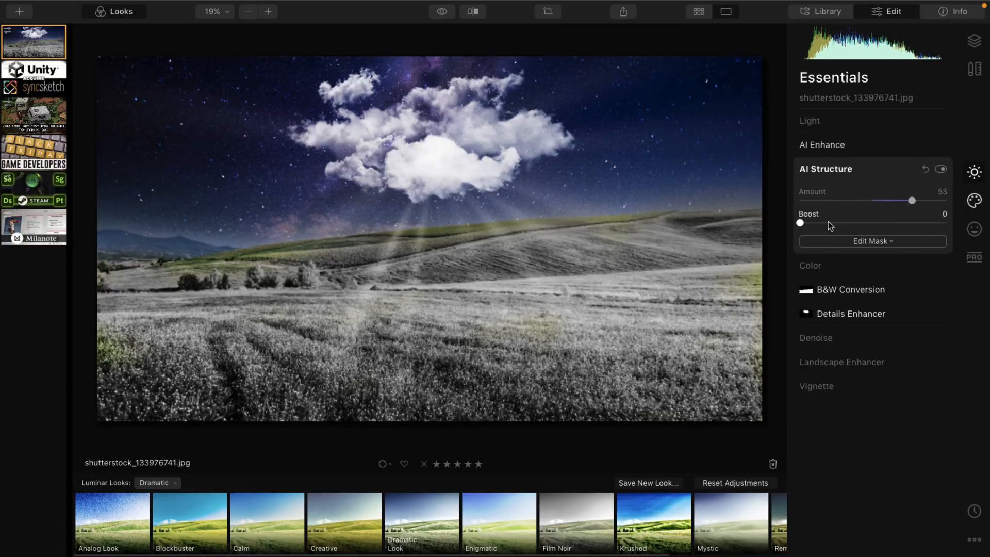
drag(800, 223, 860, 223)
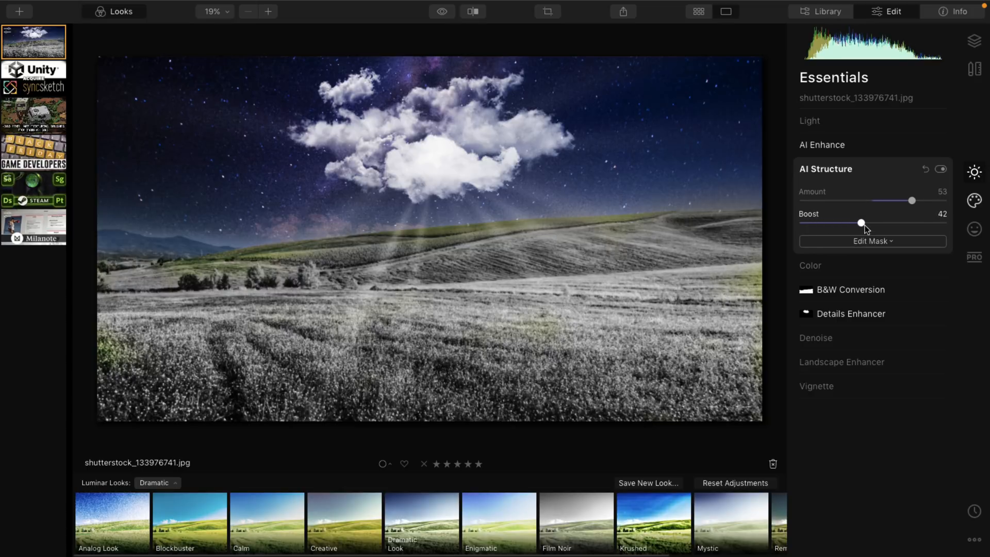
drag(860, 223, 860, 223)
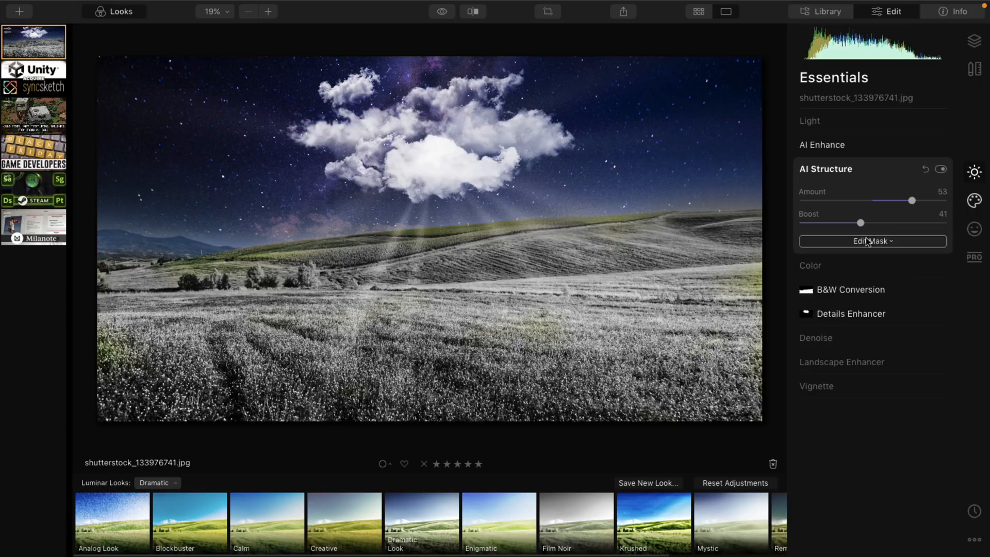
Brush the structure effect onto the middle of the field and toggle it to compare.
click(873, 241)
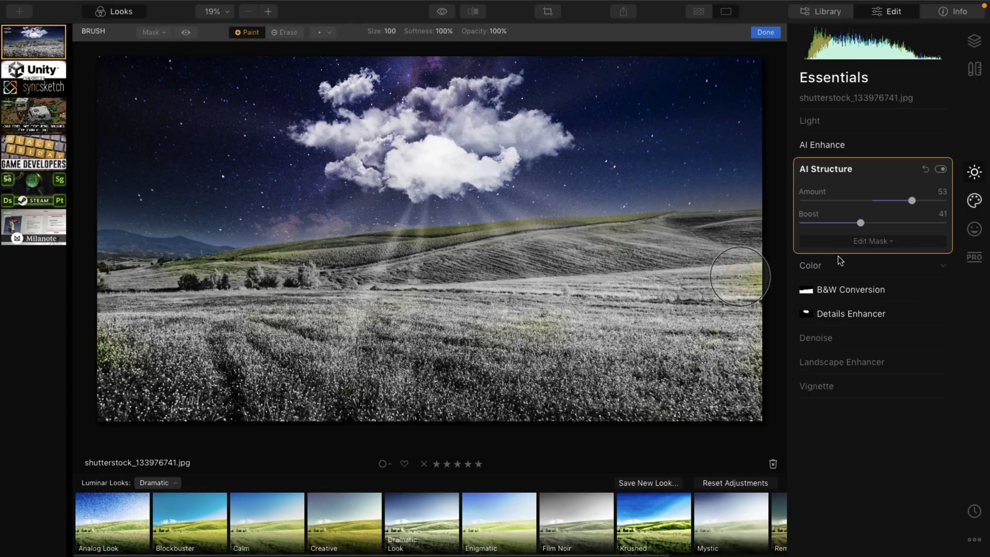
drag(738, 276, 341, 275)
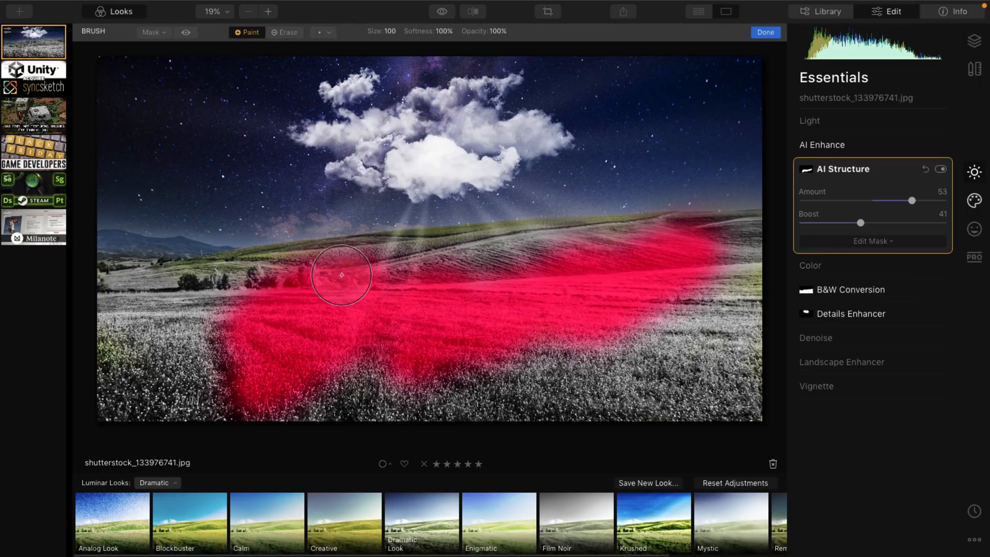
click(942, 169)
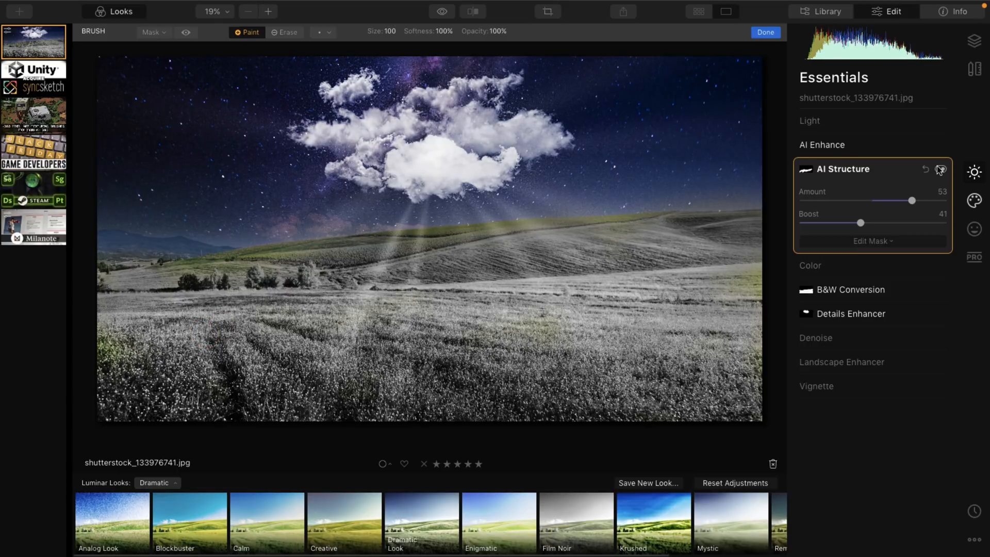
click(973, 196)
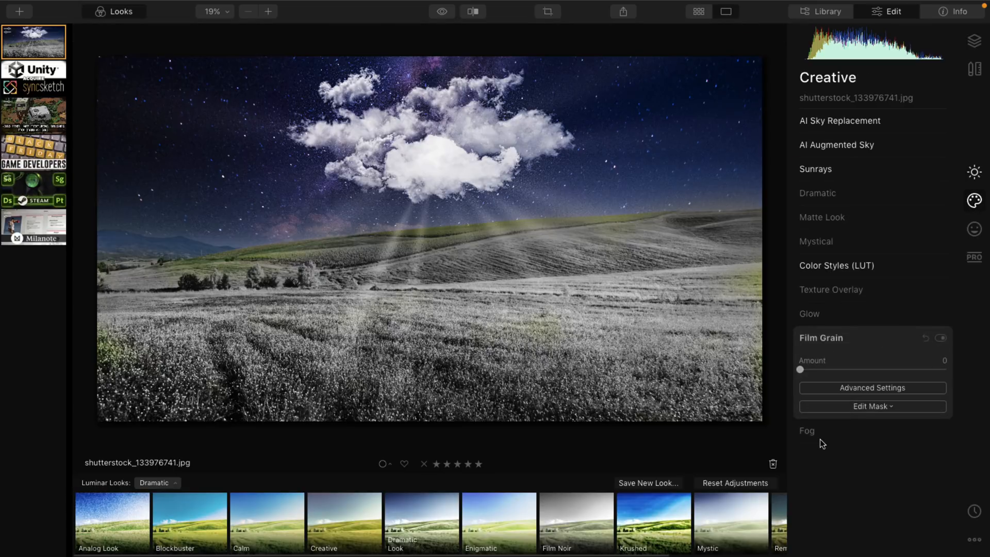
Set film grain amount to 22 and make the grain rougher in the advanced settings.
drag(800, 369, 882, 369)
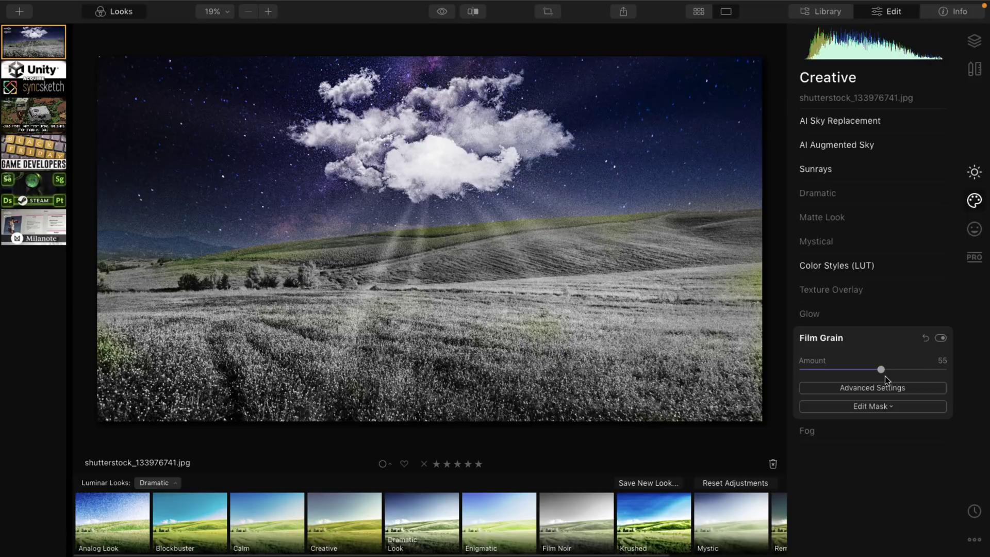
drag(882, 369, 831, 369)
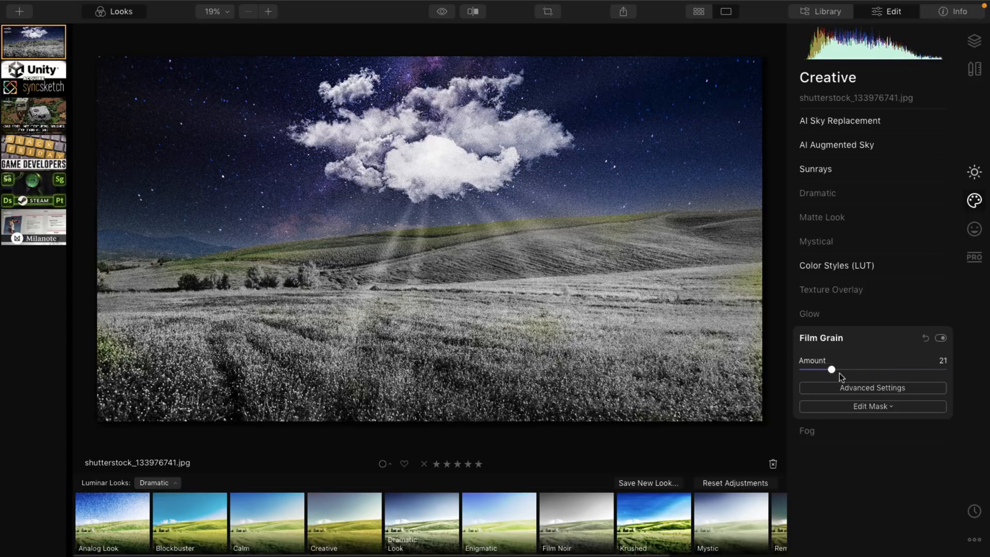
drag(831, 369, 835, 369)
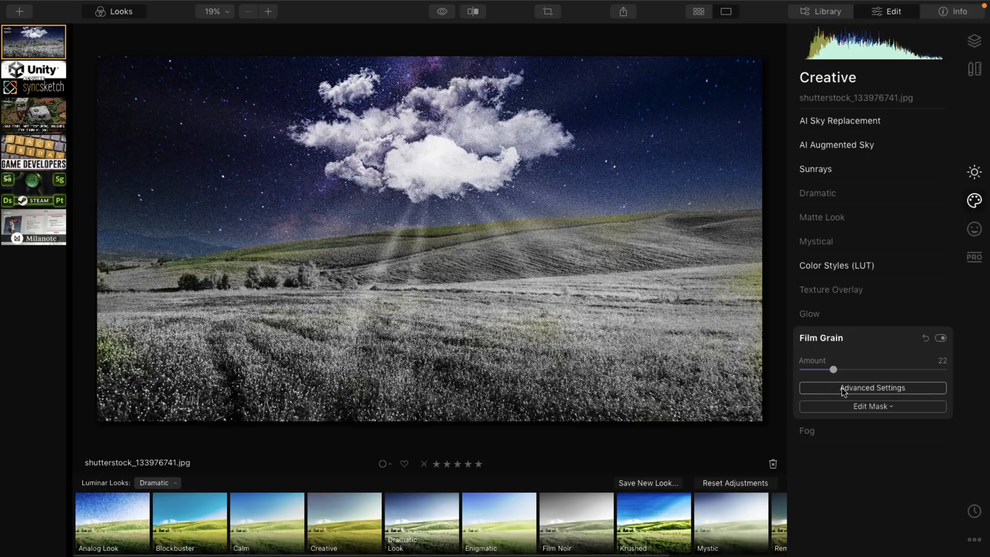
click(872, 388)
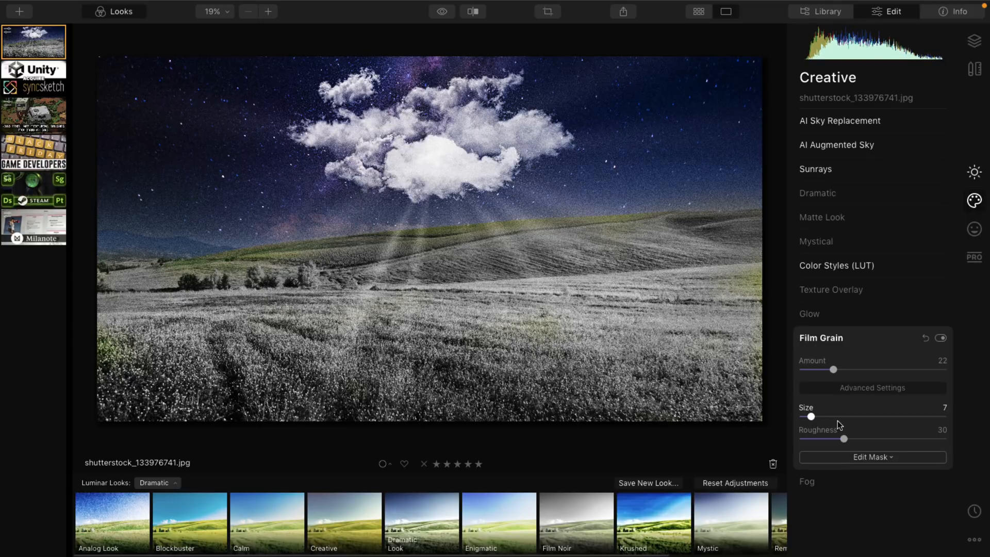
drag(860, 438, 894, 438)
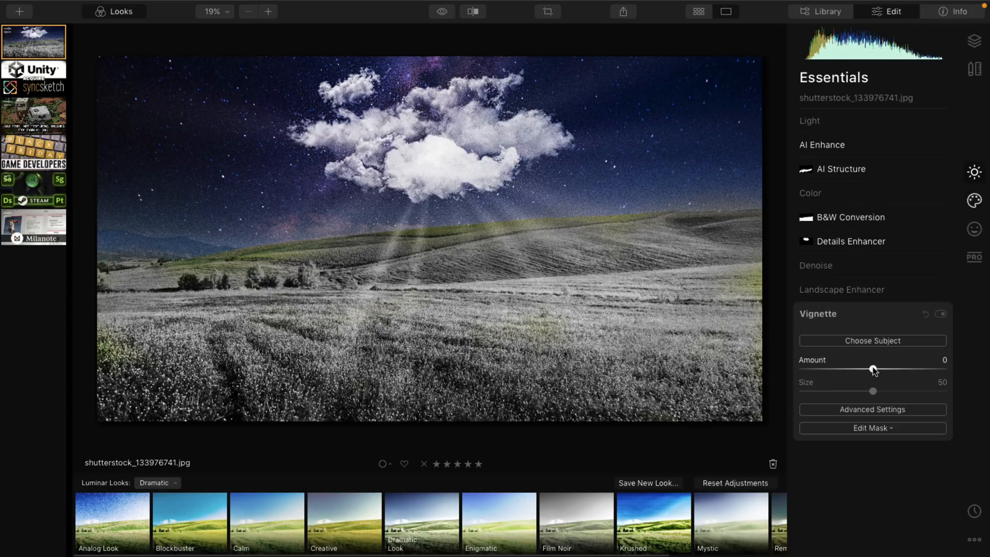
Set vignette amount -79, size 86, roundness -74, feather -55 and inner light 52.
drag(873, 369, 815, 369)
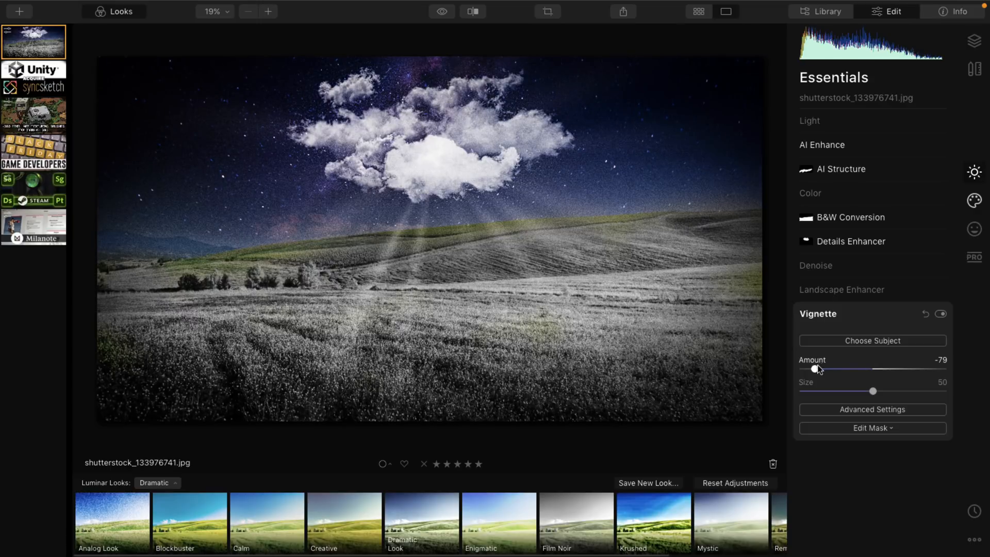
drag(873, 391, 892, 390)
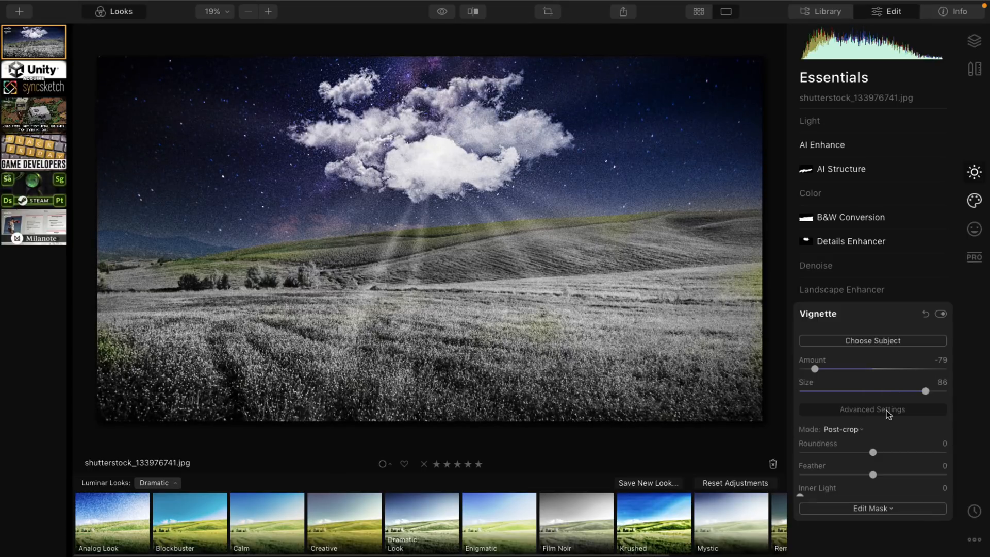
drag(873, 452, 835, 451)
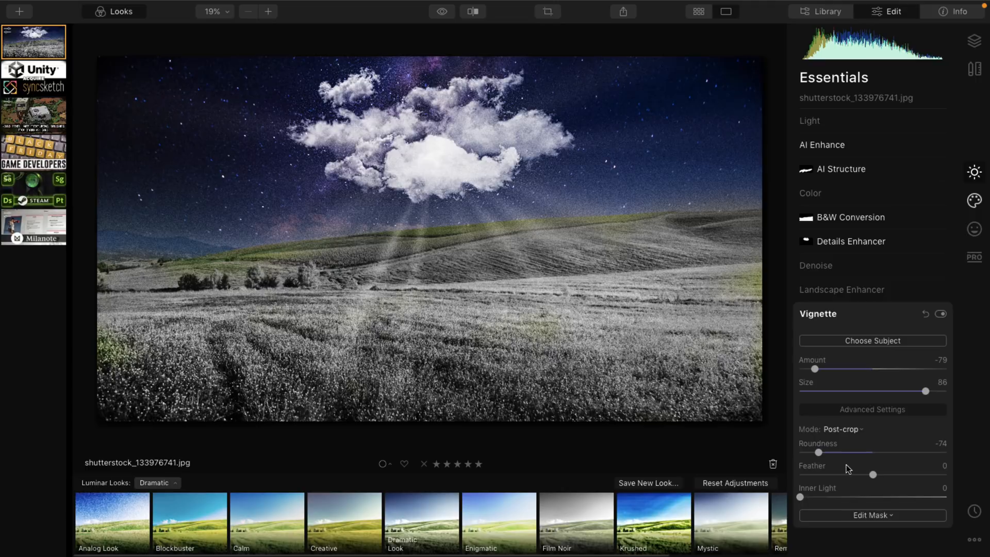
drag(874, 475, 833, 475)
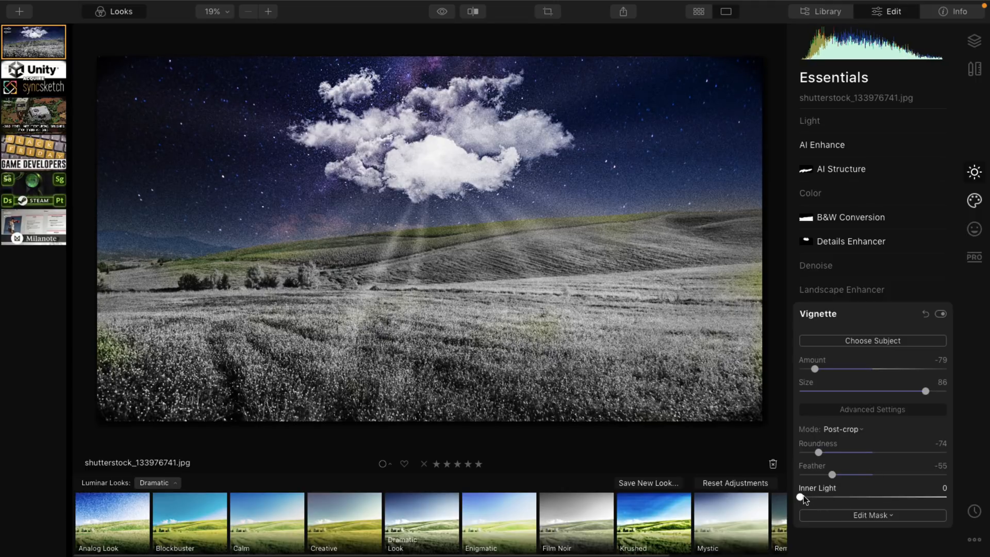
drag(801, 497, 877, 497)
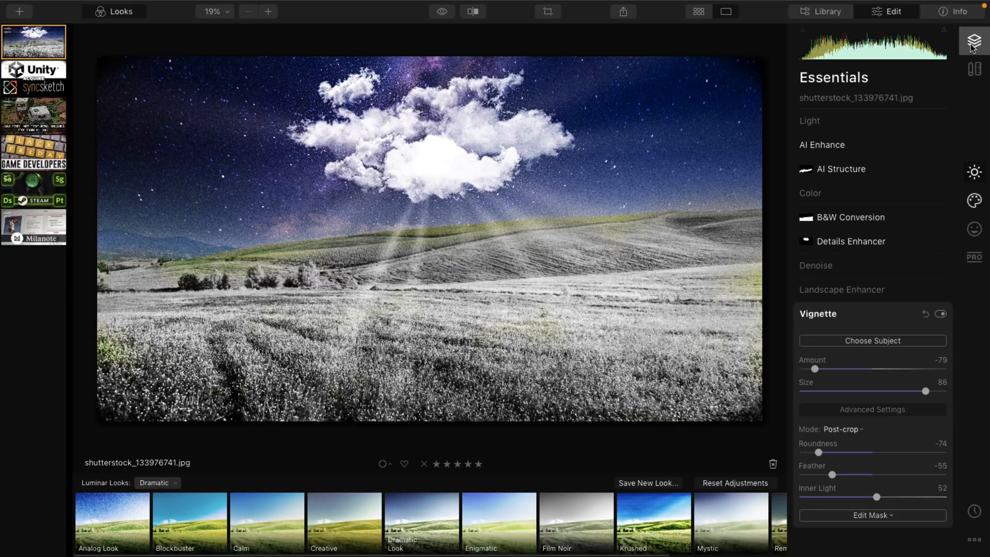
Check the Layers panel's single image layer, then switch to the Professional tools.
click(973, 39)
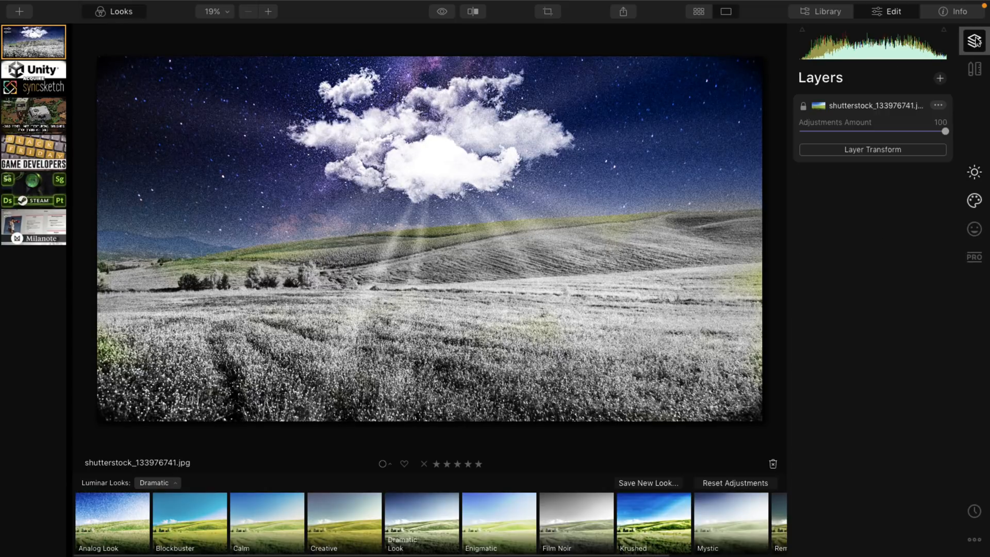
click(975, 76)
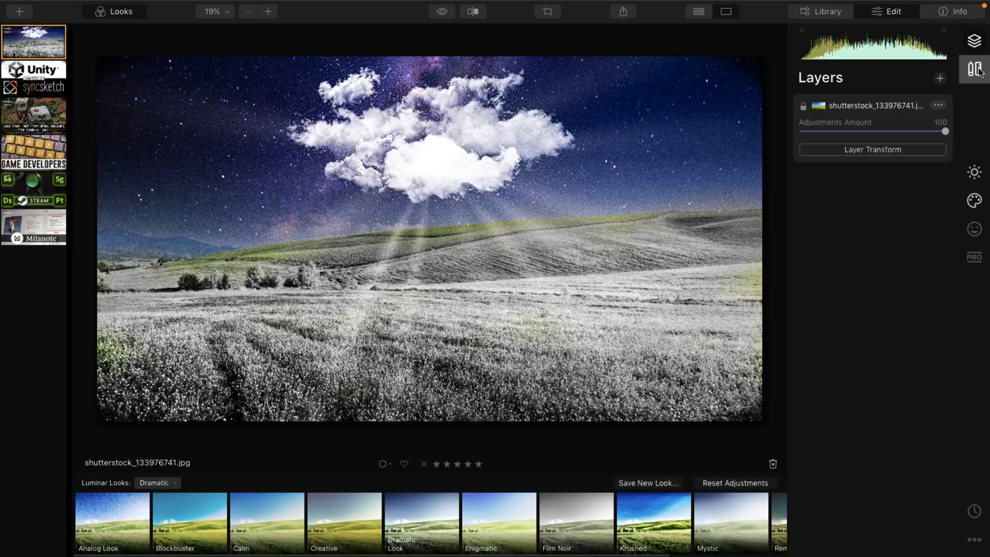
mouse_move(935, 200)
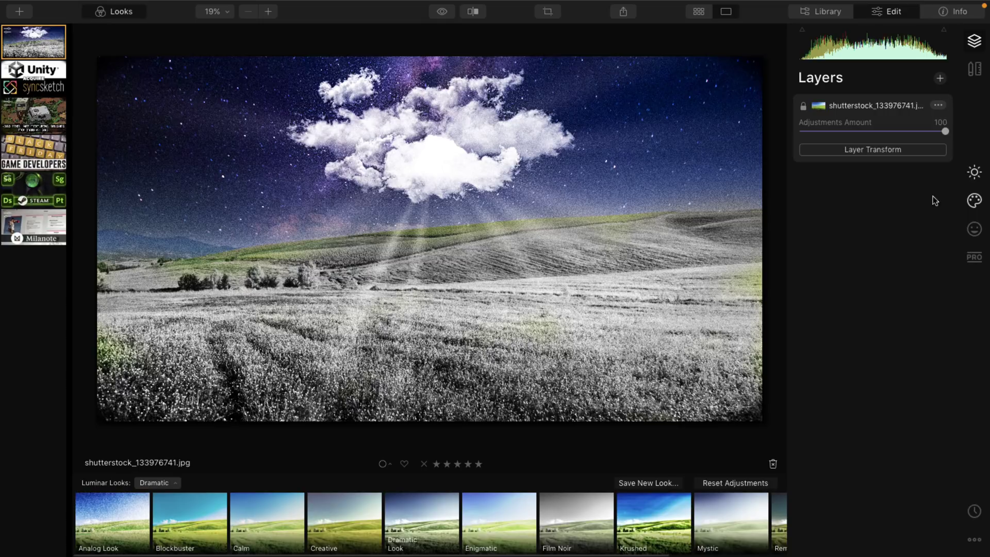
click(973, 255)
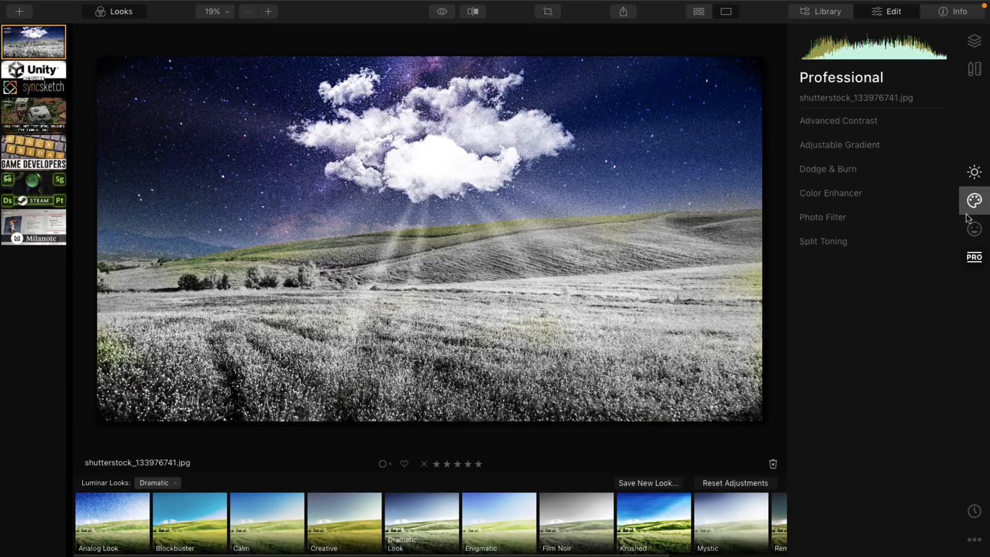
Set Advanced Contrast highlights 33, midtones 53 and shadows balance 38.
click(839, 121)
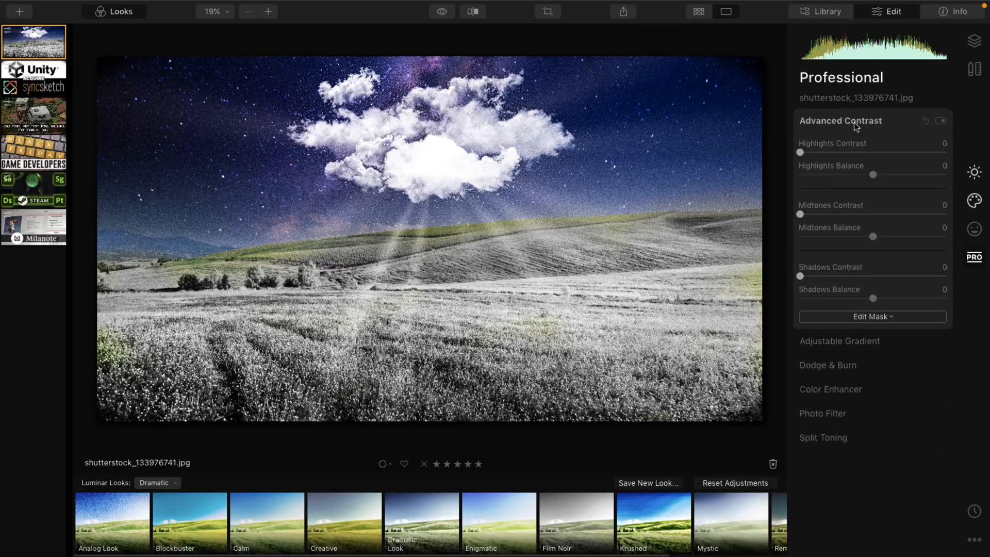
drag(801, 153, 849, 153)
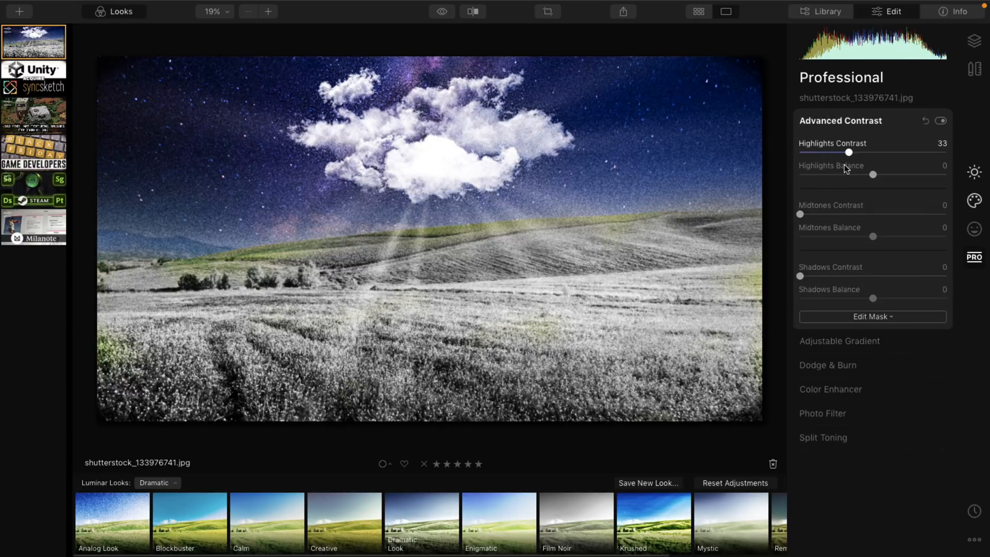
drag(799, 214, 877, 215)
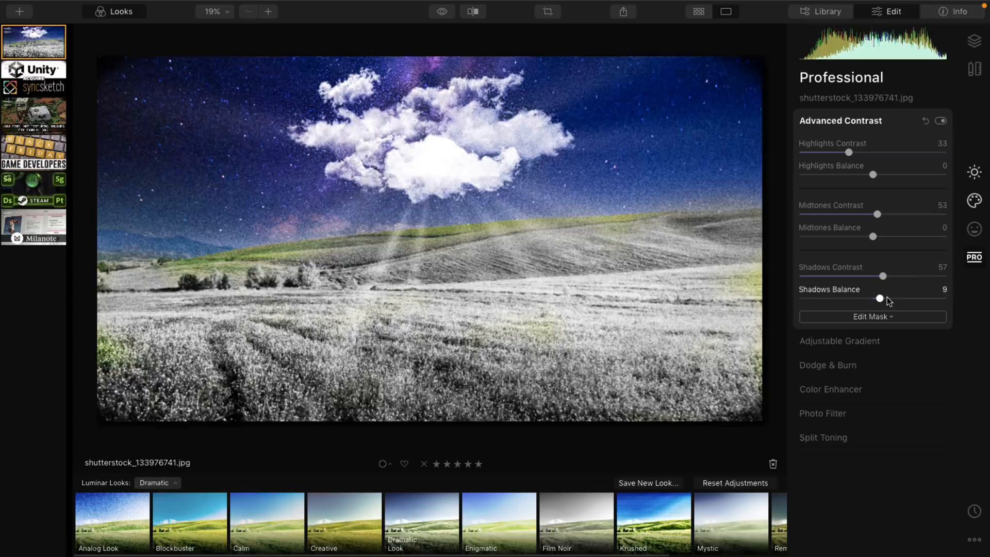
drag(879, 298, 901, 298)
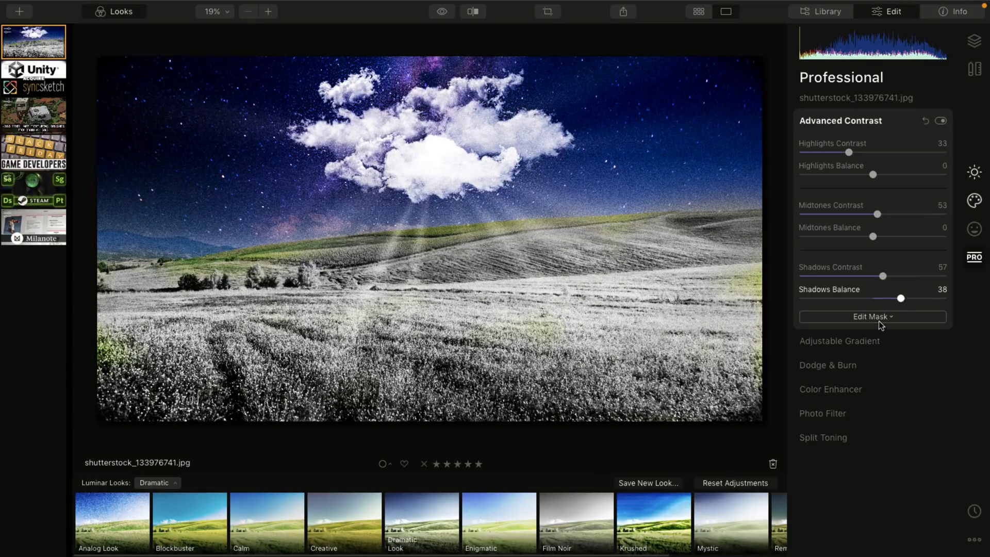
Open the contrast masking options and close them without choosing one.
click(873, 317)
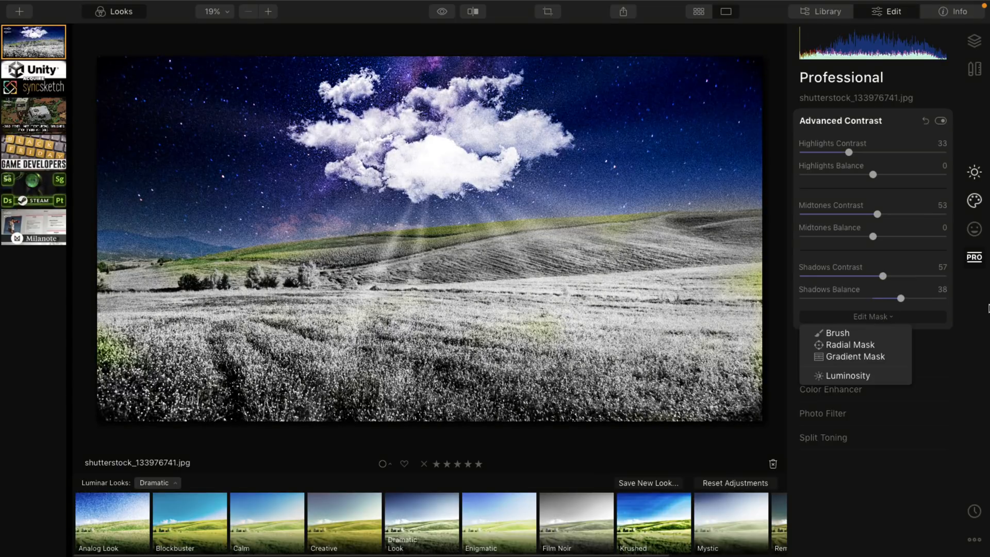
click(974, 229)
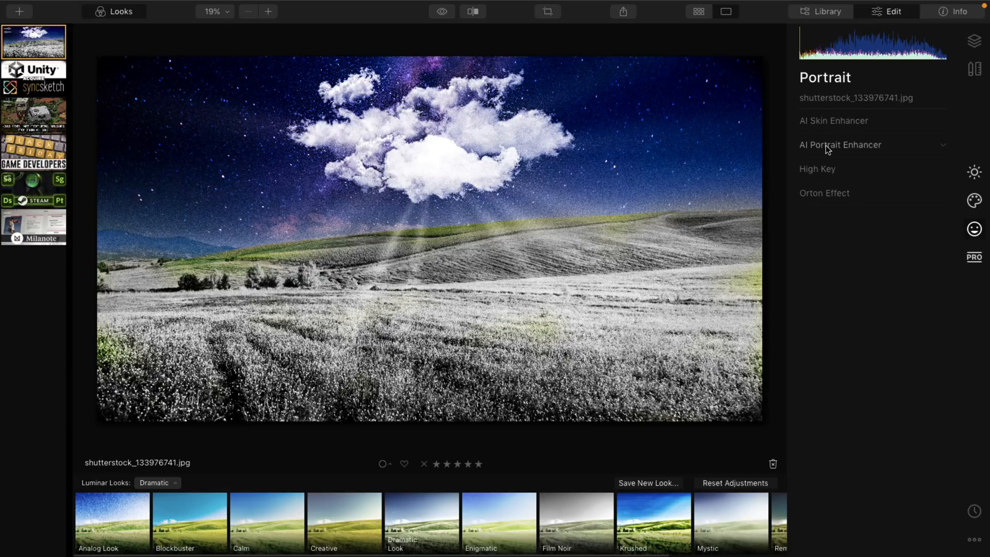
mouse_move(827, 149)
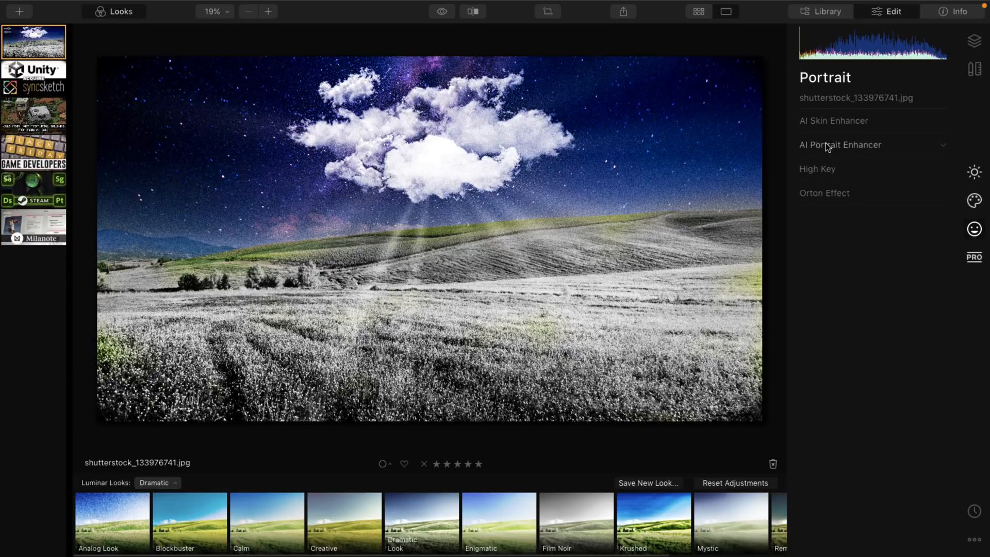
mouse_move(834, 128)
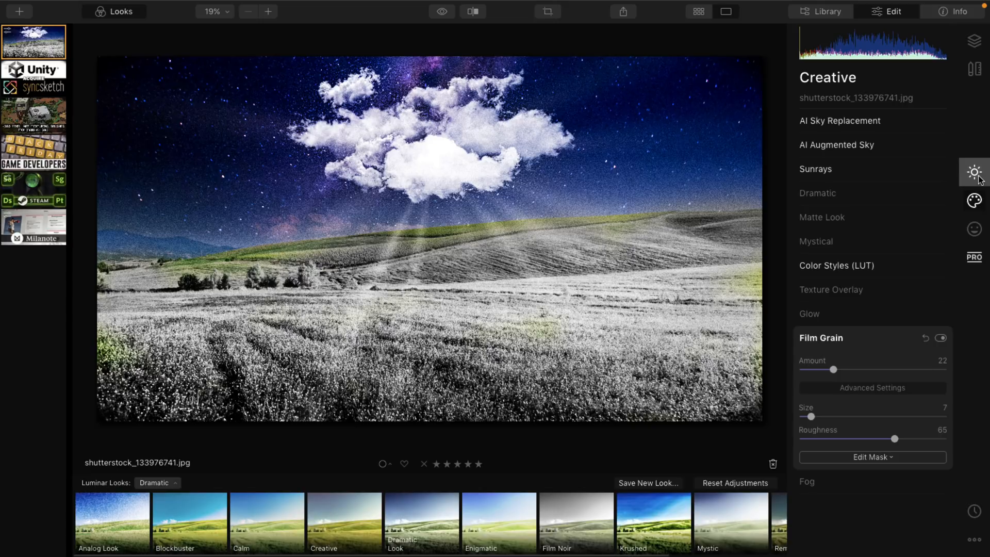
Compare the edit with the original and return to the Creative tools.
click(242, 528)
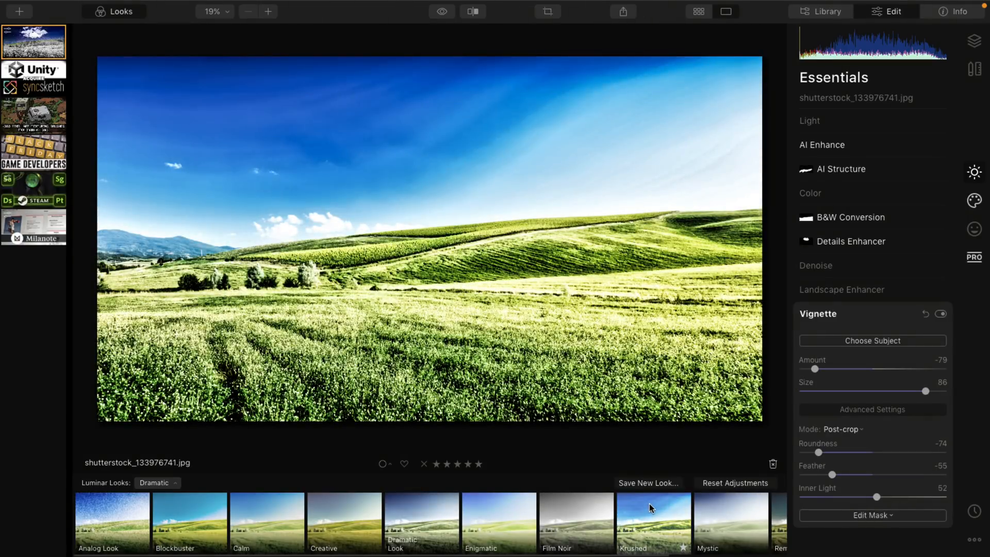
click(652, 525)
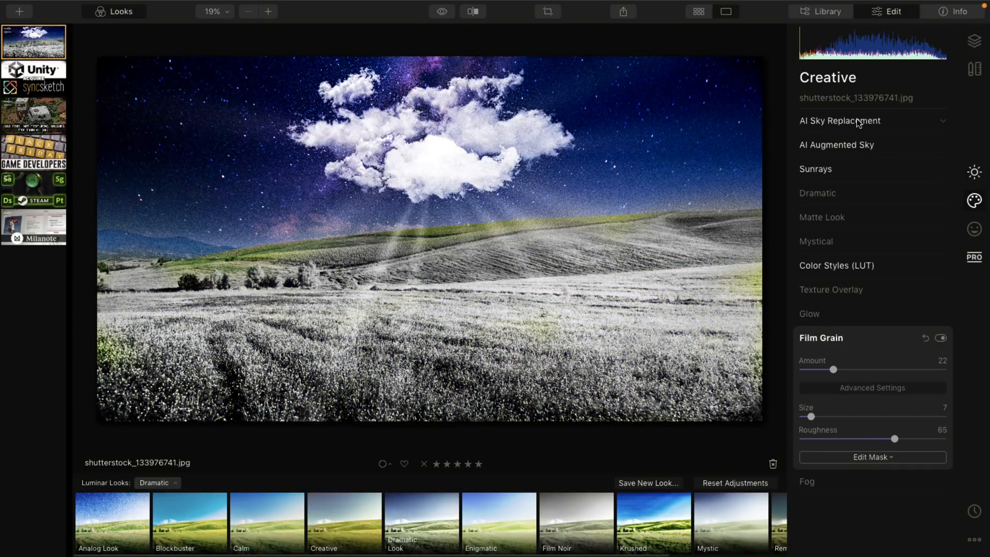
Swap the galaxy sky for Blue Sky 3 in AI Sky Replacement.
click(840, 121)
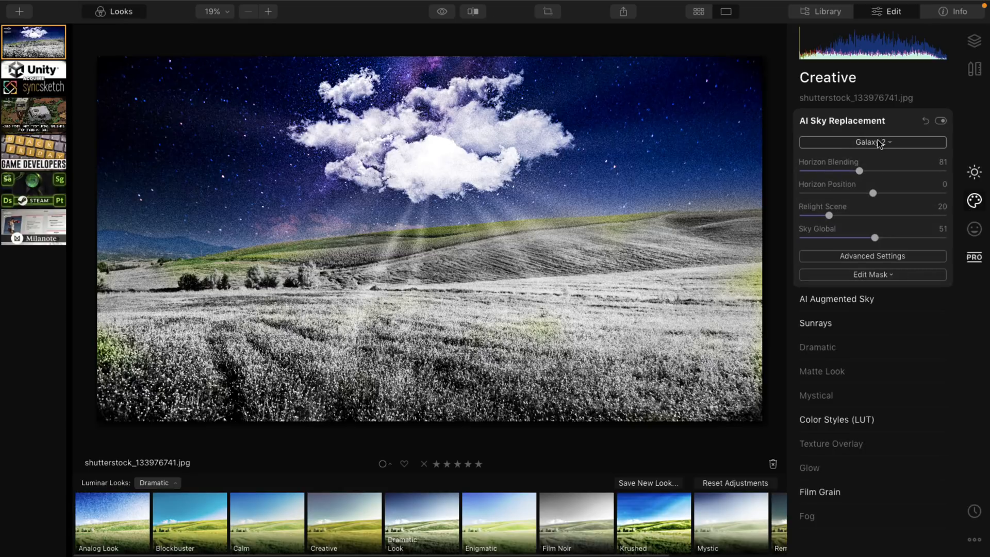
click(873, 142)
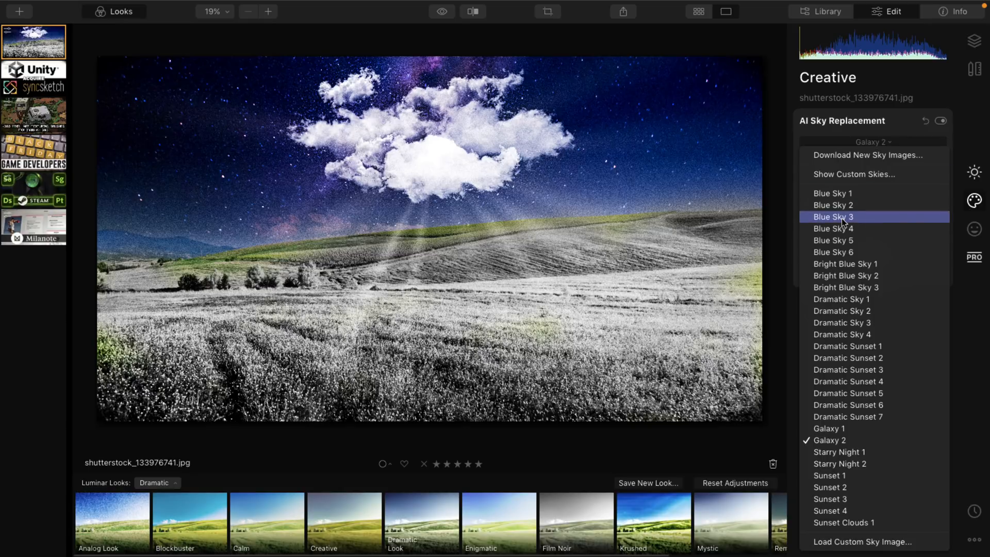
click(833, 217)
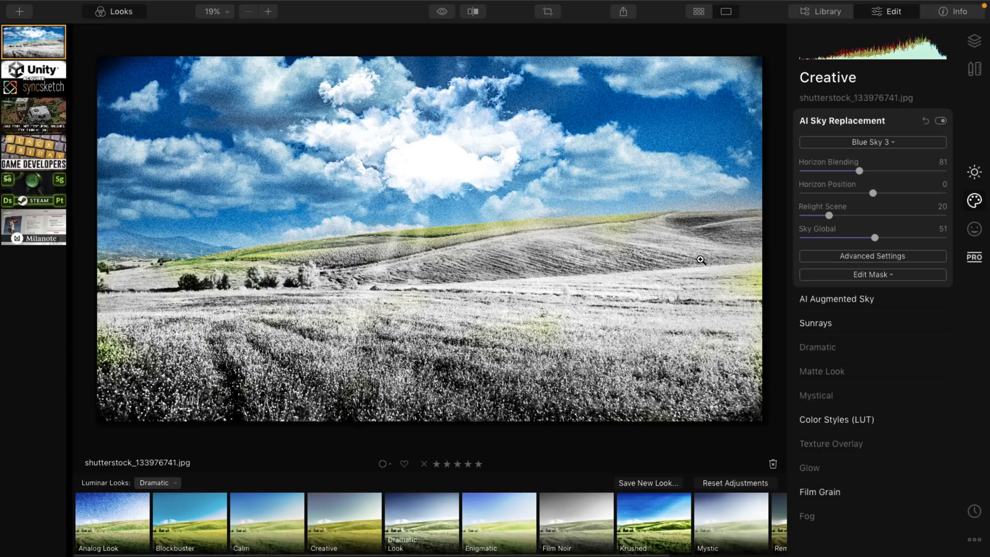
mouse_move(559, 194)
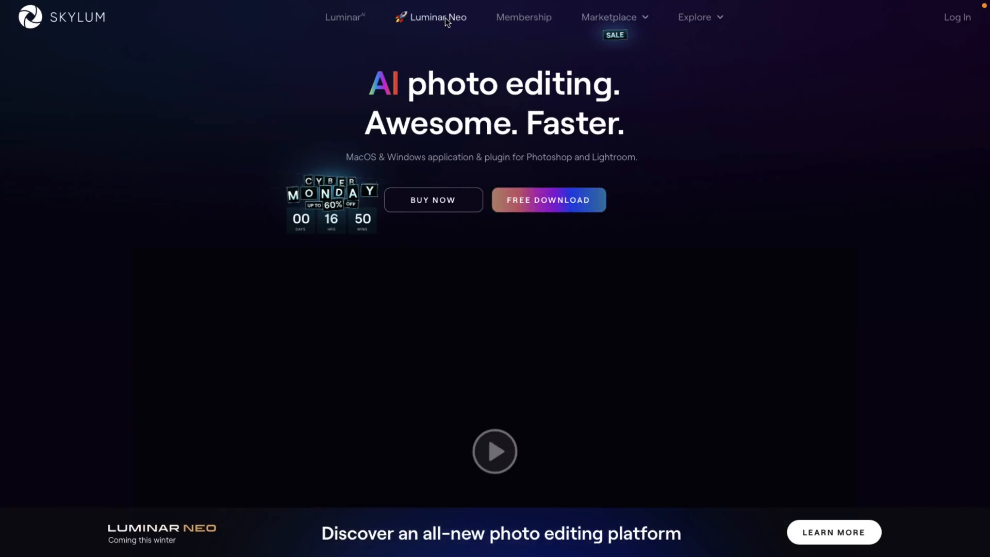
Browse the Luminar Neo product page and scroll down to the Humble Bundle Skylum bundle.
click(440, 16)
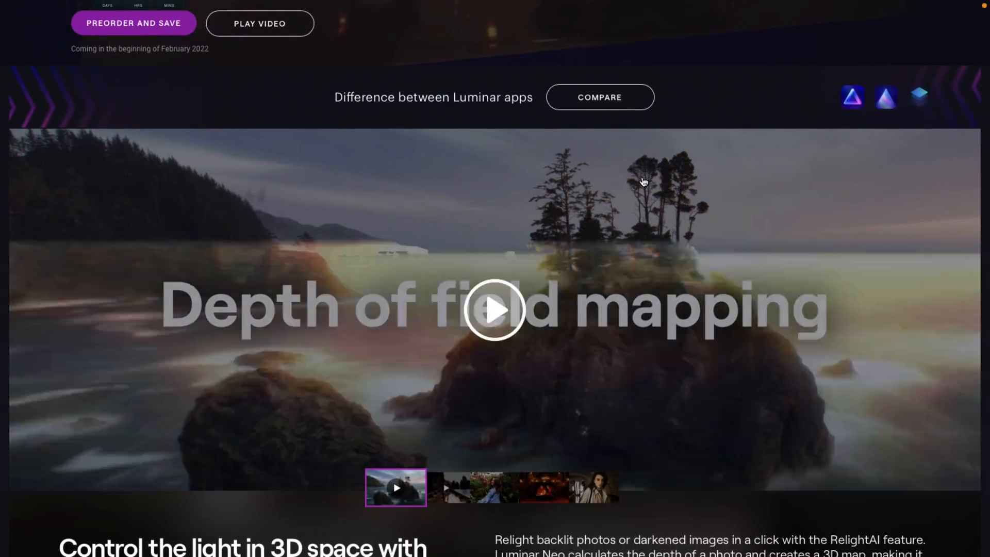
scroll(down, 3)
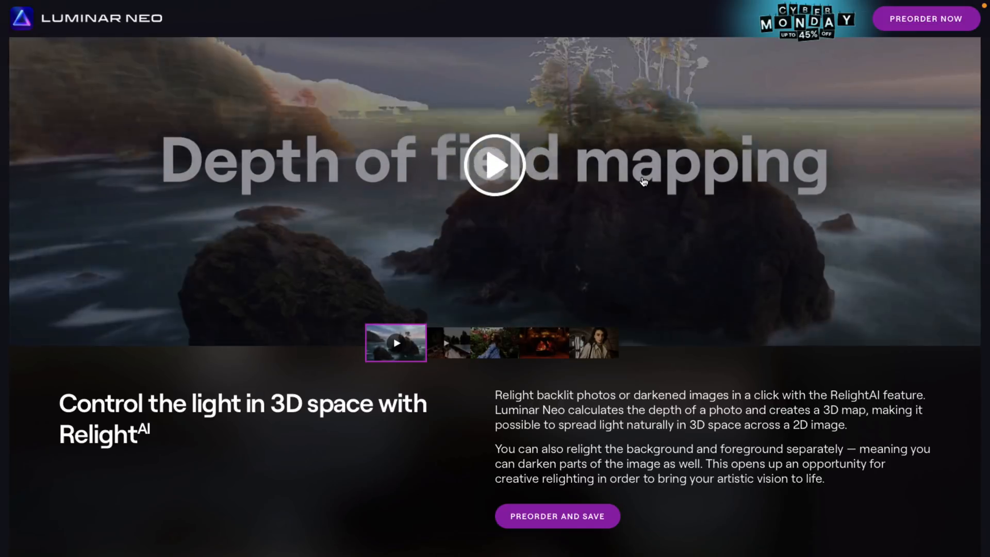
scroll(down, 3)
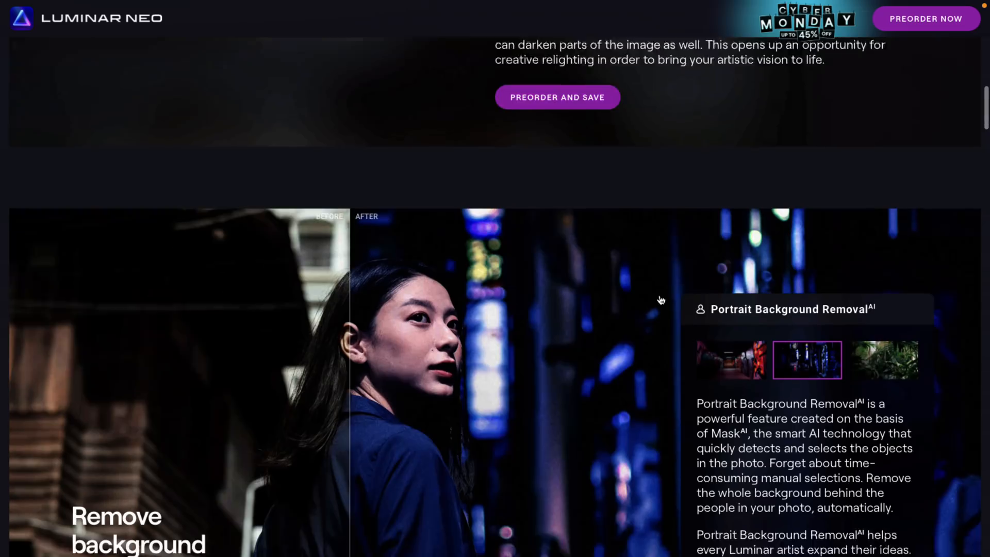
scroll(down, 3)
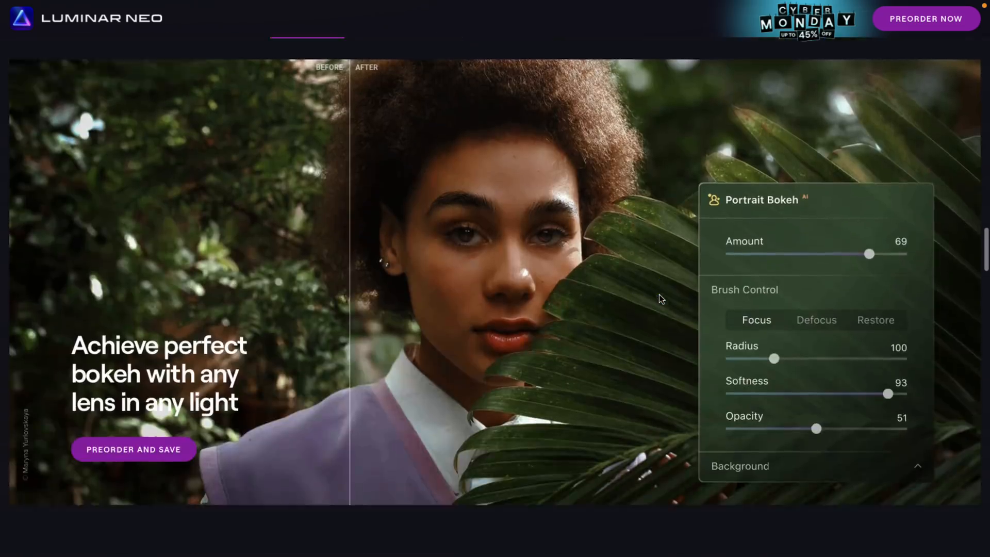
scroll(down, 3)
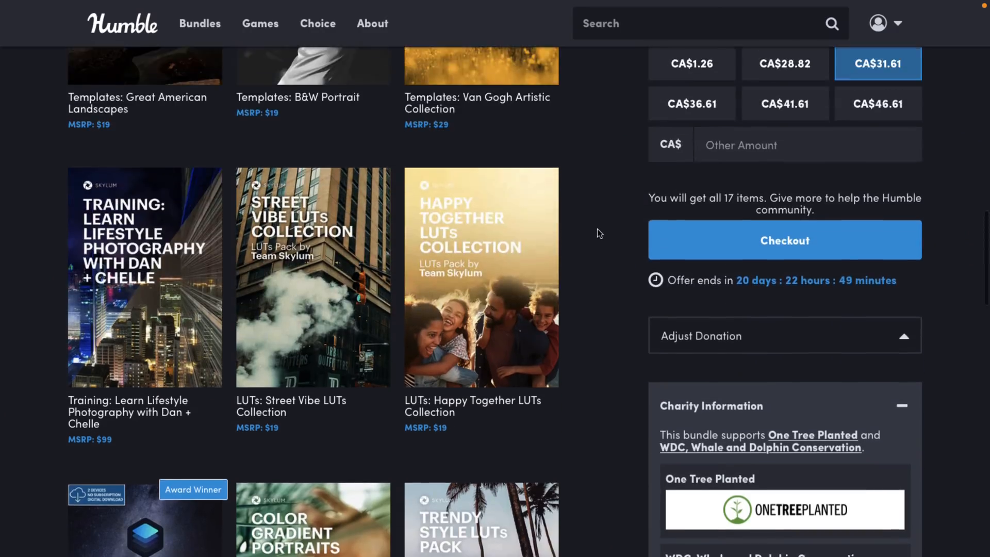
Scroll through the Skylum bundle's item list down to the Aurora HDR tile.
scroll(up, 3)
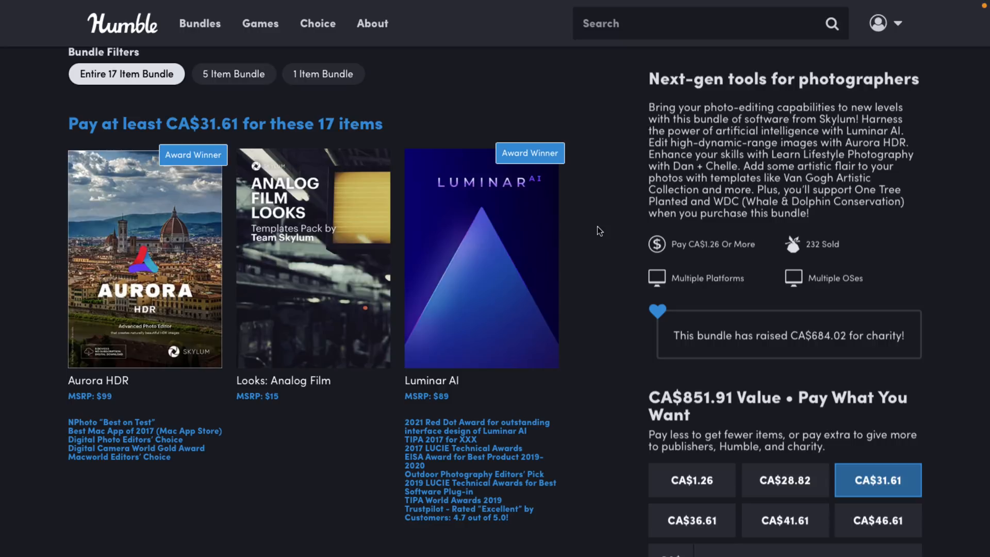
scroll(down, 3)
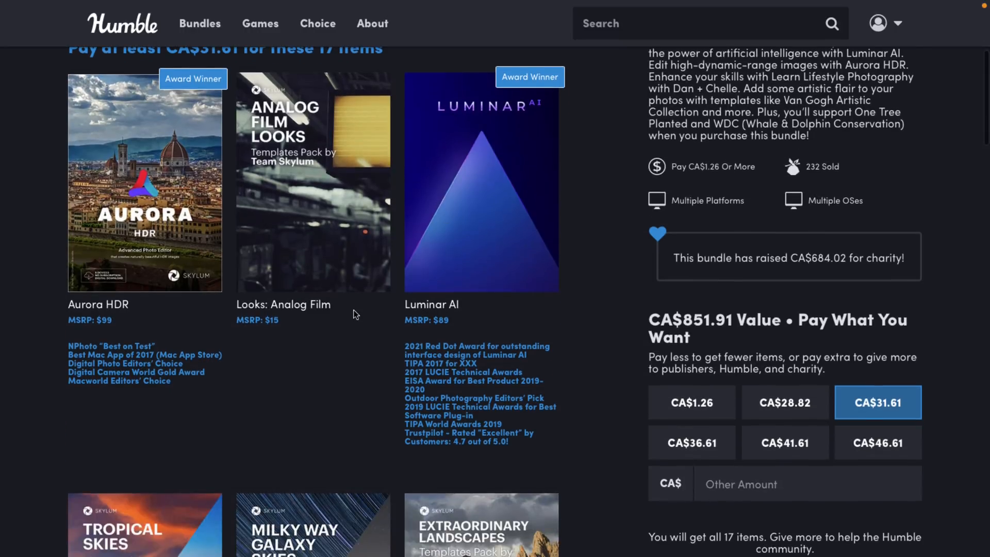
scroll(down, 3)
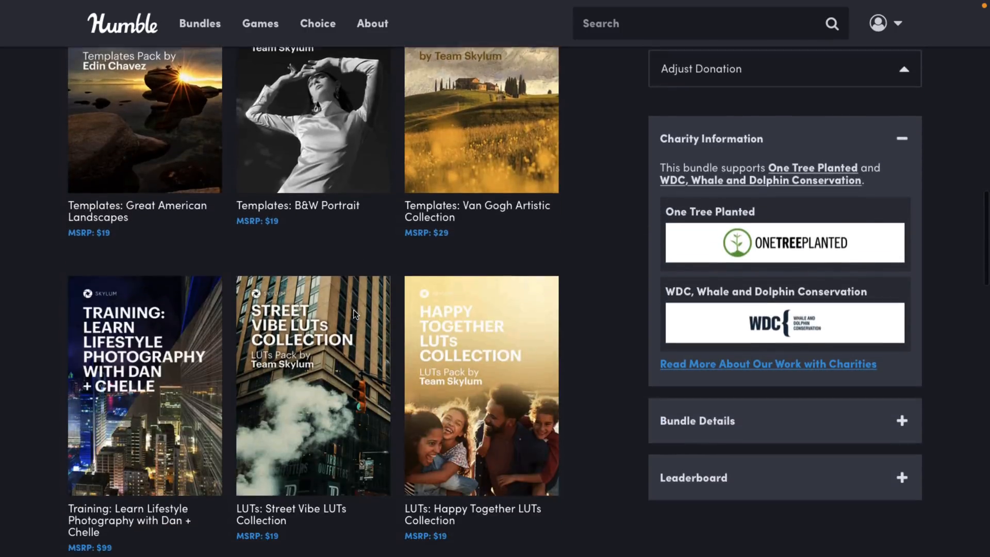
scroll(down, 3)
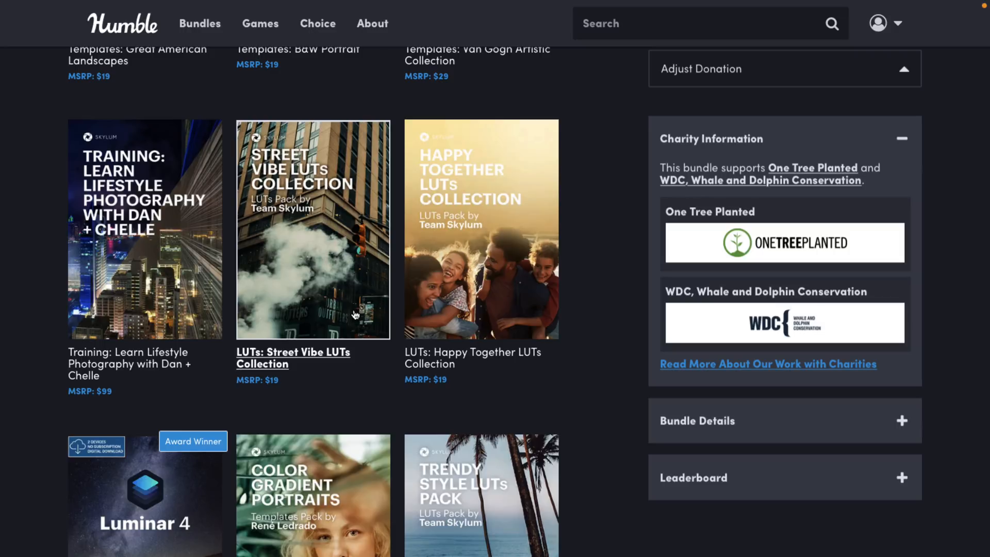
scroll(down, 3)
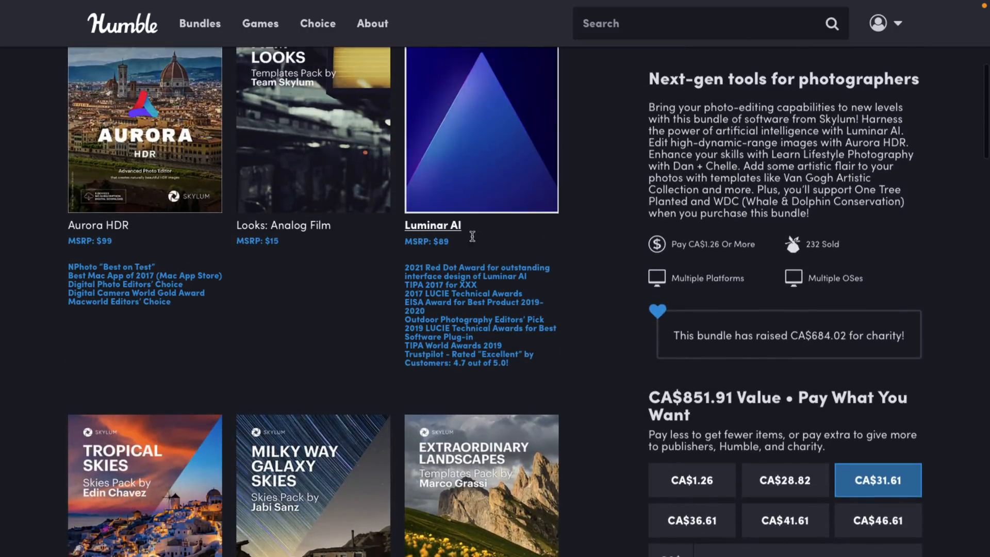
scroll(down, 3)
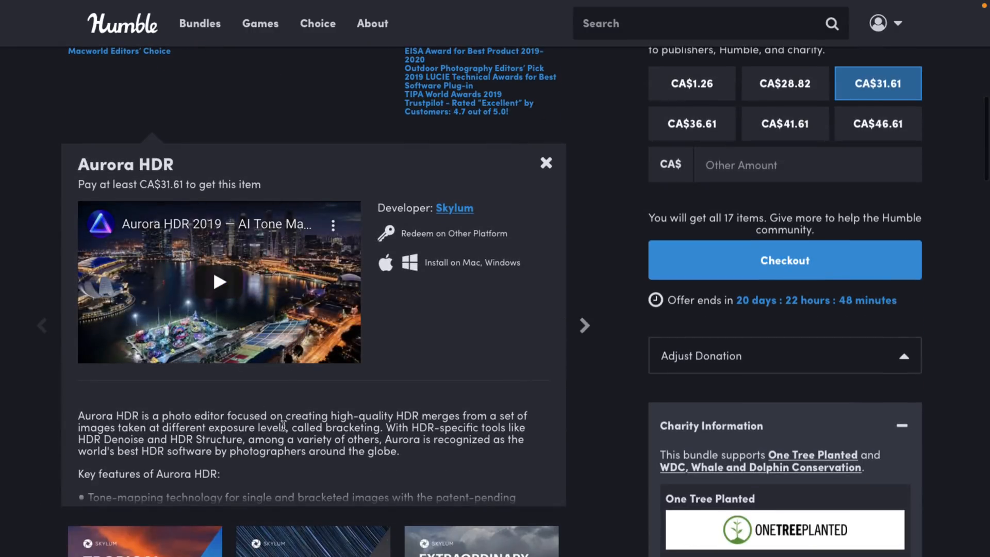
mouse_move(433, 410)
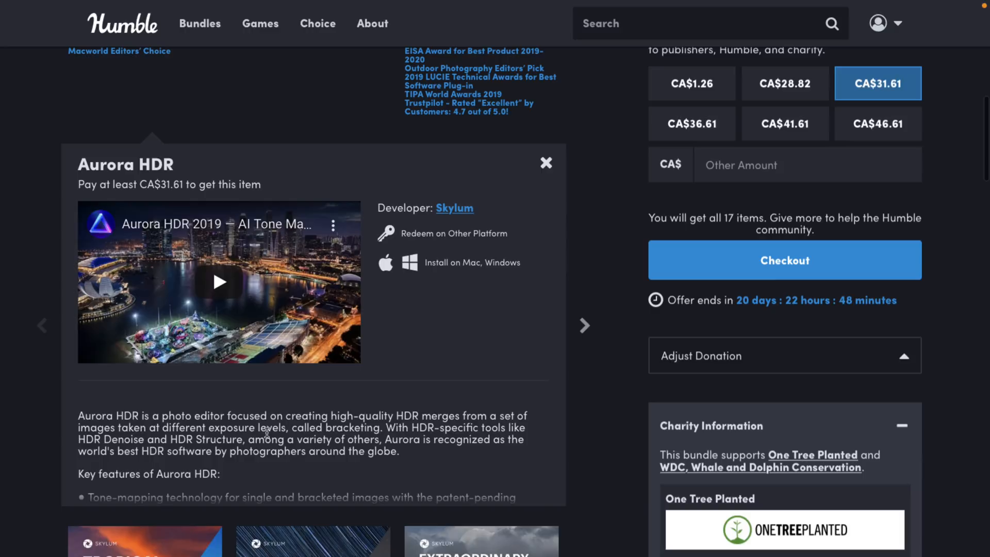
Read and close the Aurora HDR details, then scroll the bundle's item list.
scroll(down, 3)
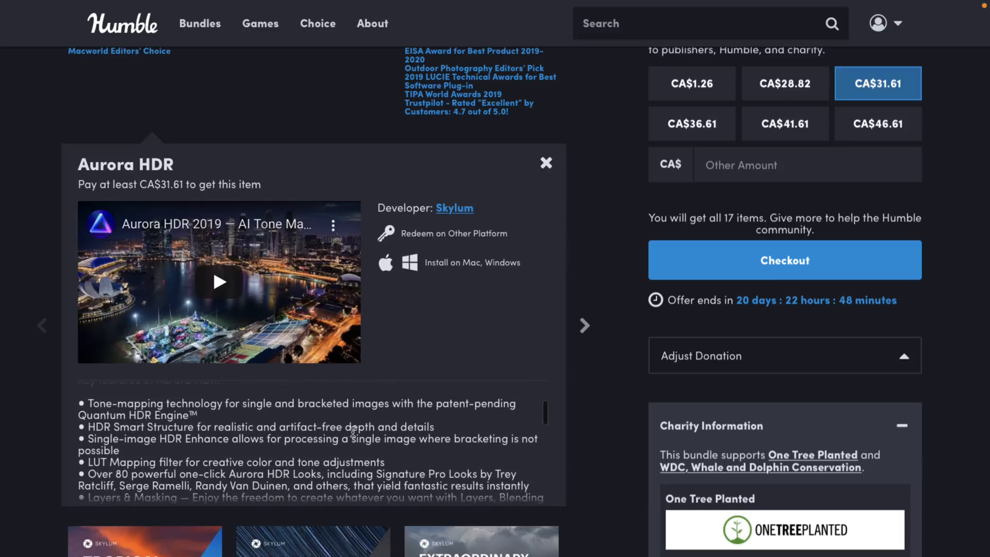
scroll(down, 3)
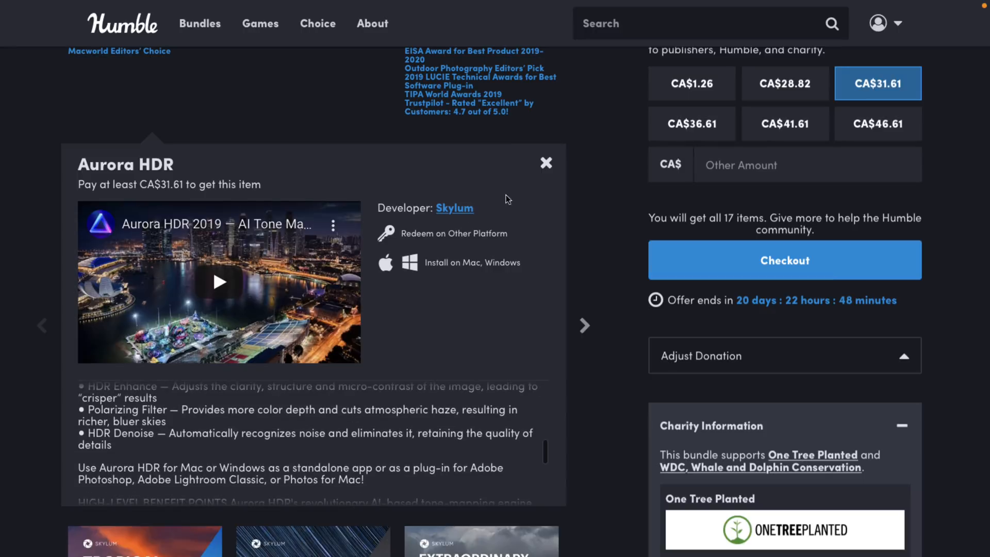
click(547, 163)
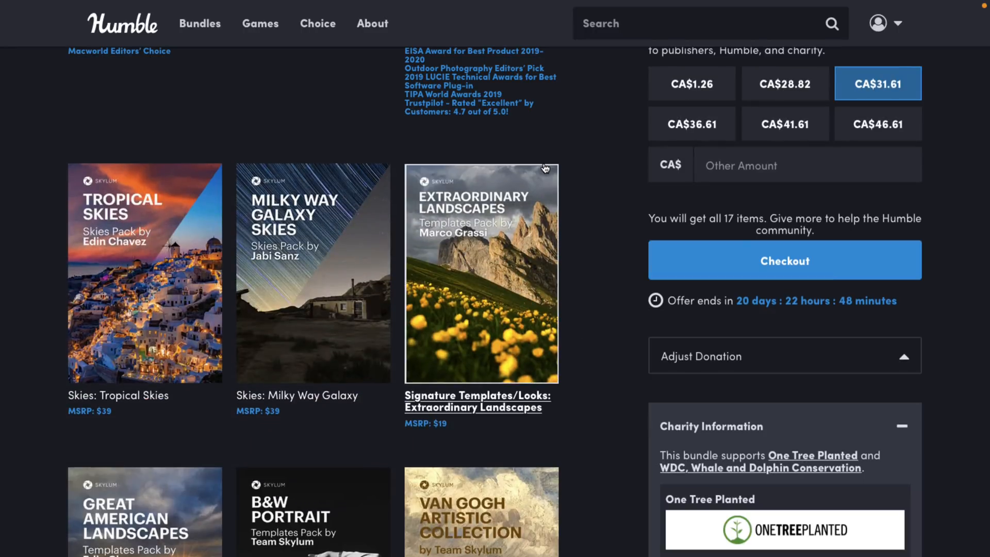
scroll(up, 3)
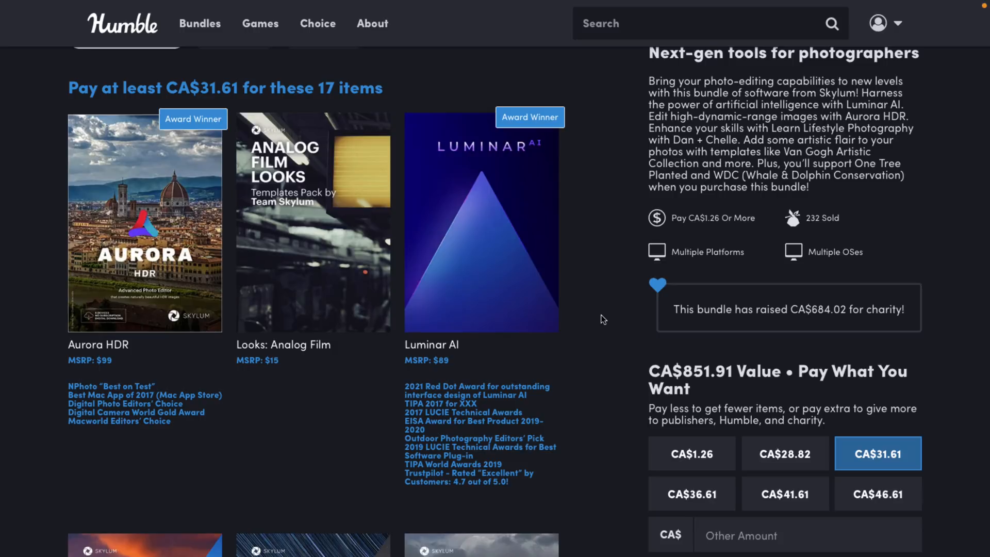
mouse_move(519, 202)
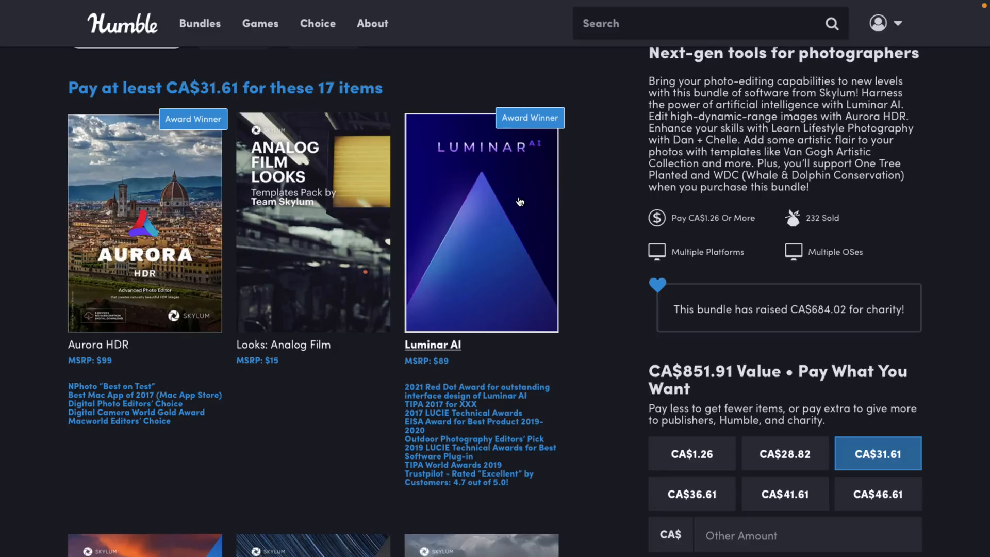
mouse_move(530, 200)
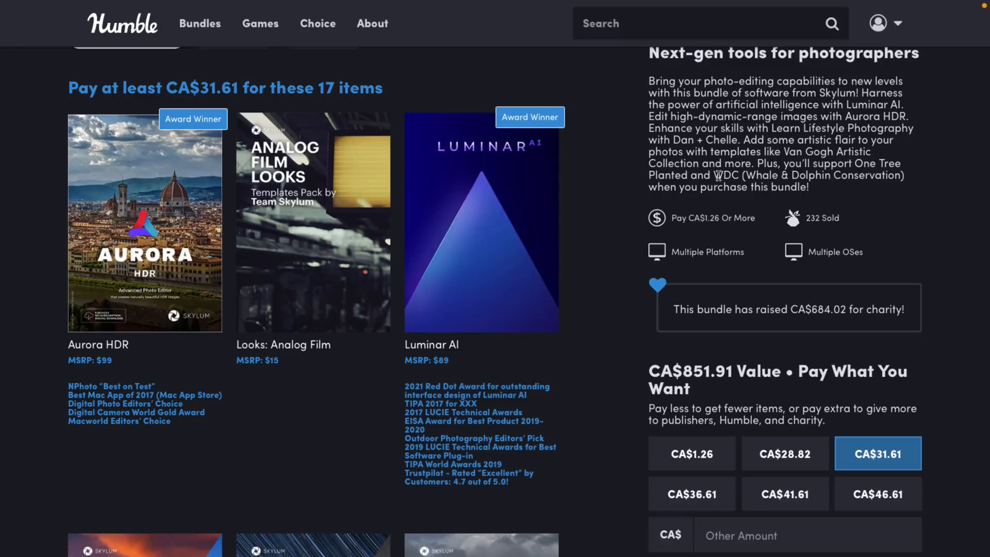
scroll(down, 3)
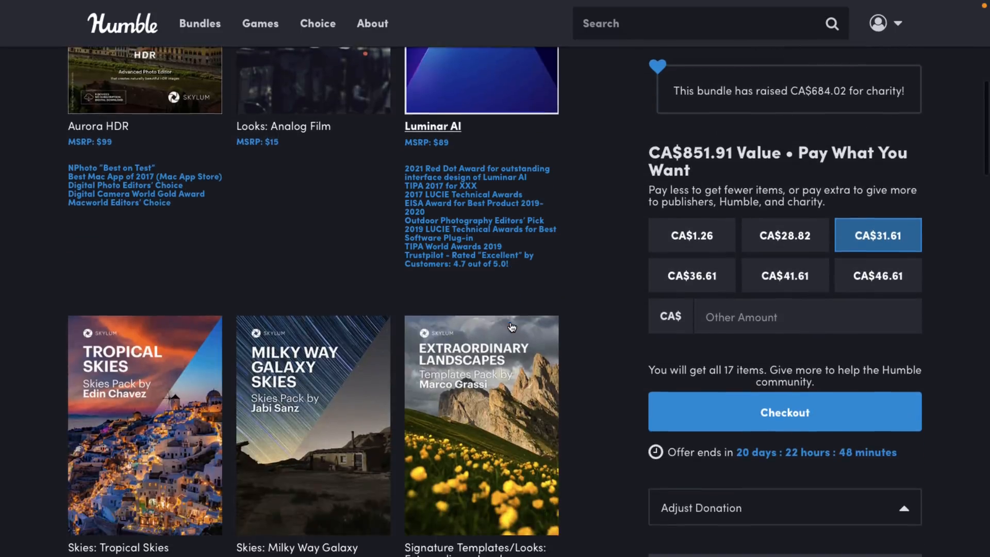
scroll(down, 3)
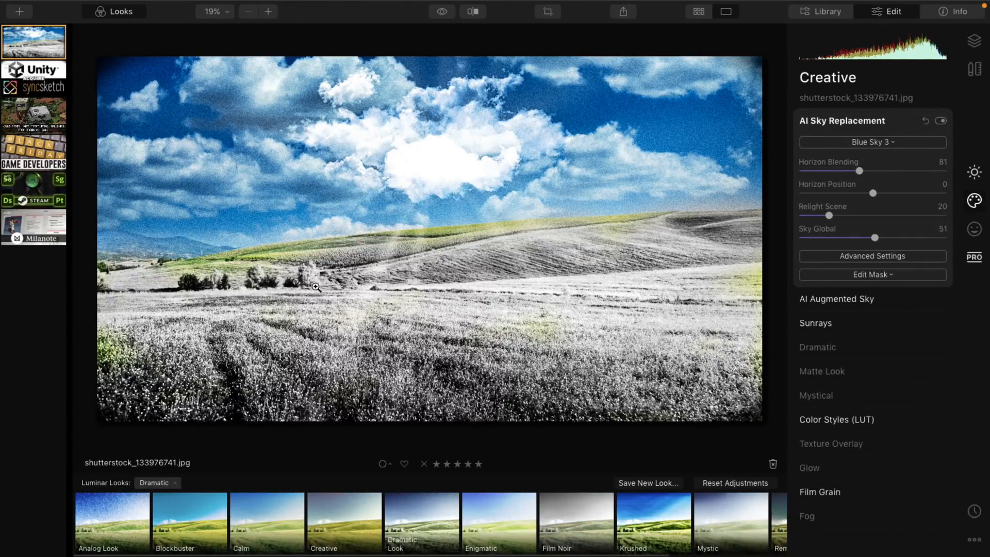
mouse_move(266, 294)
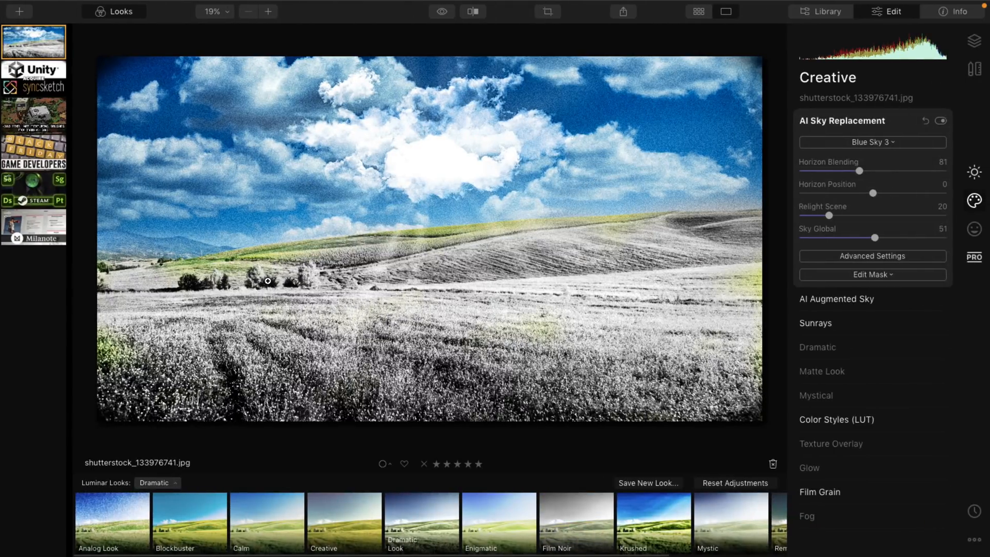
Enter Erase mode from the Canvas tools on the hills photo.
click(972, 67)
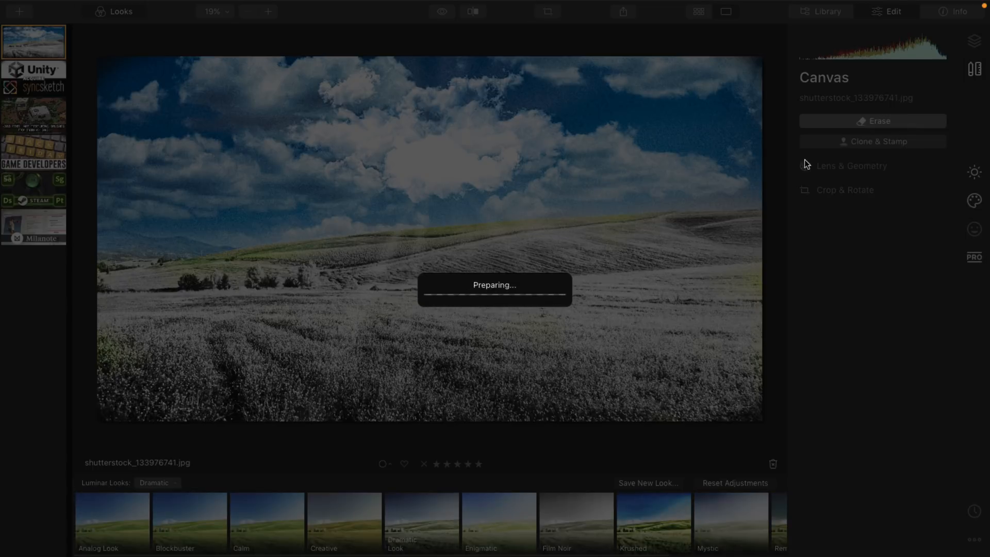
mouse_move(270, 303)
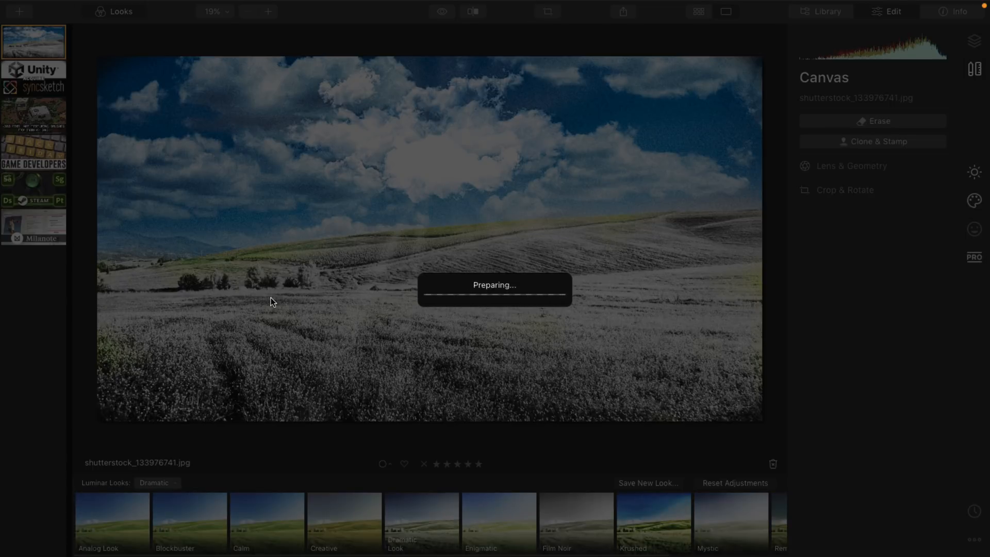
mouse_move(441, 288)
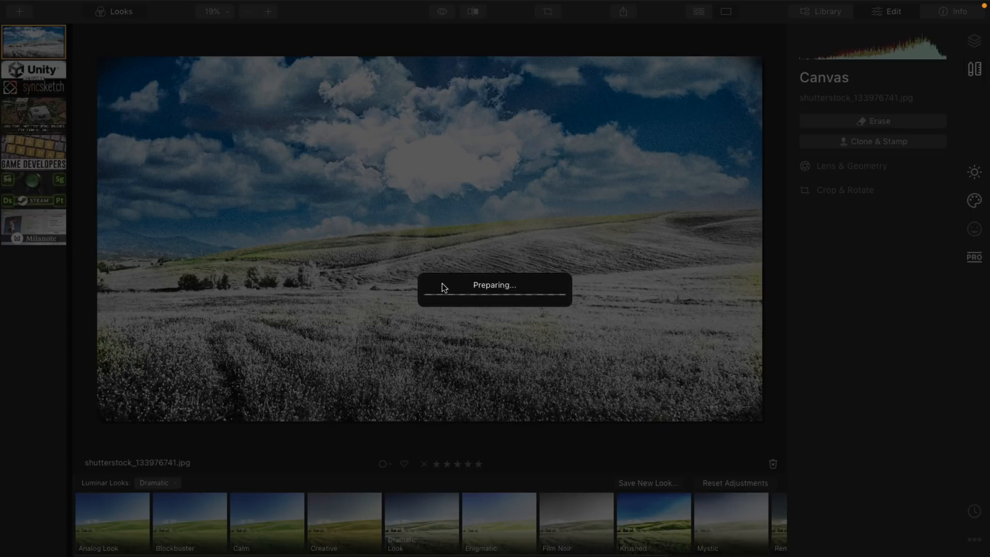
mouse_move(464, 289)
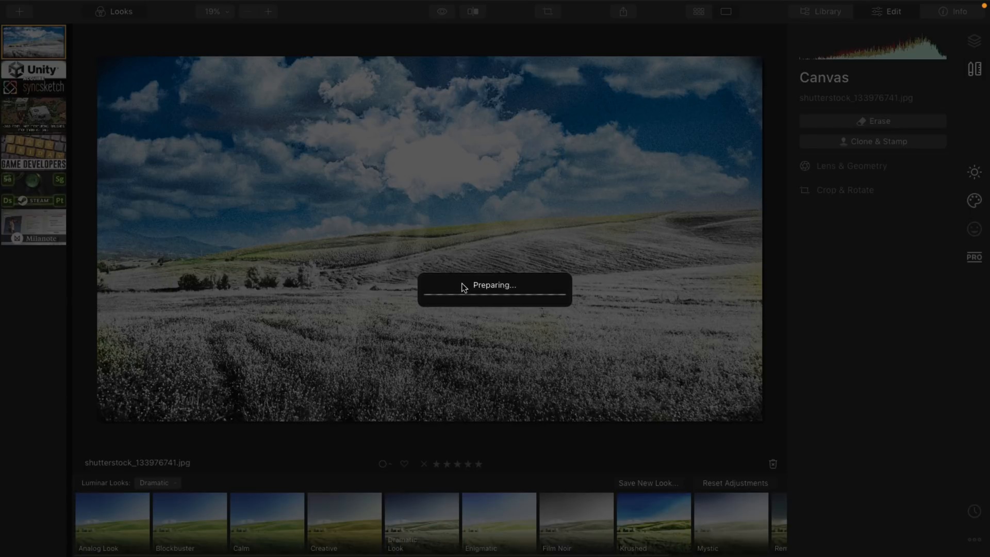
click(873, 121)
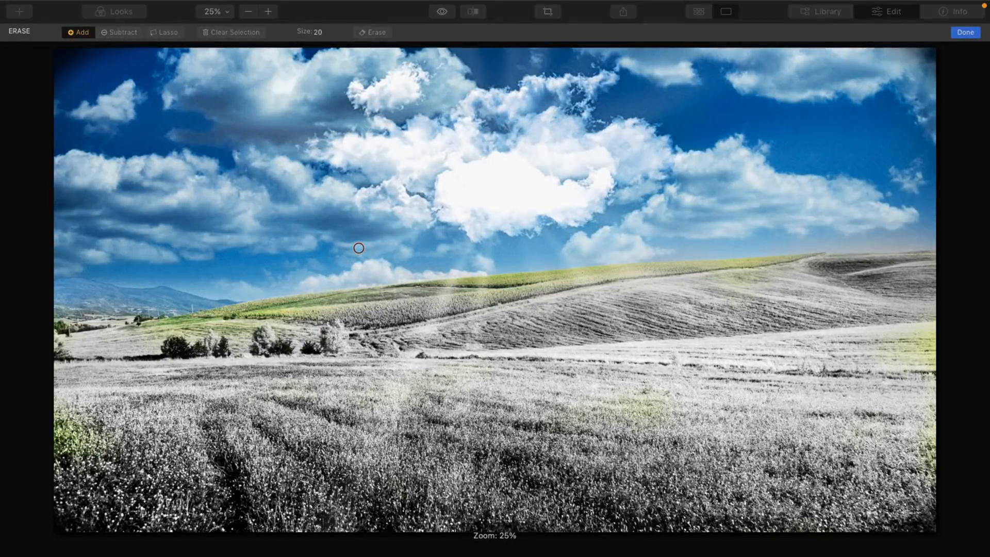
Mask the rightmost bush of the left cluster and erase it from the field.
click(325, 355)
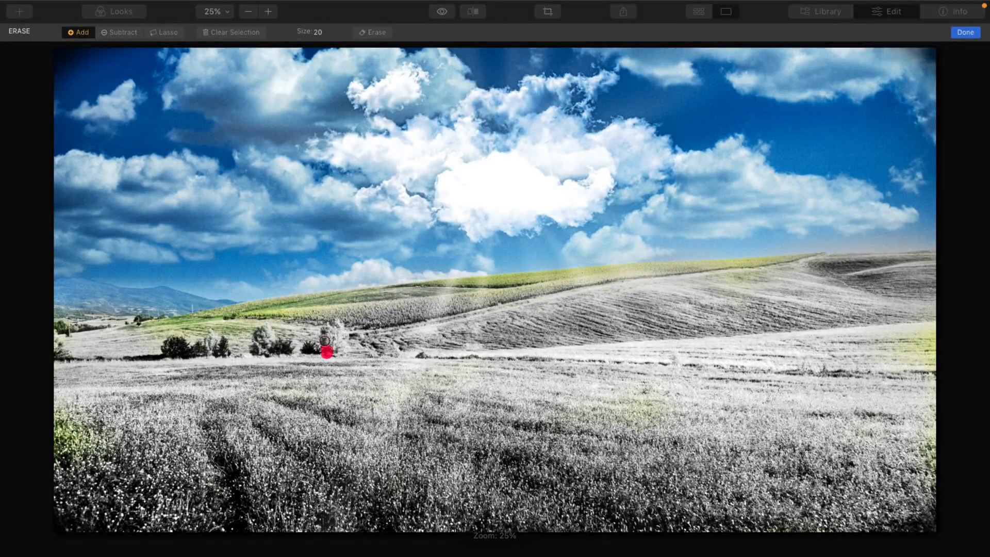
drag(327, 352, 334, 331)
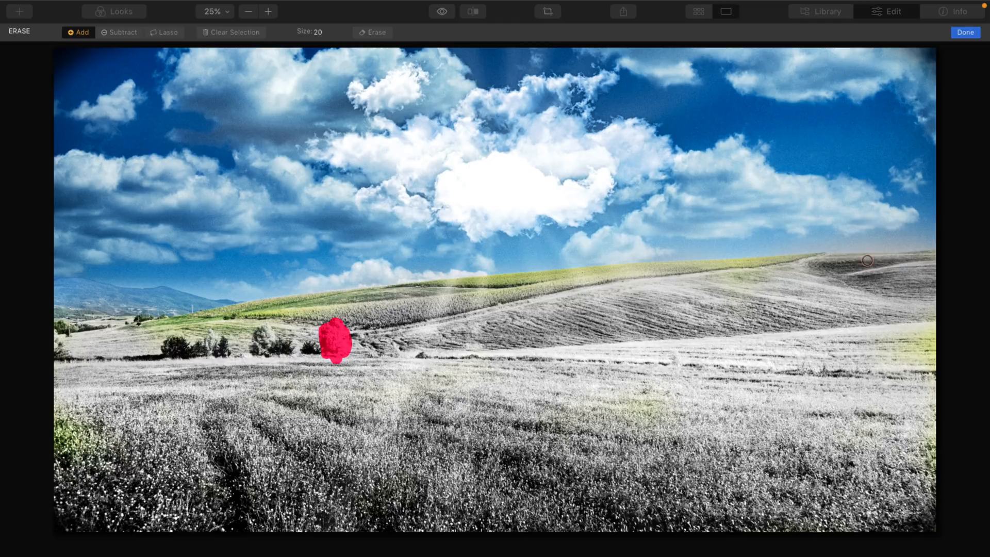
click(965, 32)
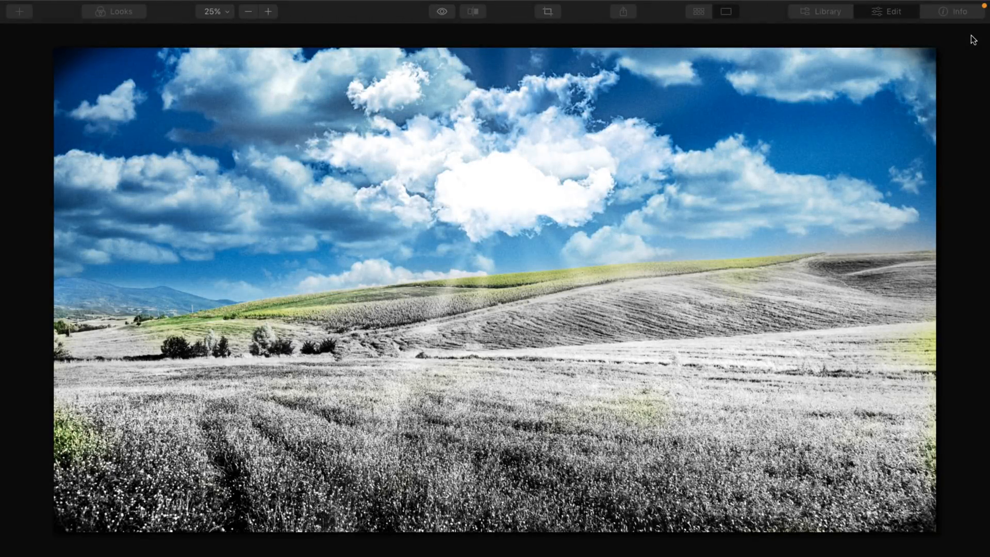
mouse_move(355, 359)
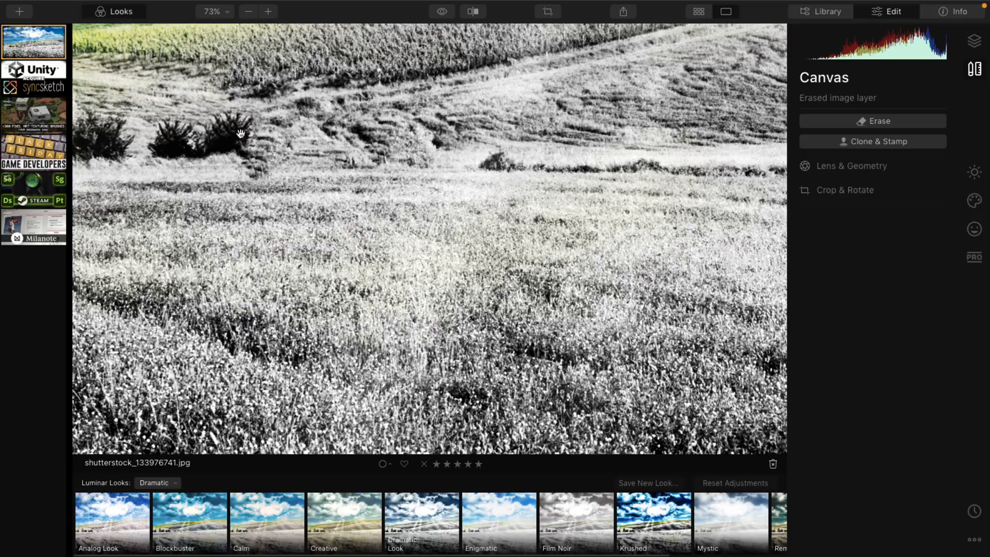
mouse_move(258, 147)
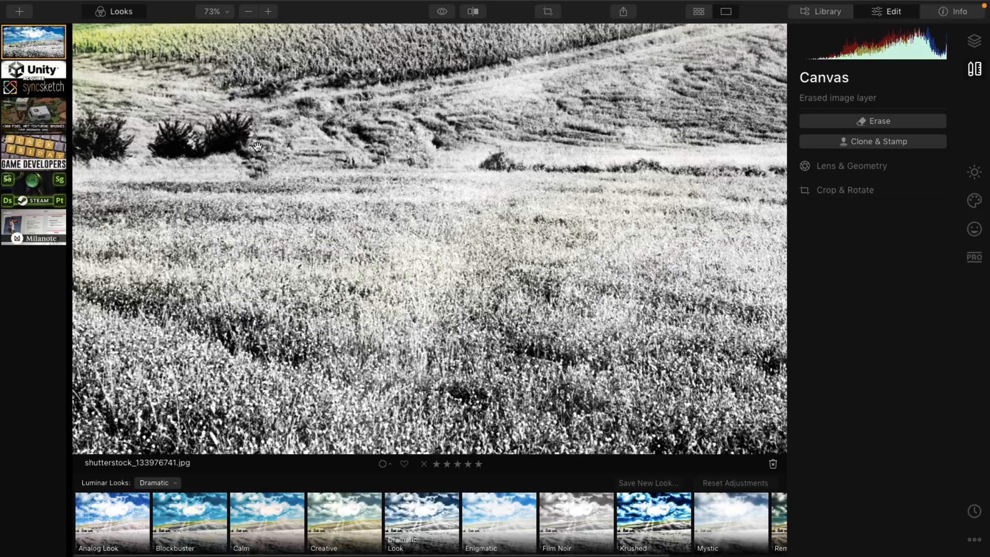
mouse_move(274, 136)
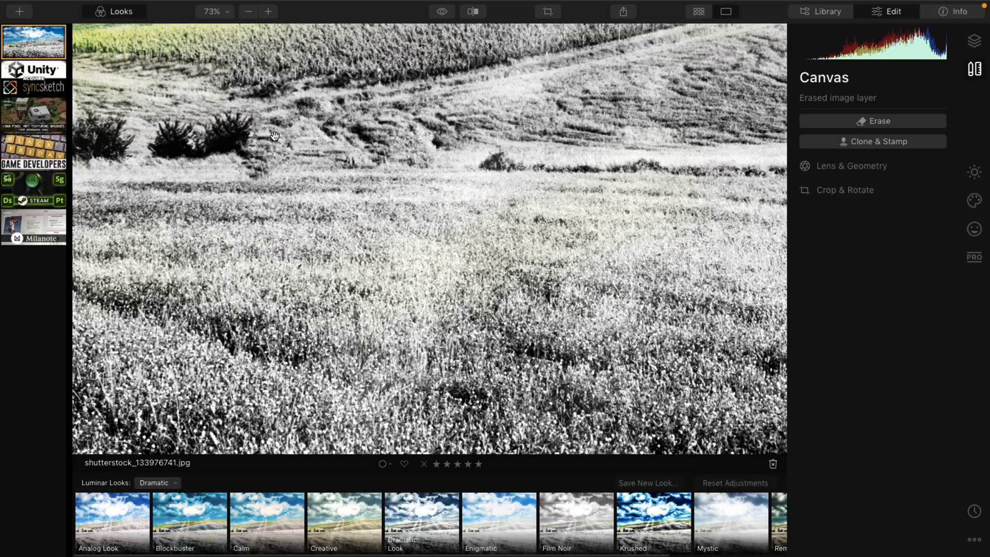
click(248, 11)
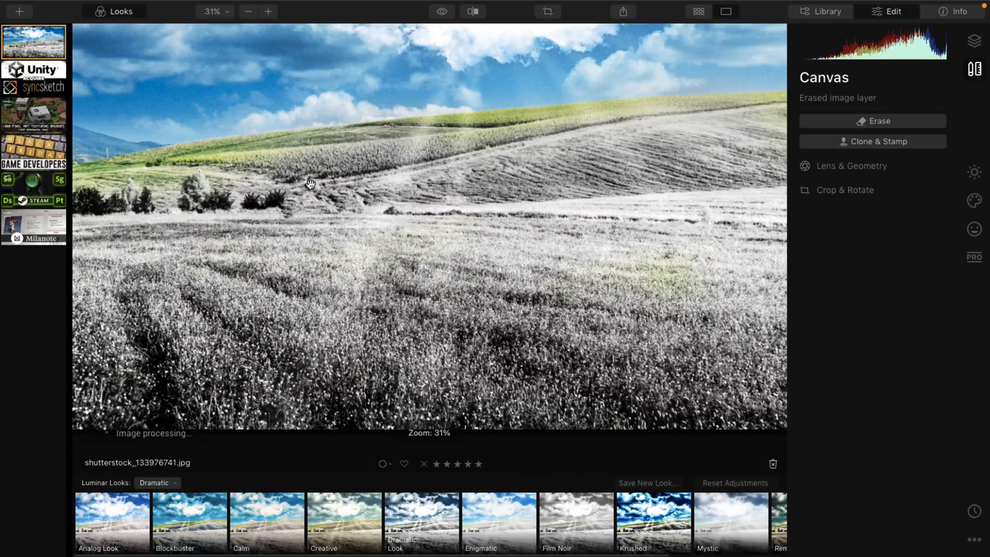